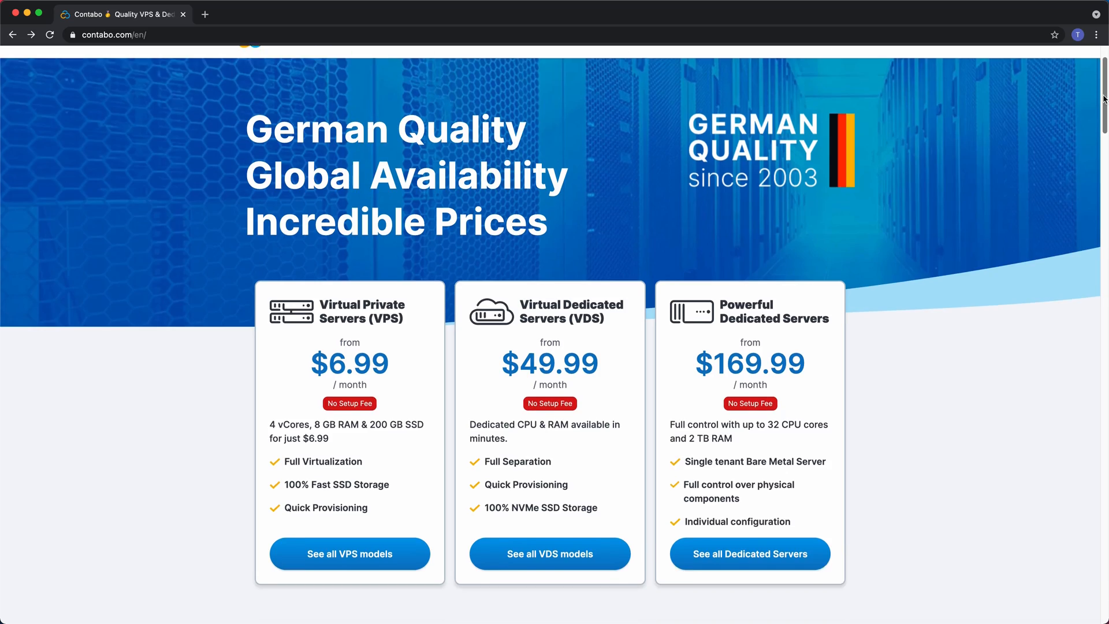
Select the VPS M SSD plan and set its contract period to 12 months.
scroll(down, 3)
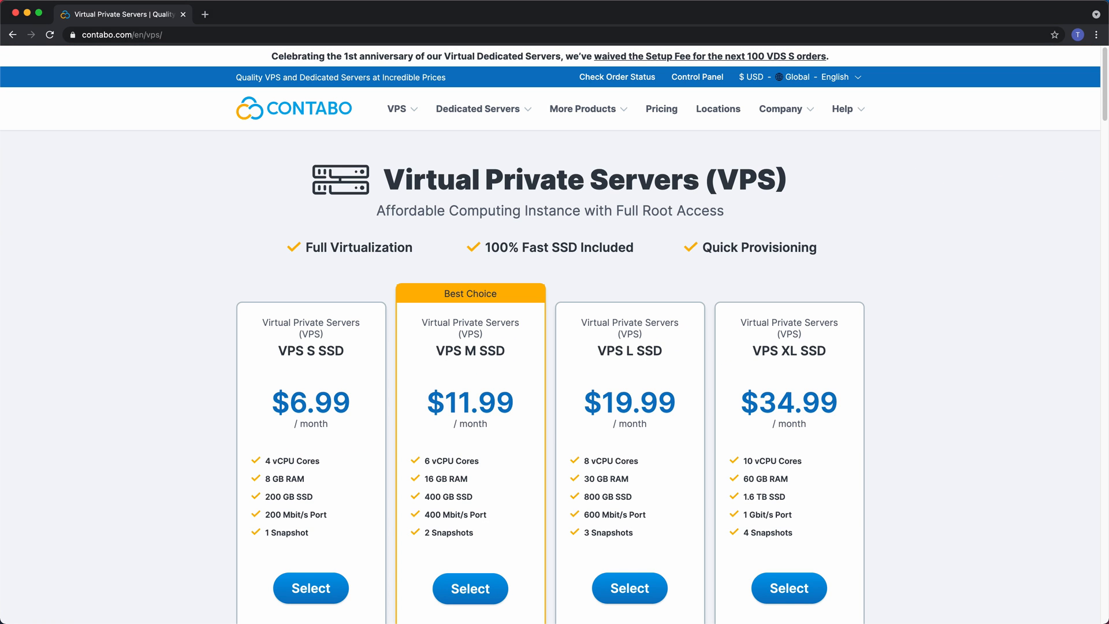
scroll(down, 3)
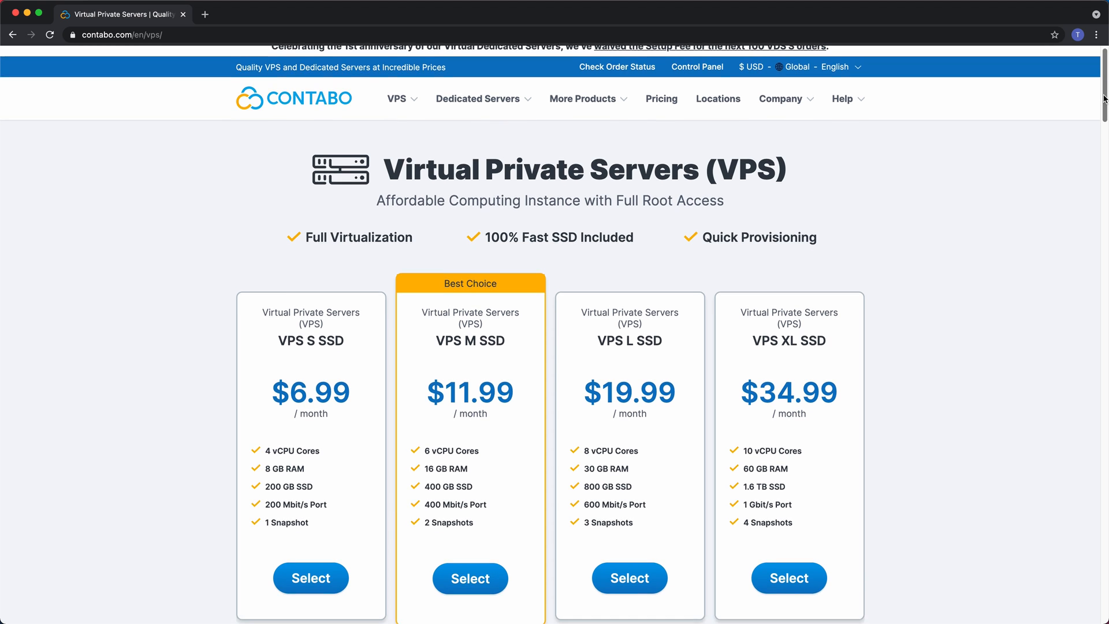
scroll(down, 3)
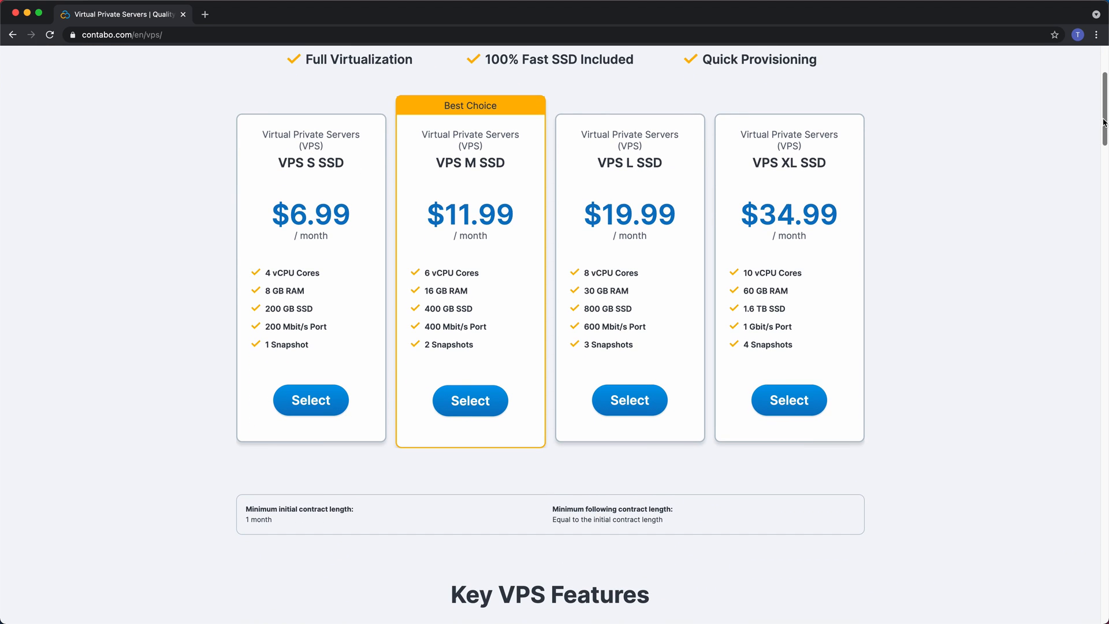
mouse_move(470, 401)
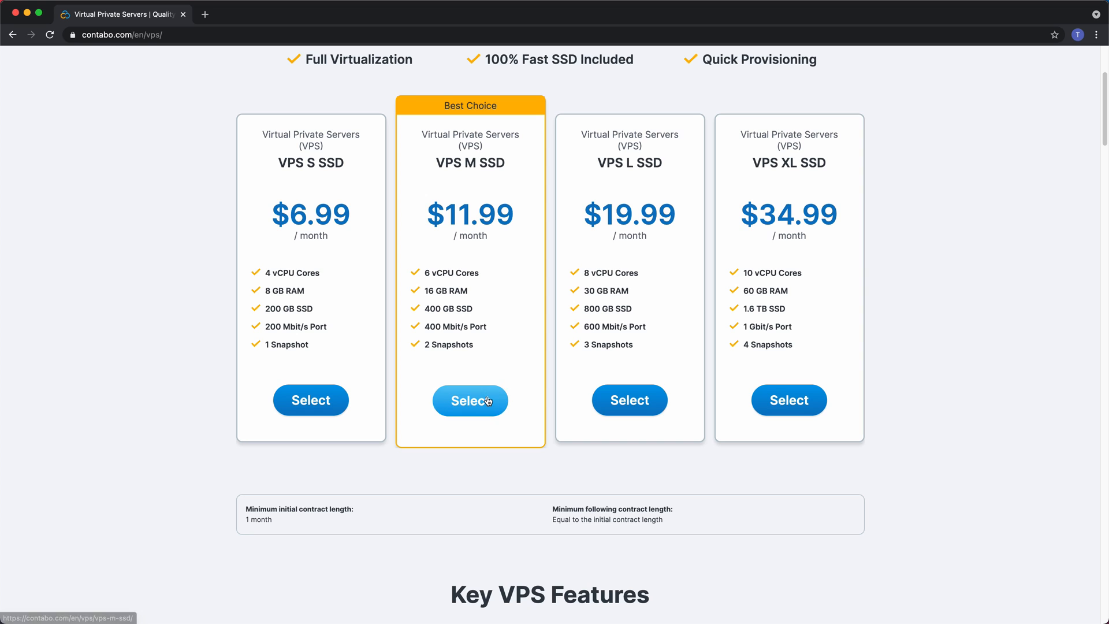
click(470, 400)
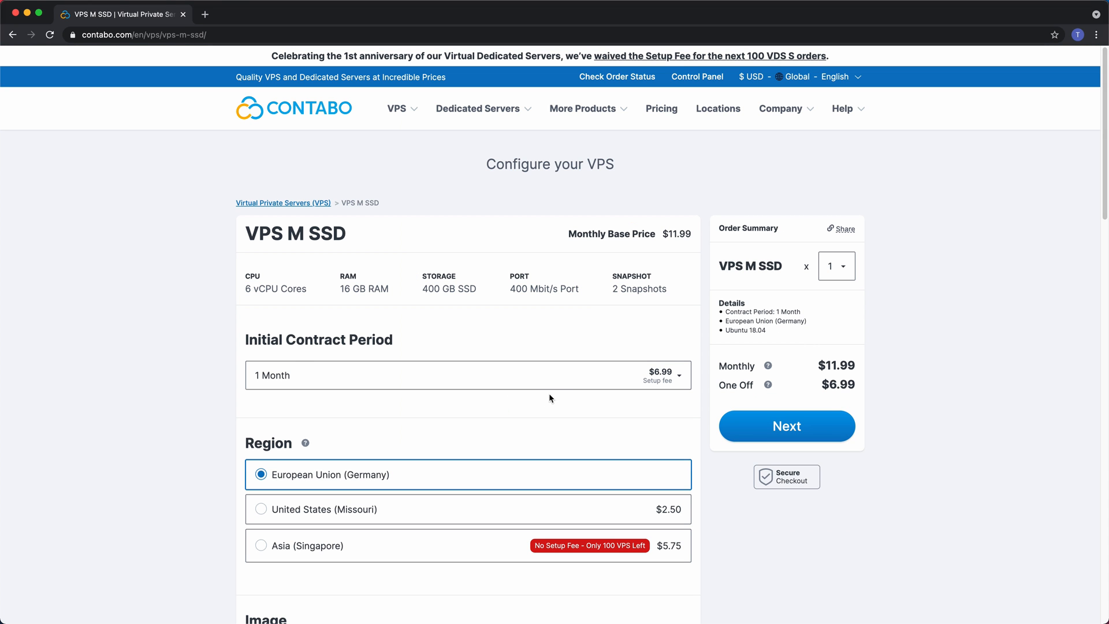
click(466, 374)
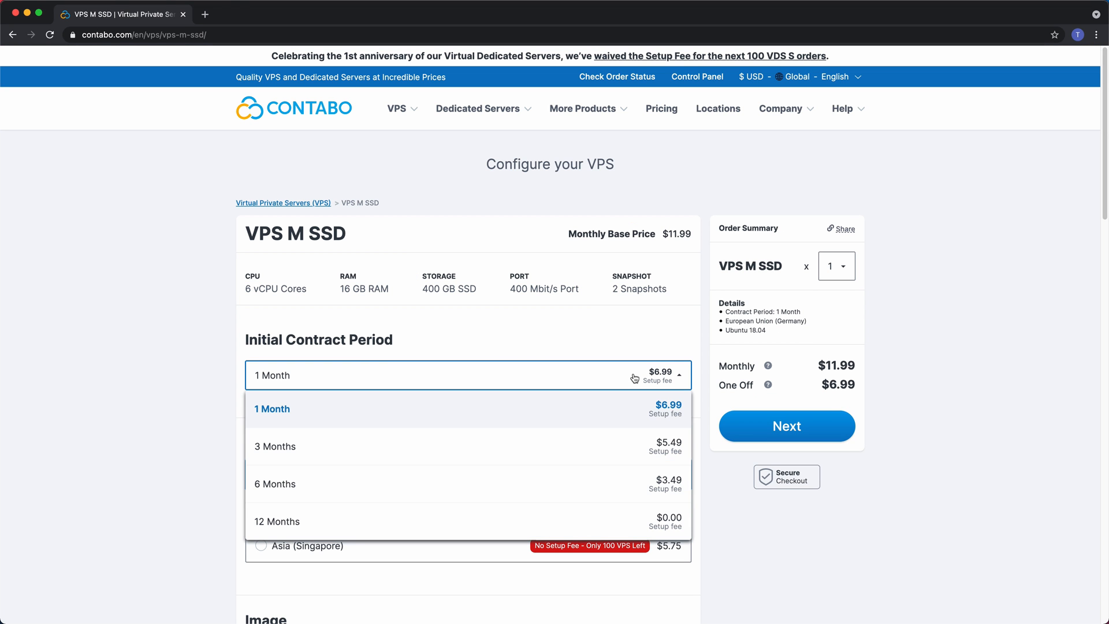
mouse_move(632, 523)
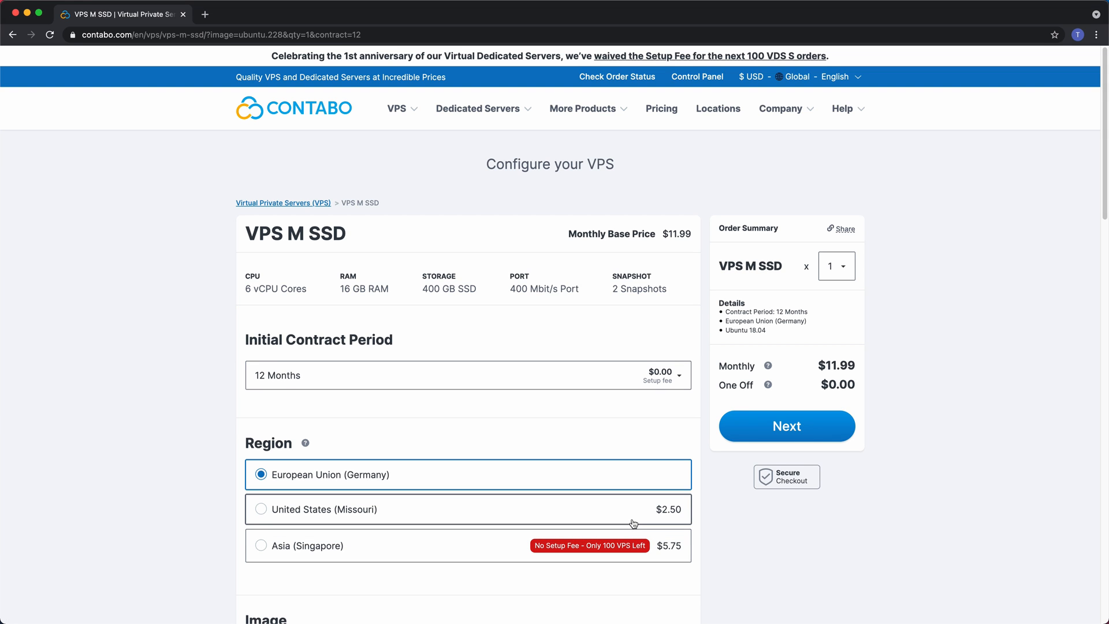
mouse_move(297, 508)
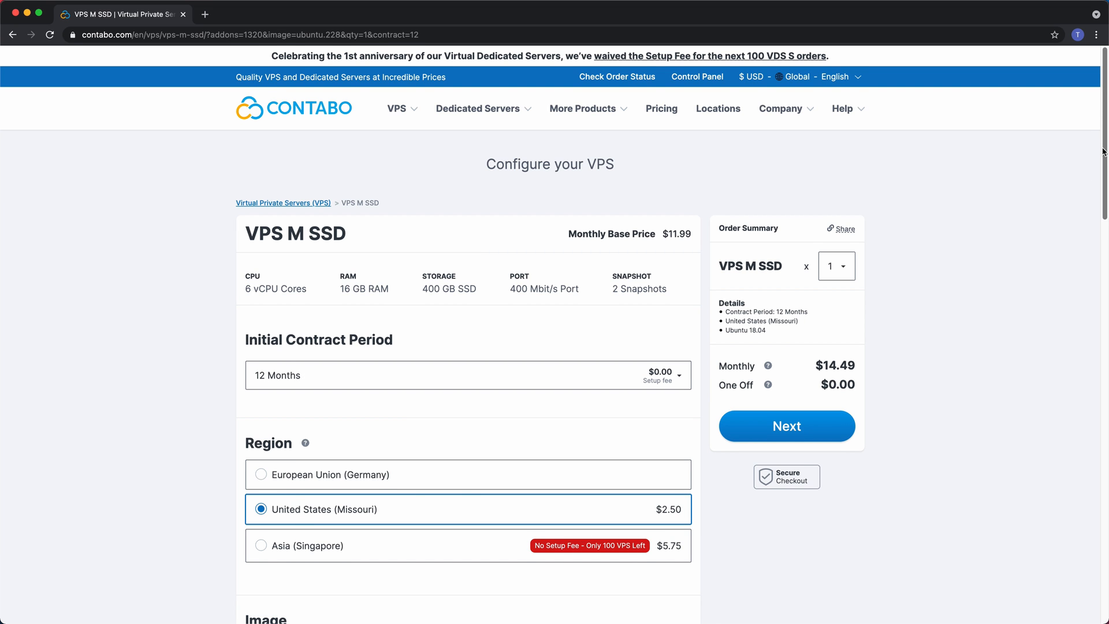
Choose the Ubuntu 20.04 image and continue to checkout with this configuration.
scroll(down, 3)
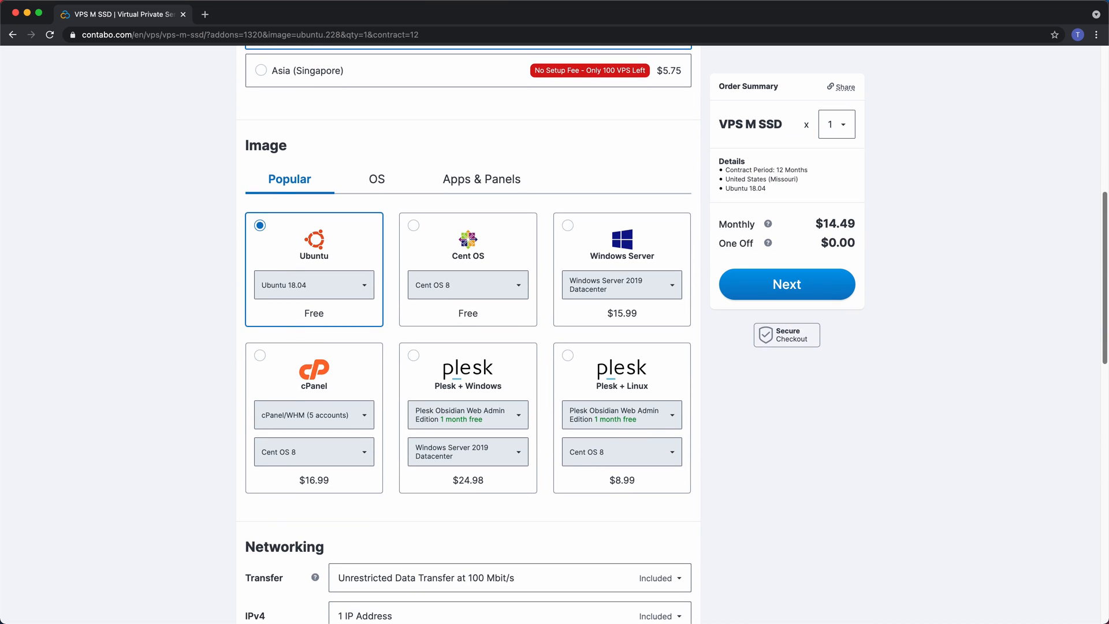
click(313, 284)
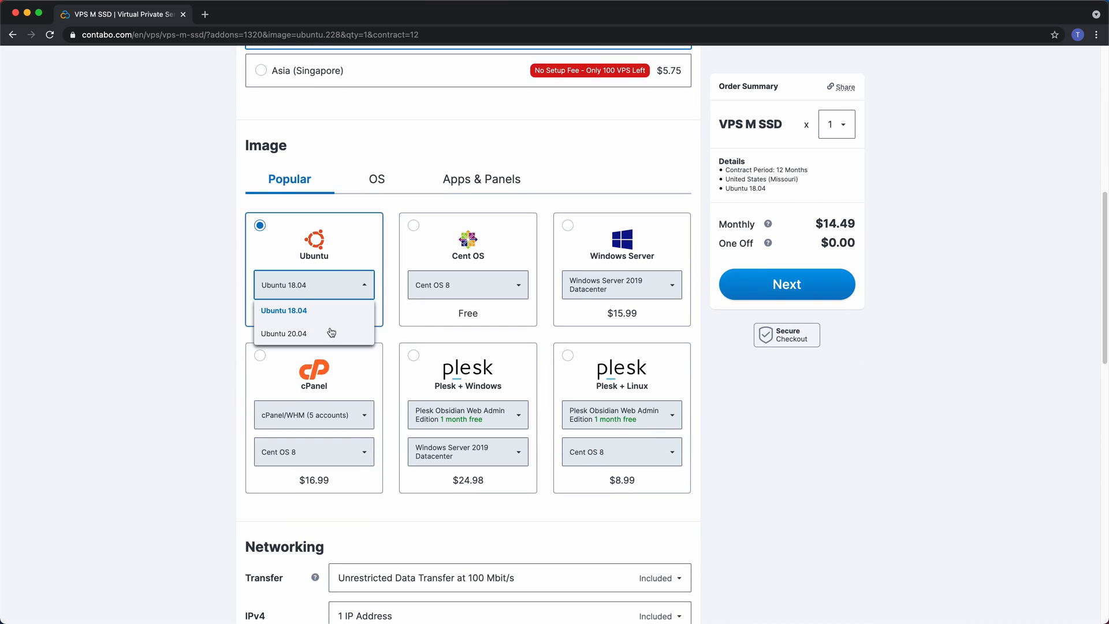
click(284, 332)
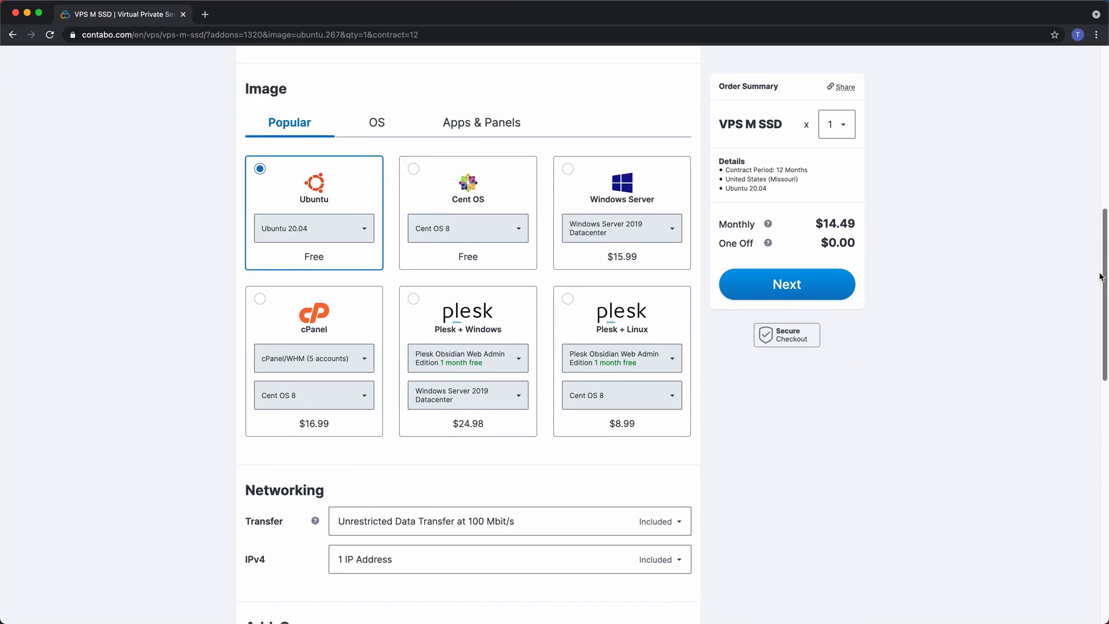
scroll(down, 3)
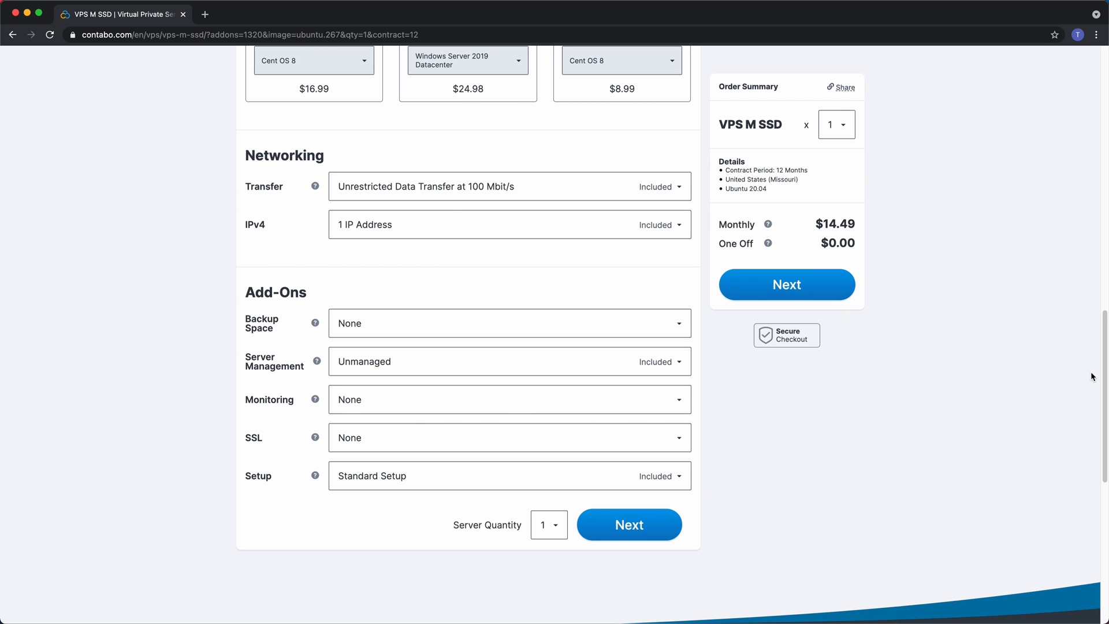
click(628, 524)
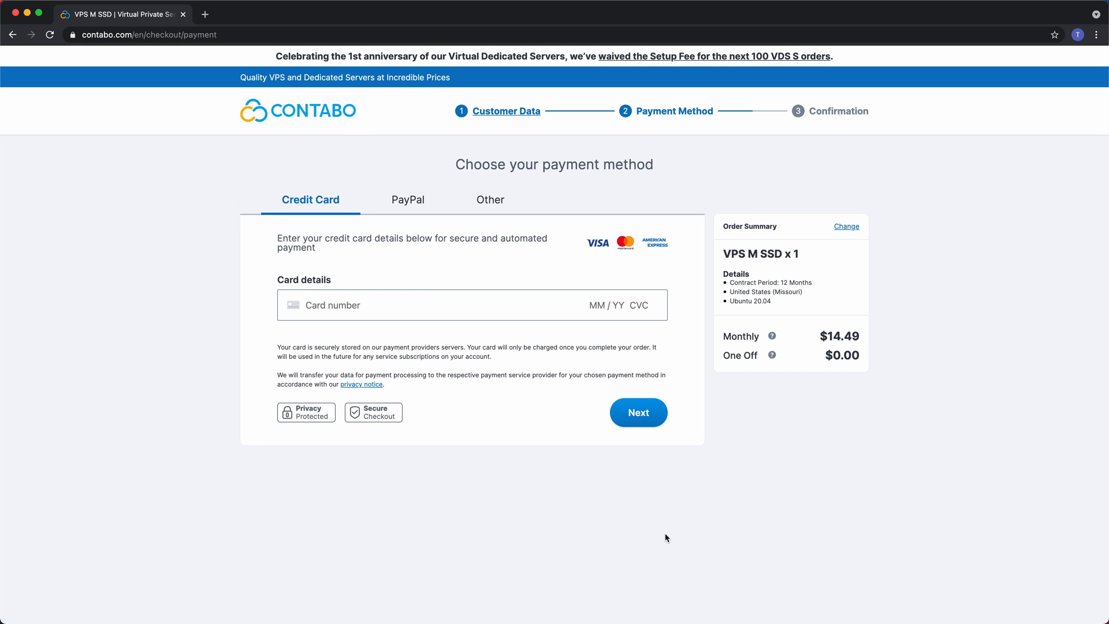
Move past payment, review the $173.88 VPS M SSD order and place it with Order & Pay.
click(638, 412)
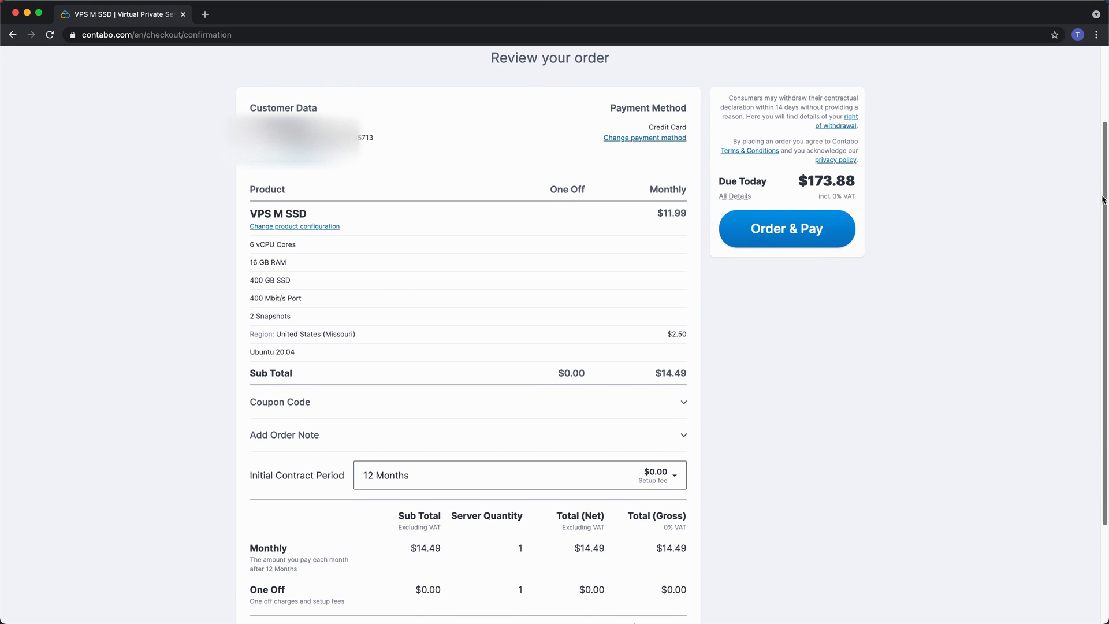
scroll(down, 3)
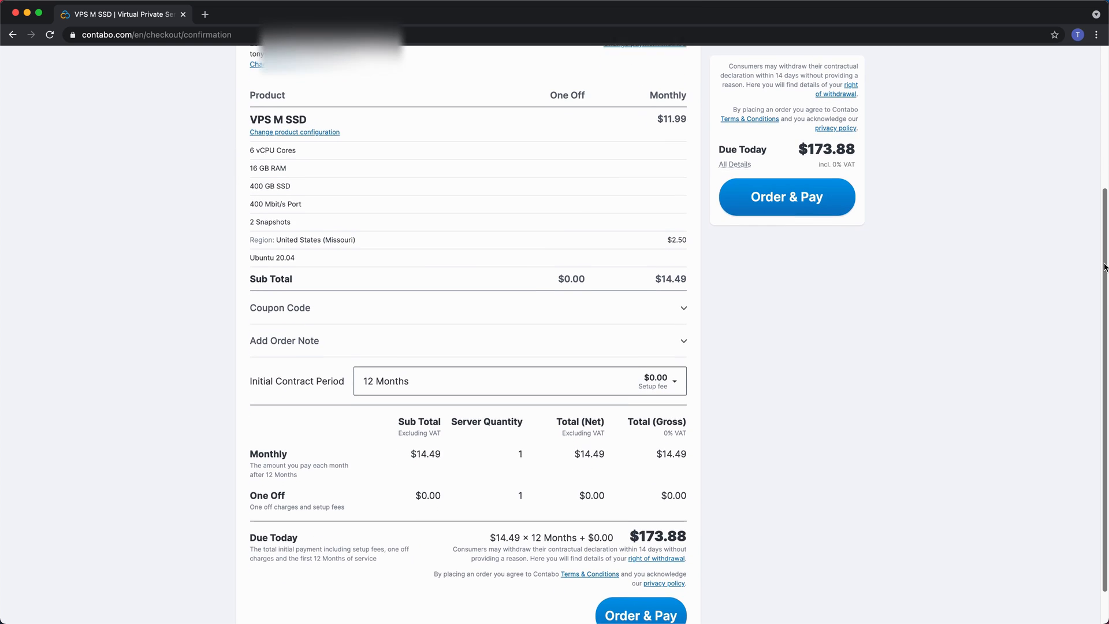
click(785, 196)
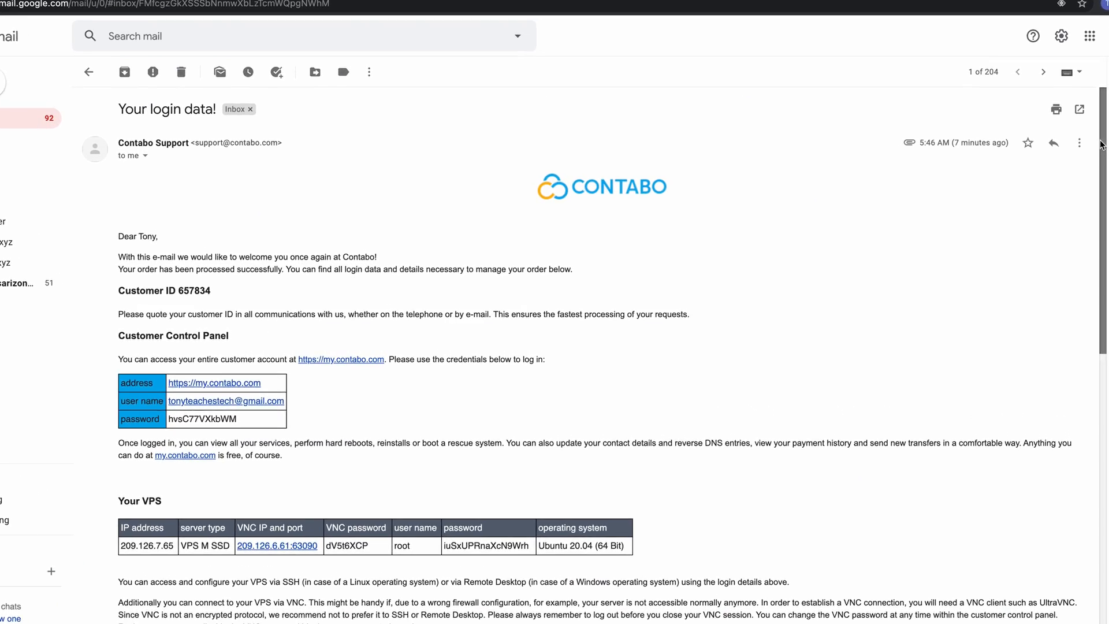
scroll(down, 3)
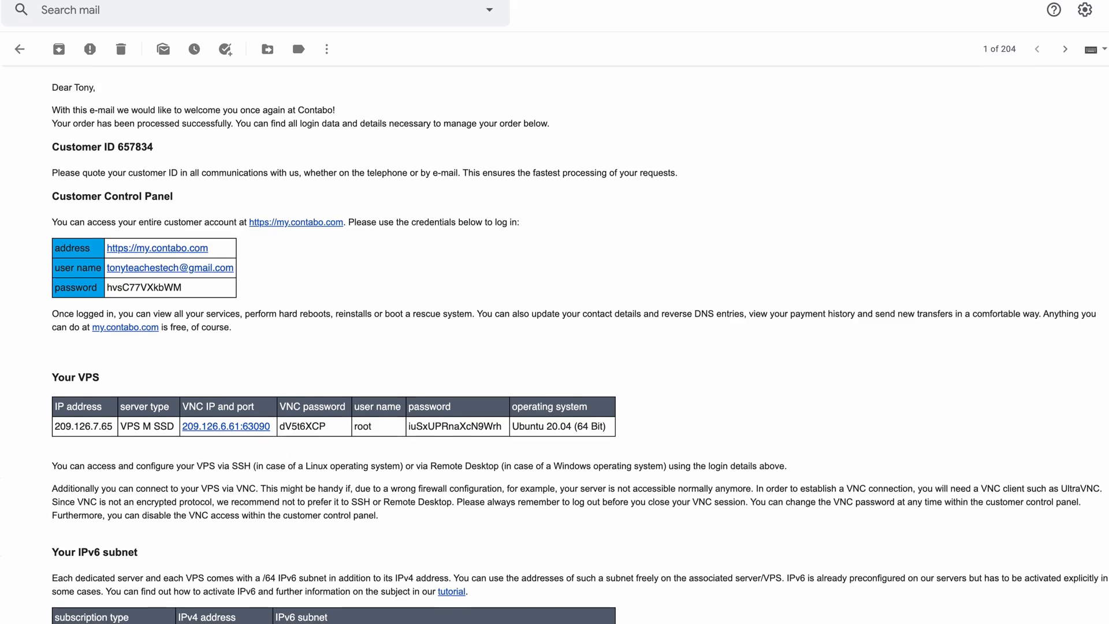
scroll(down, 3)
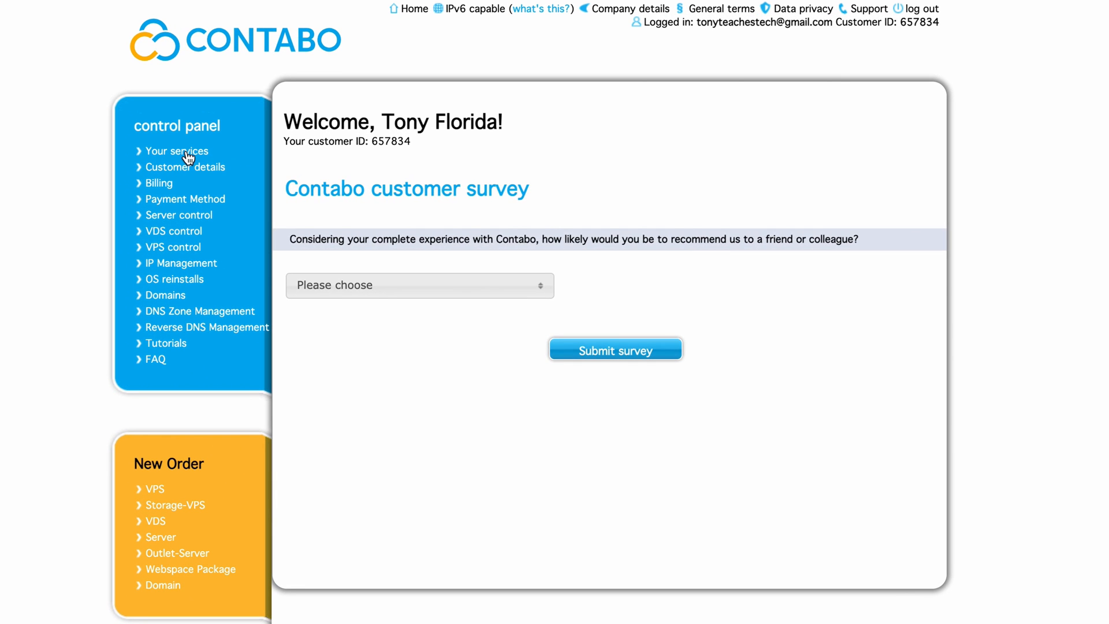
Show the account's services list from the control panel sidebar.
click(176, 150)
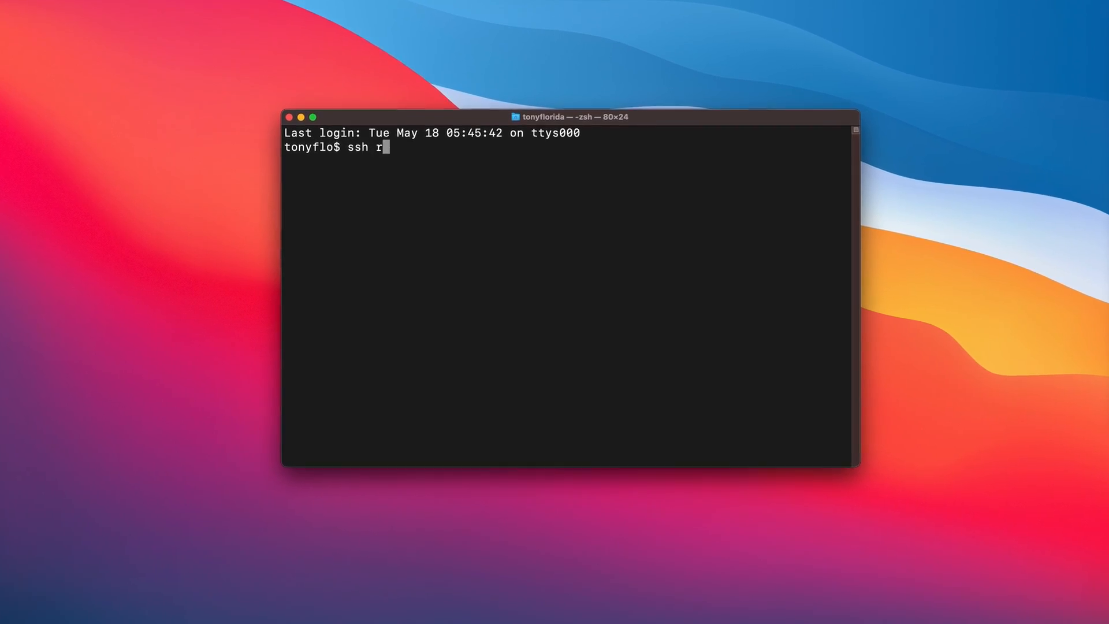
key(Return)
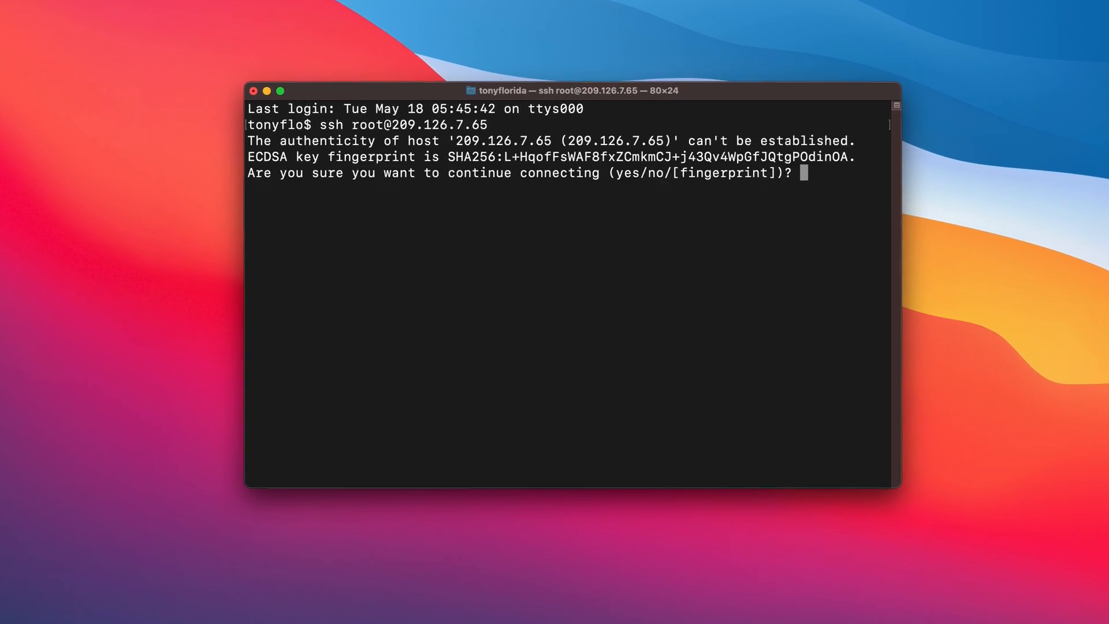
text(yes)
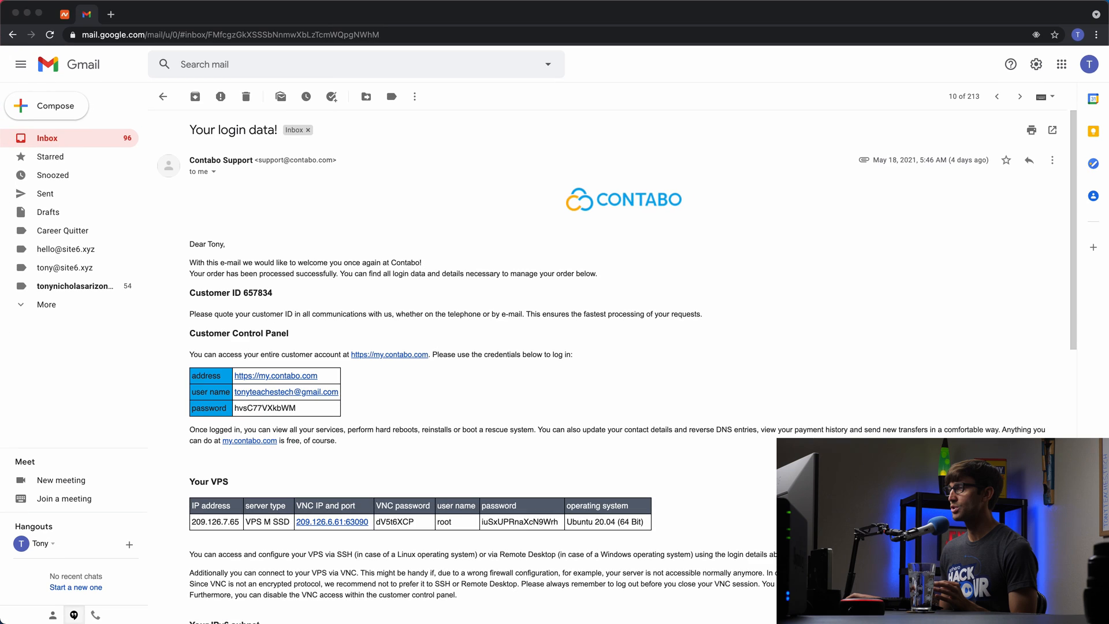
Select the tonys.monster domain in Namecheap and go to its Advanced DNS settings.
click(64, 14)
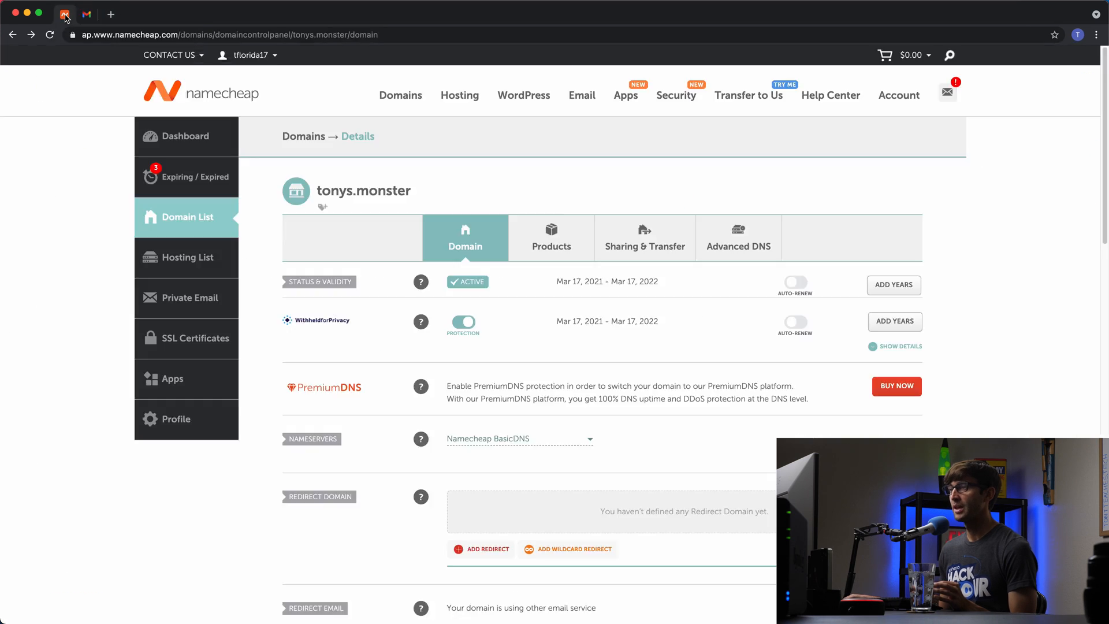
double_click(335, 191)
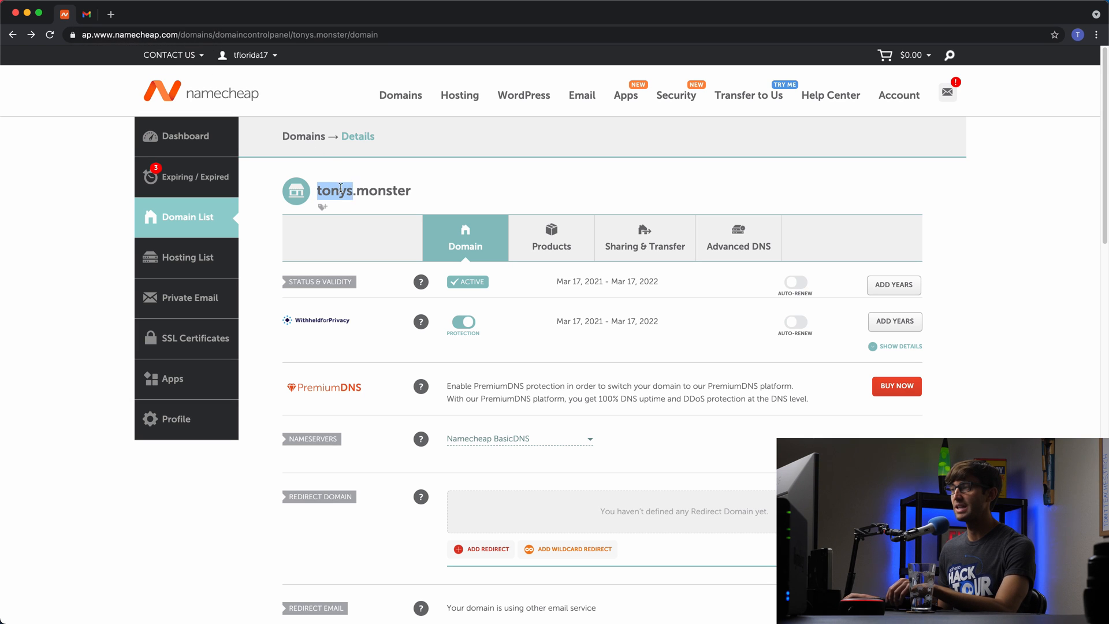
drag(327, 190, 417, 191)
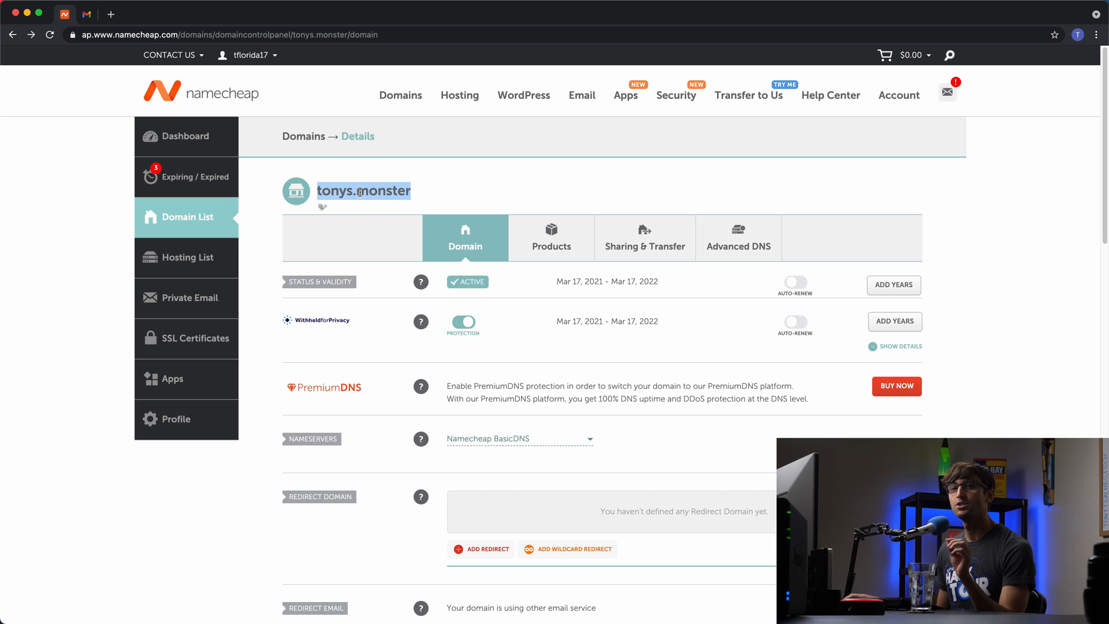
mouse_move(738, 238)
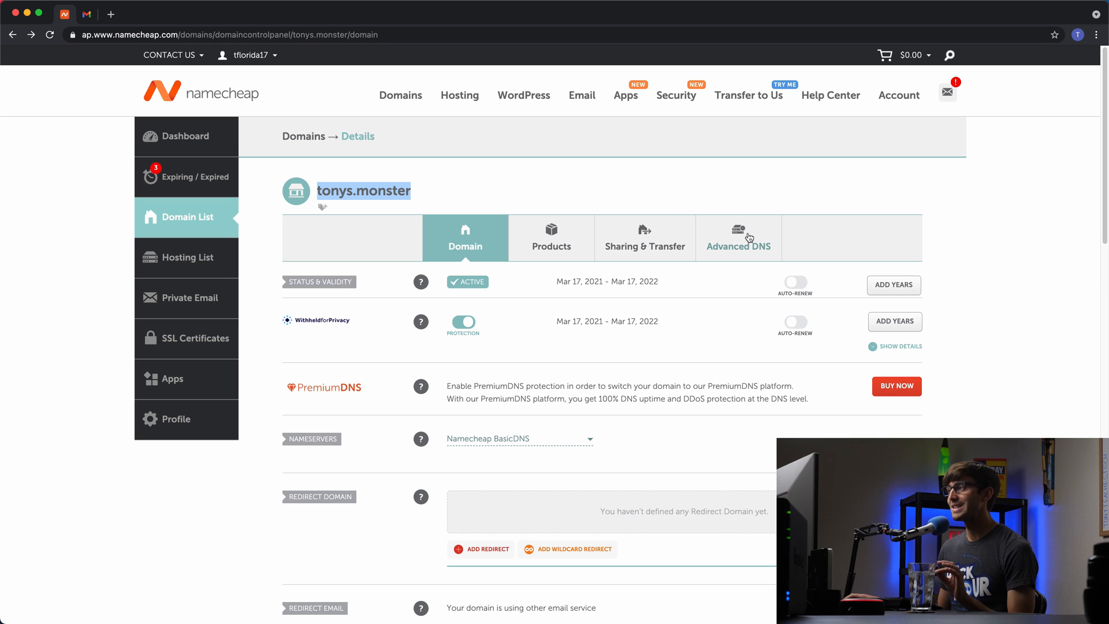
click(738, 238)
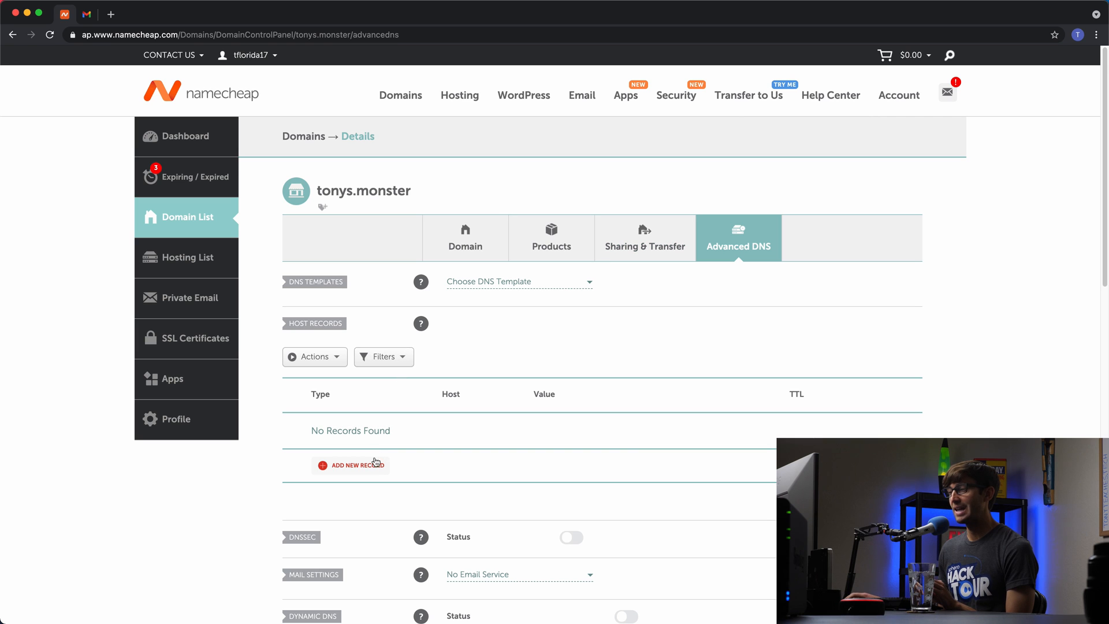
Add an A record with host @ pointing to 209.126.7.65, copying the IP from the Contabo email.
click(350, 464)
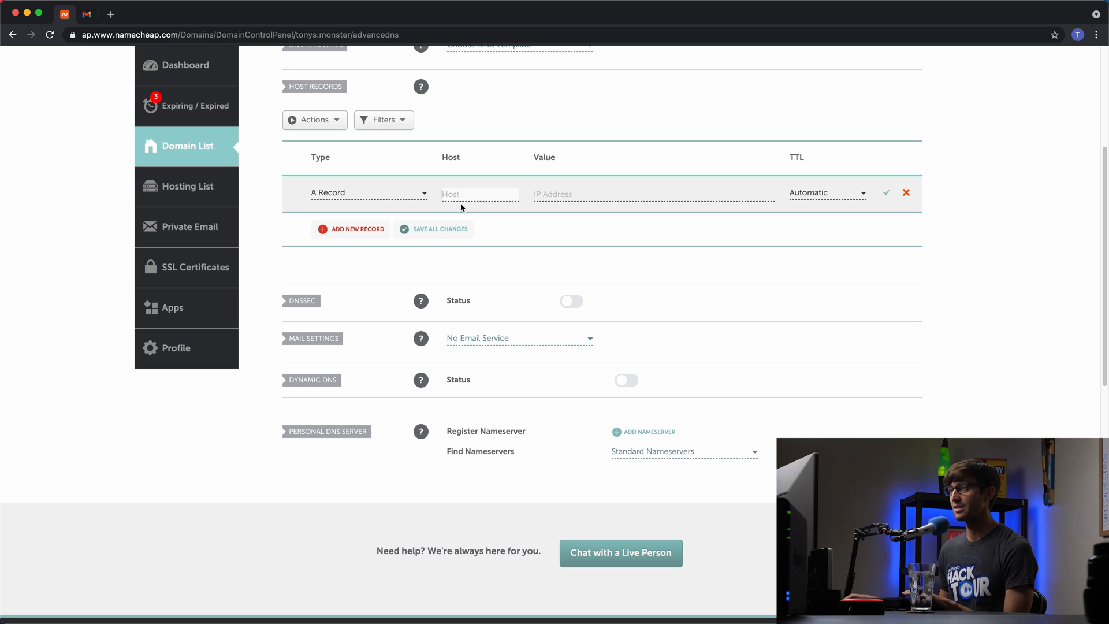
text(@)
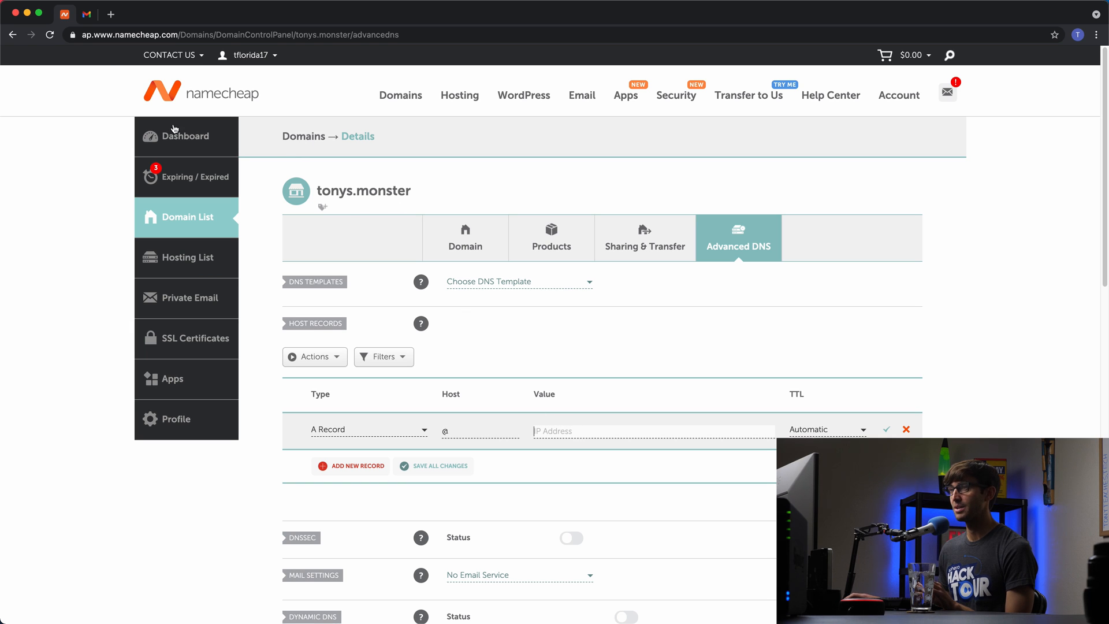
click(87, 14)
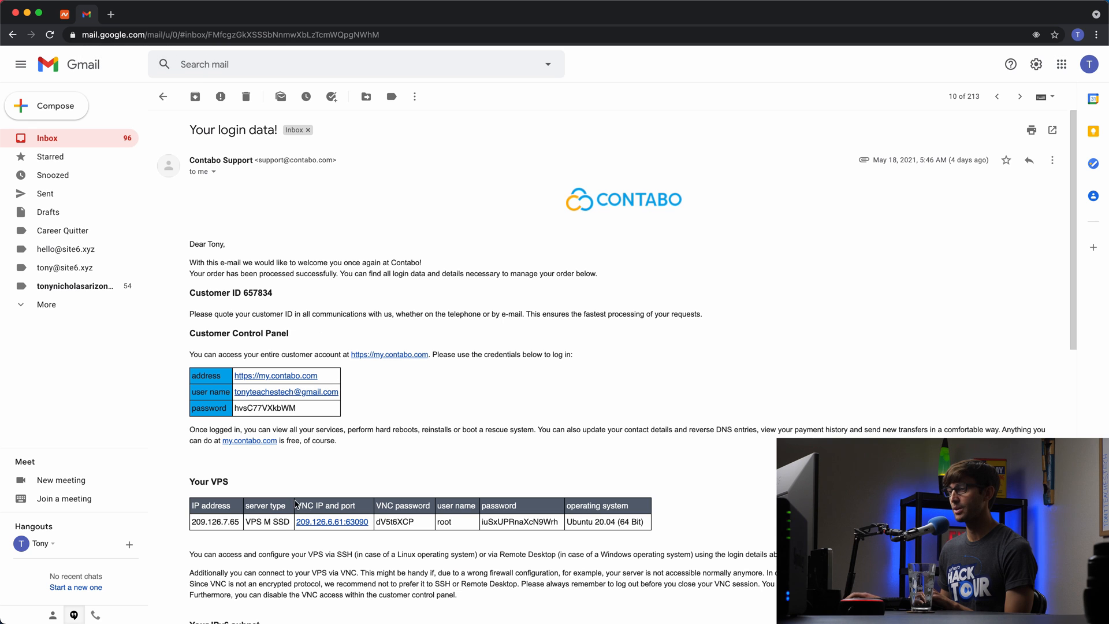
double_click(214, 521)
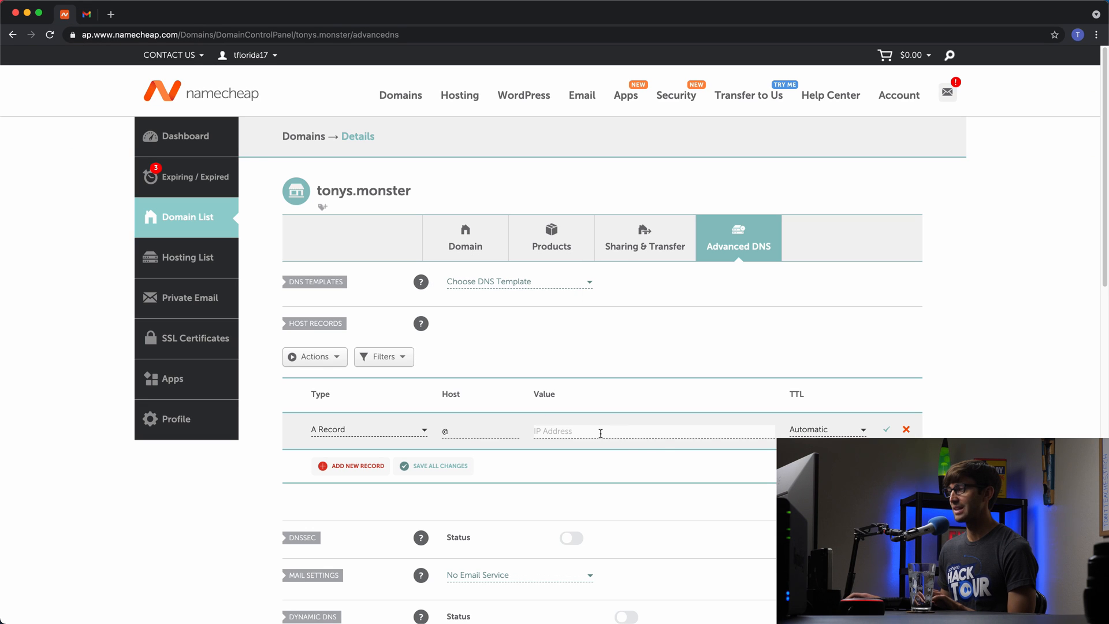
text(209.126.7.65)
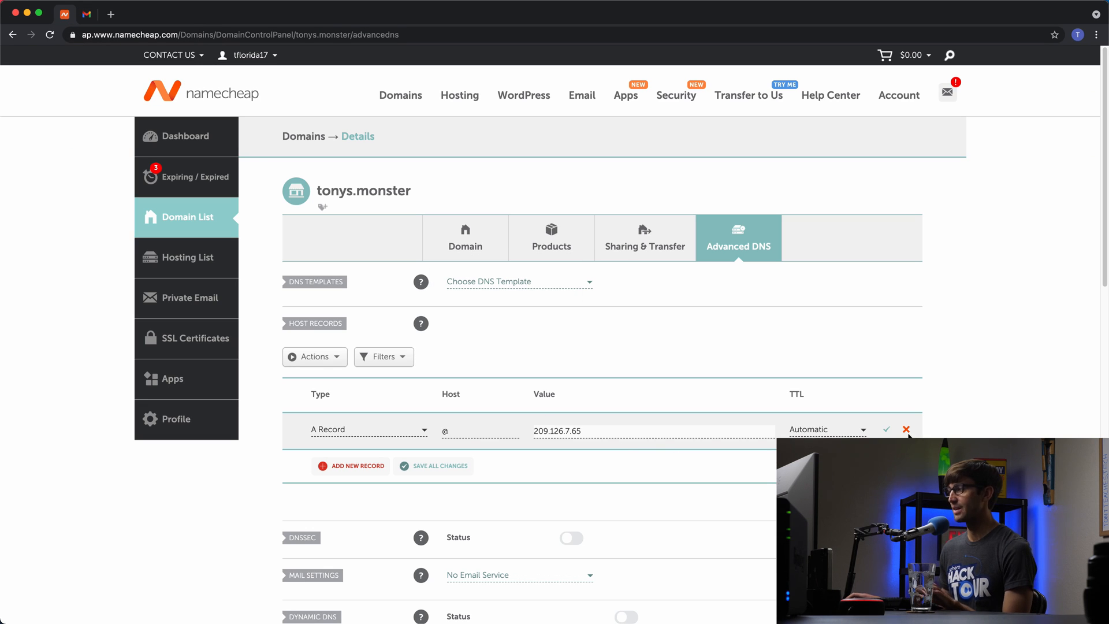
click(885, 429)
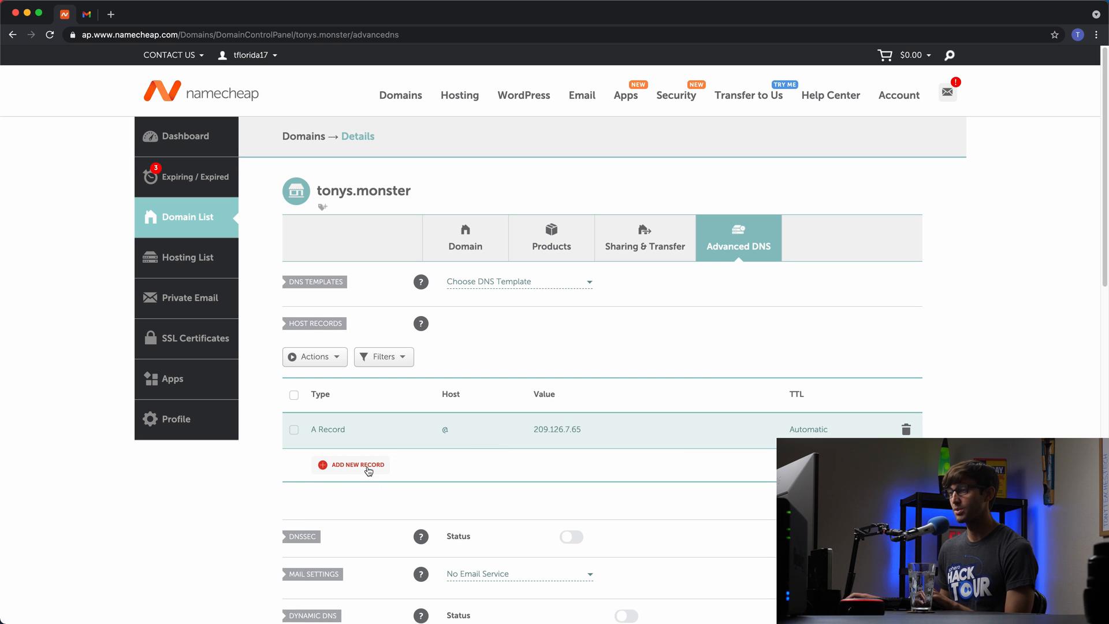
Add a second A record with host www pointing to 209.126.7.65 and save it.
click(357, 464)
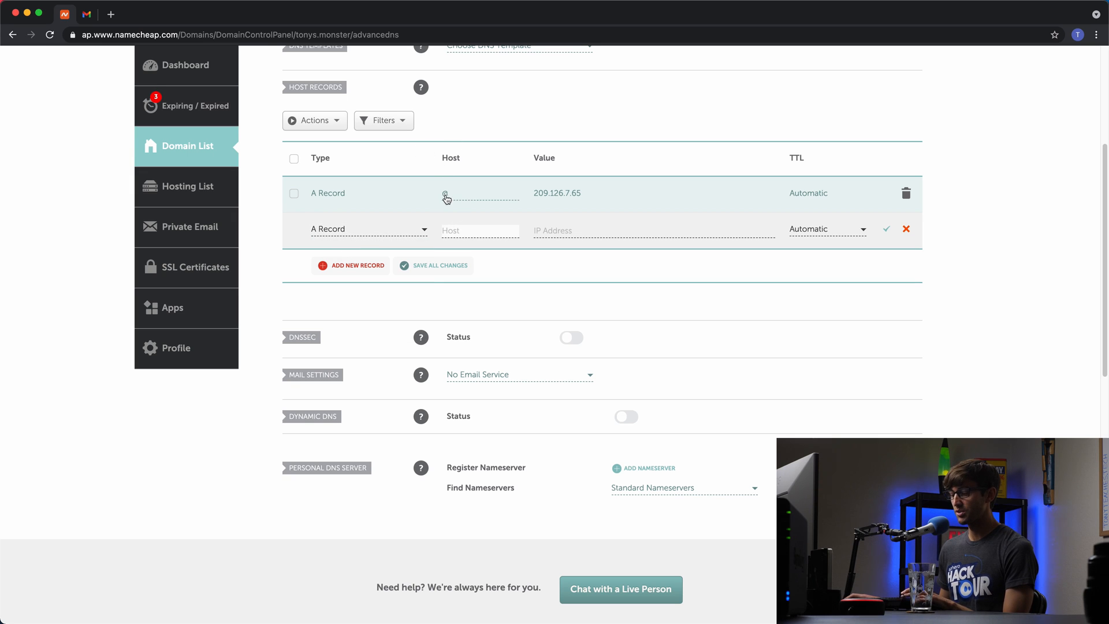
text(www)
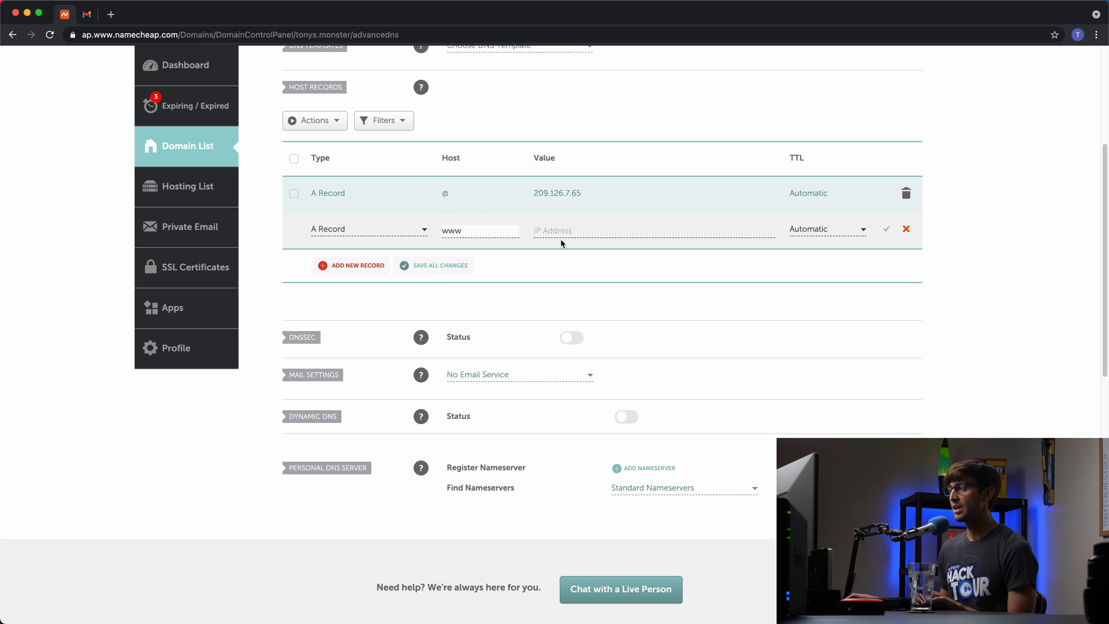
text(209.126.7.65)
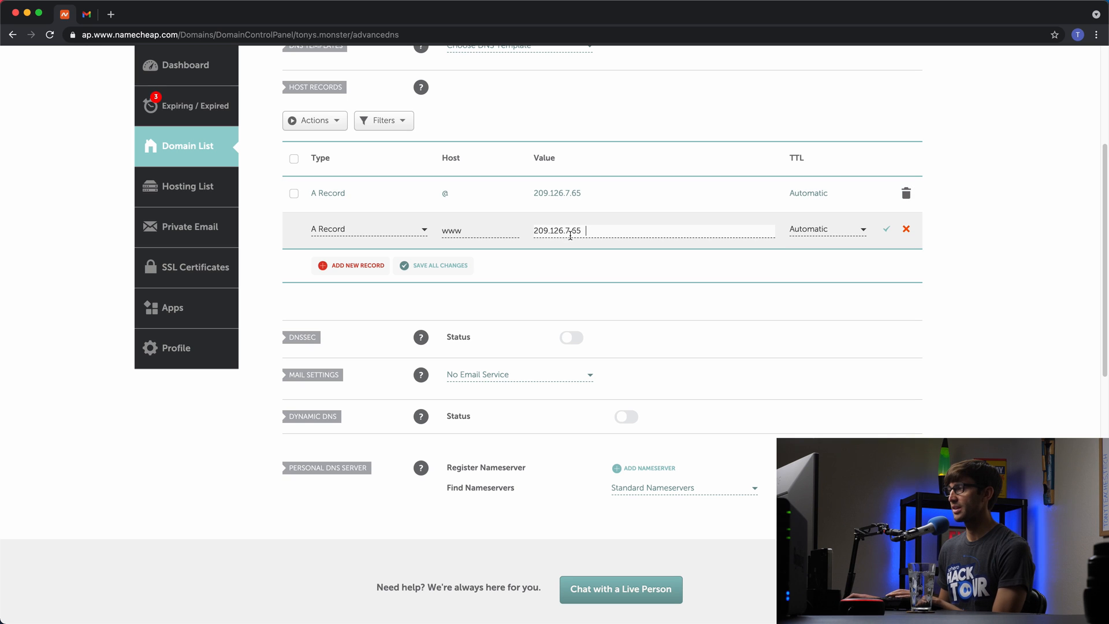
mouse_move(886, 229)
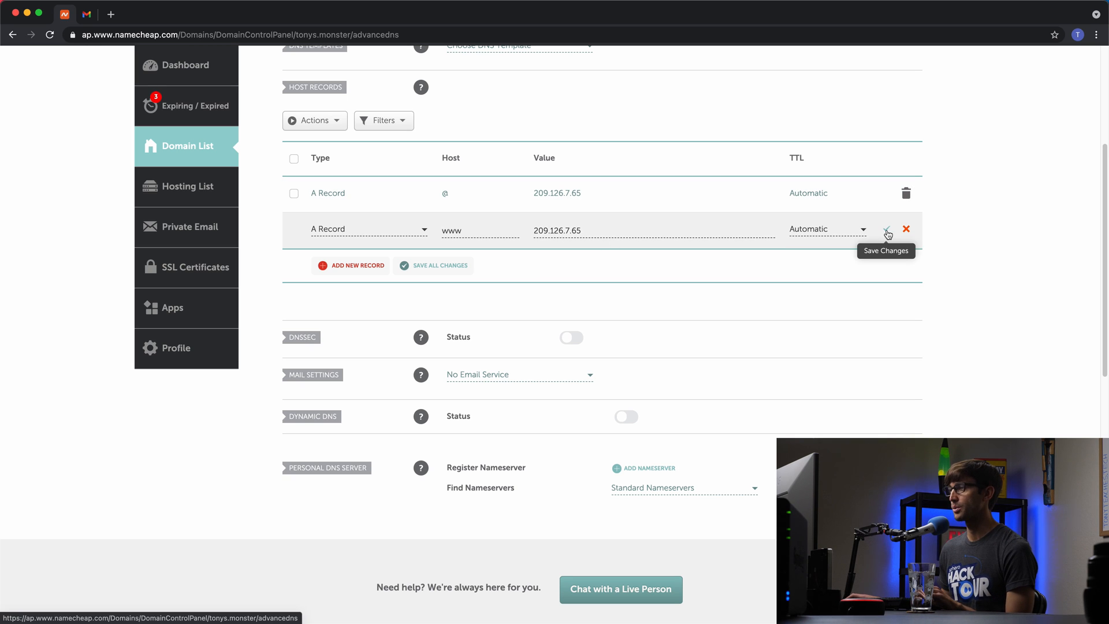
click(887, 232)
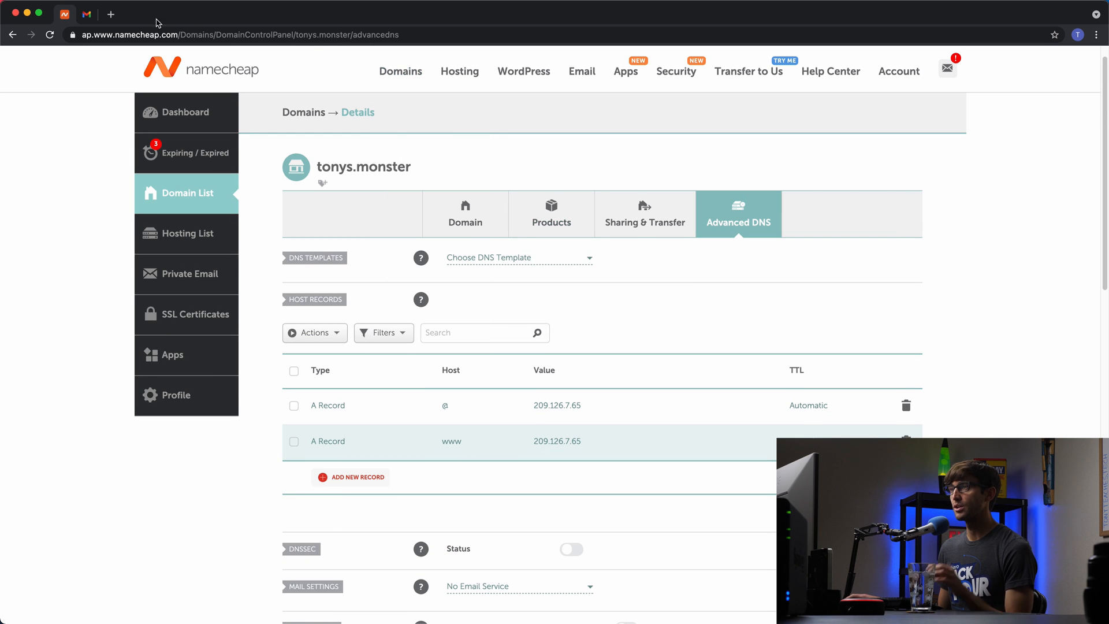
Look up the A record for tonys.monster on dnschecker.org to verify propagation.
text(dnsche)
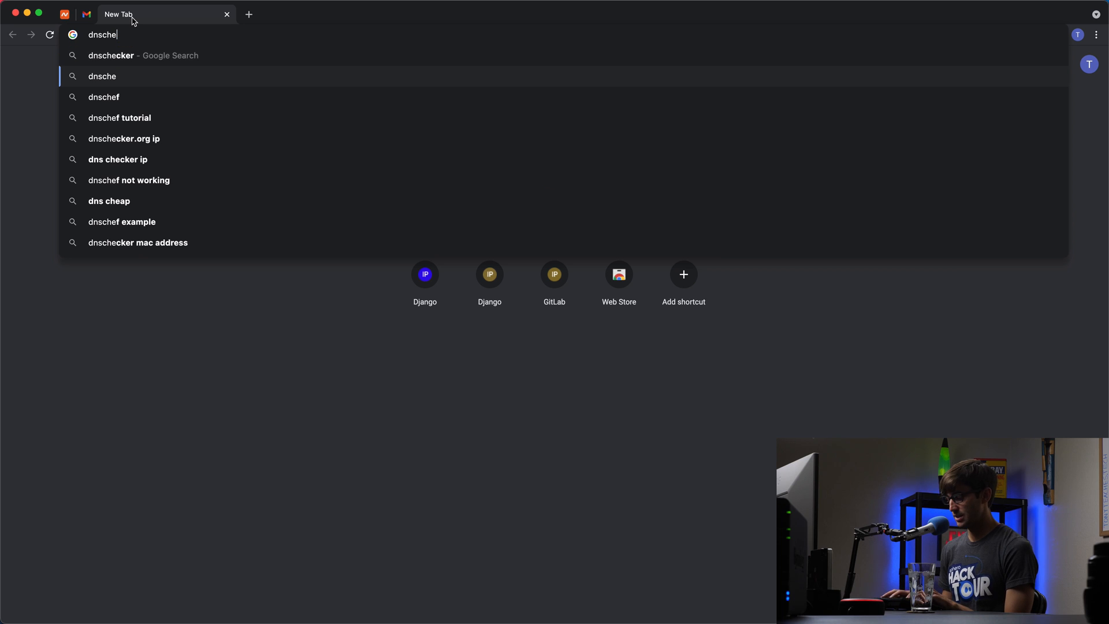
key(Enter)
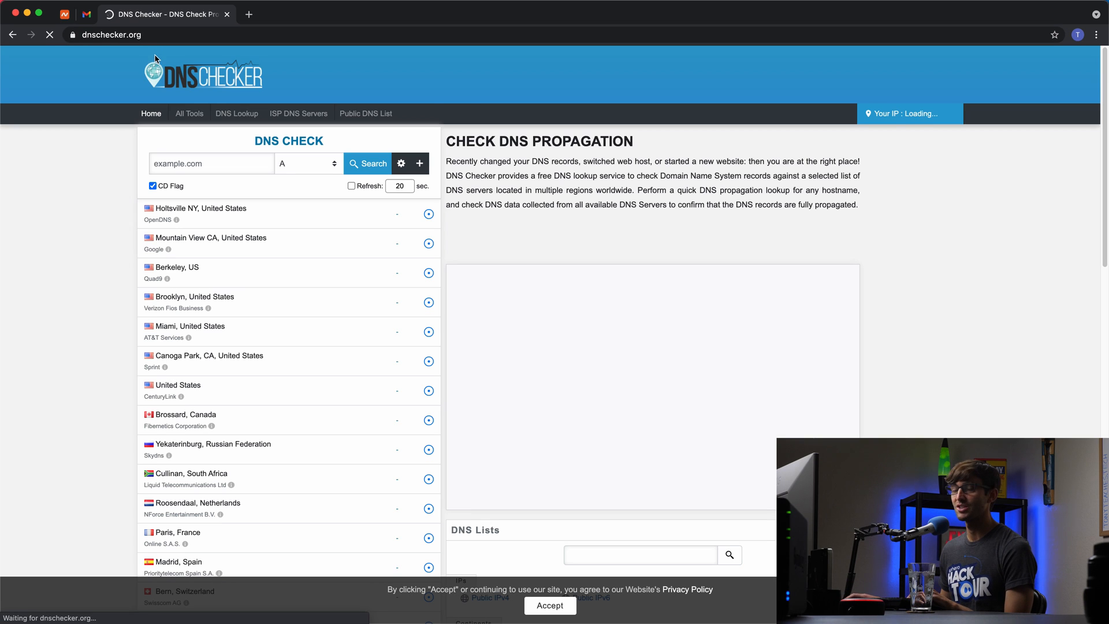
click(210, 162)
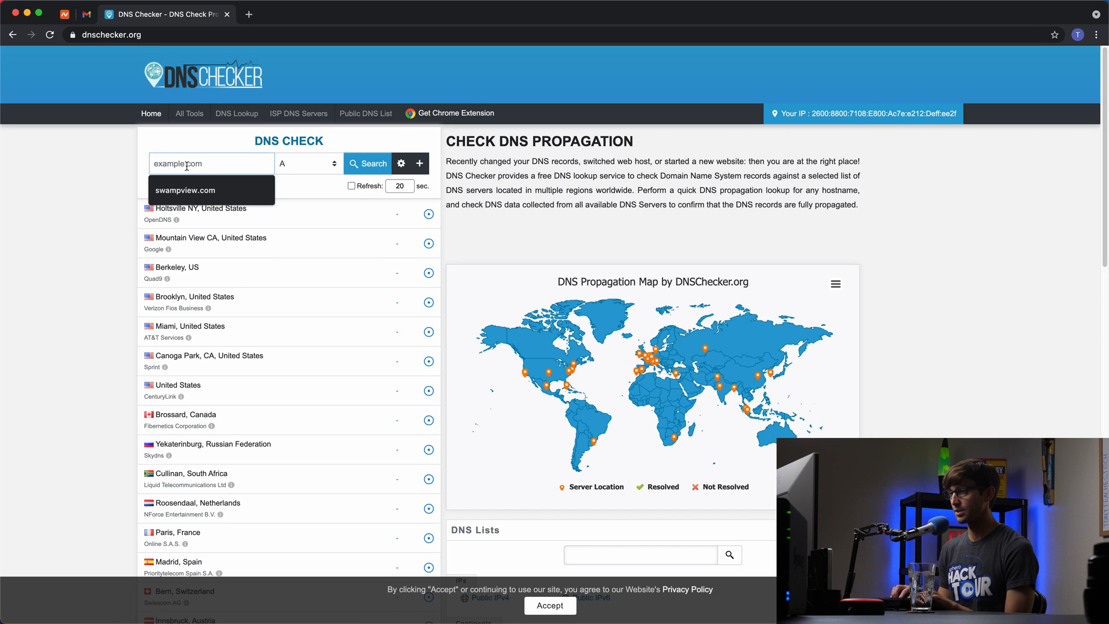
text(tonys.monster)
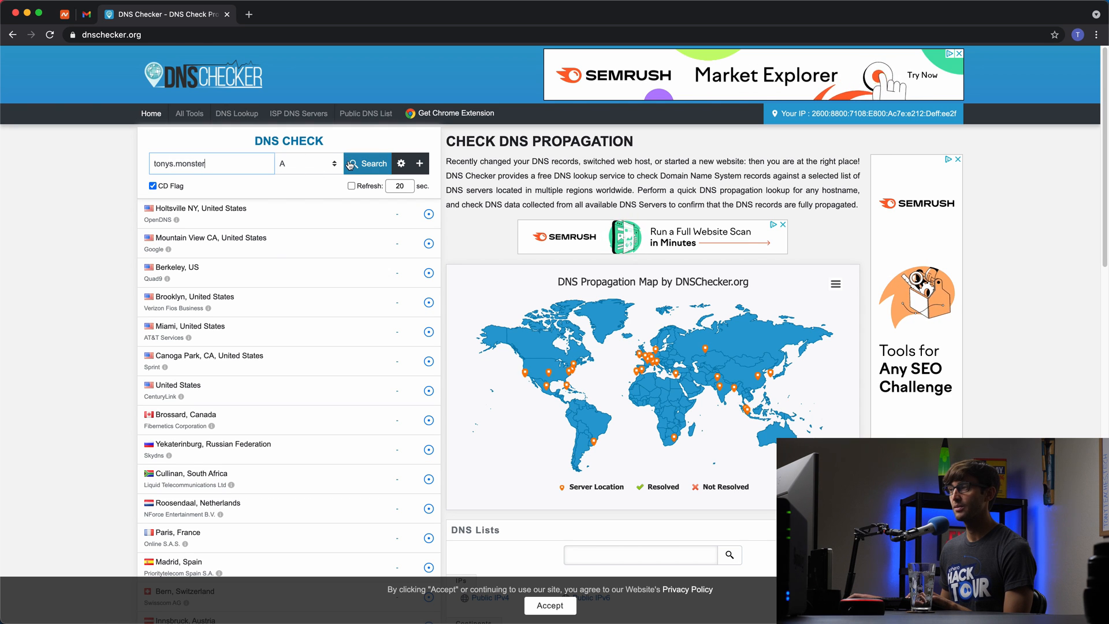
click(367, 163)
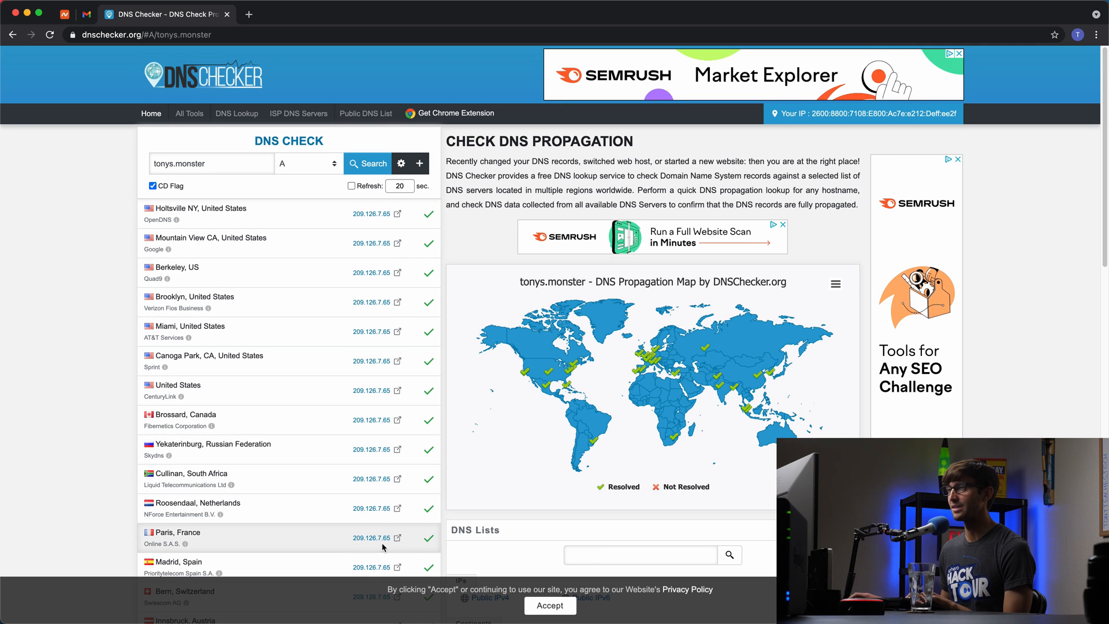
mouse_move(167, 13)
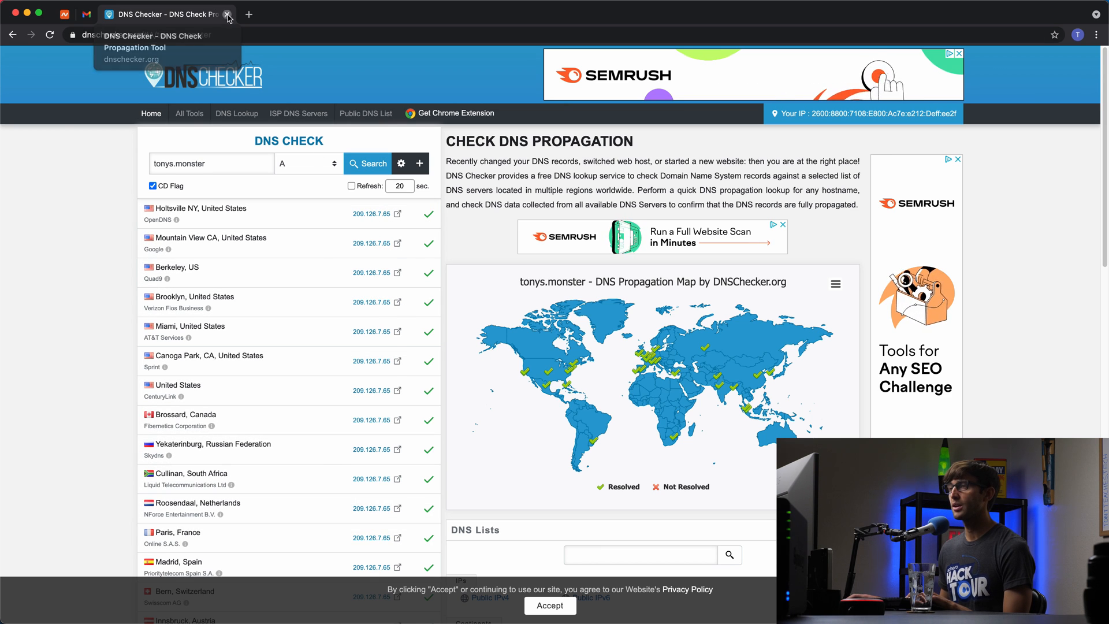
Back in Terminal on the VPS, run apt update && apt upgrade to update system packages.
click(87, 14)
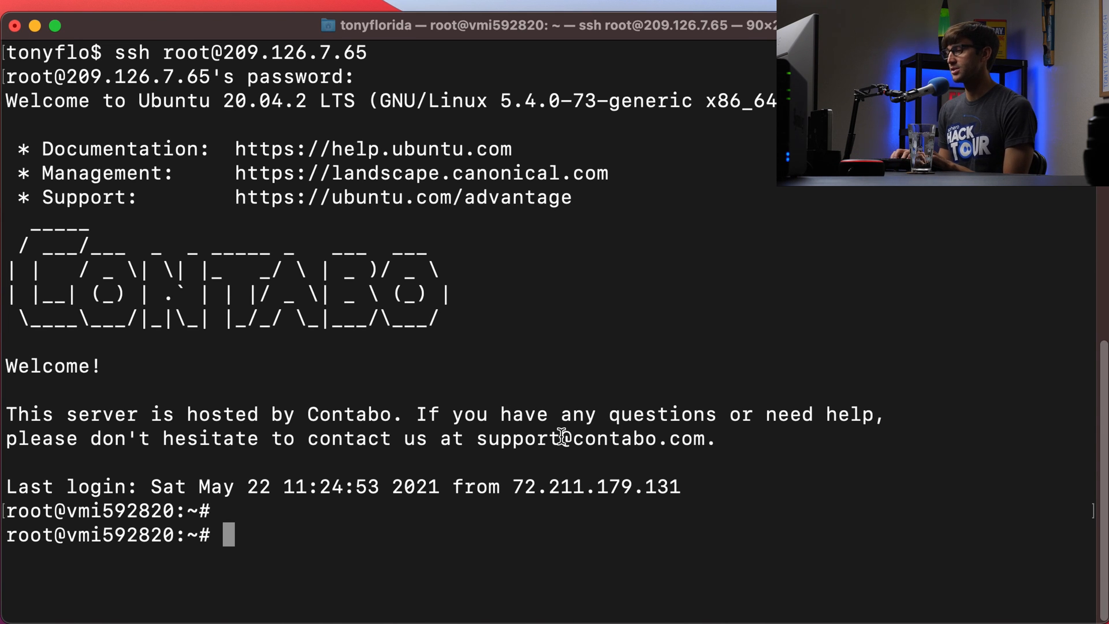
text(a)
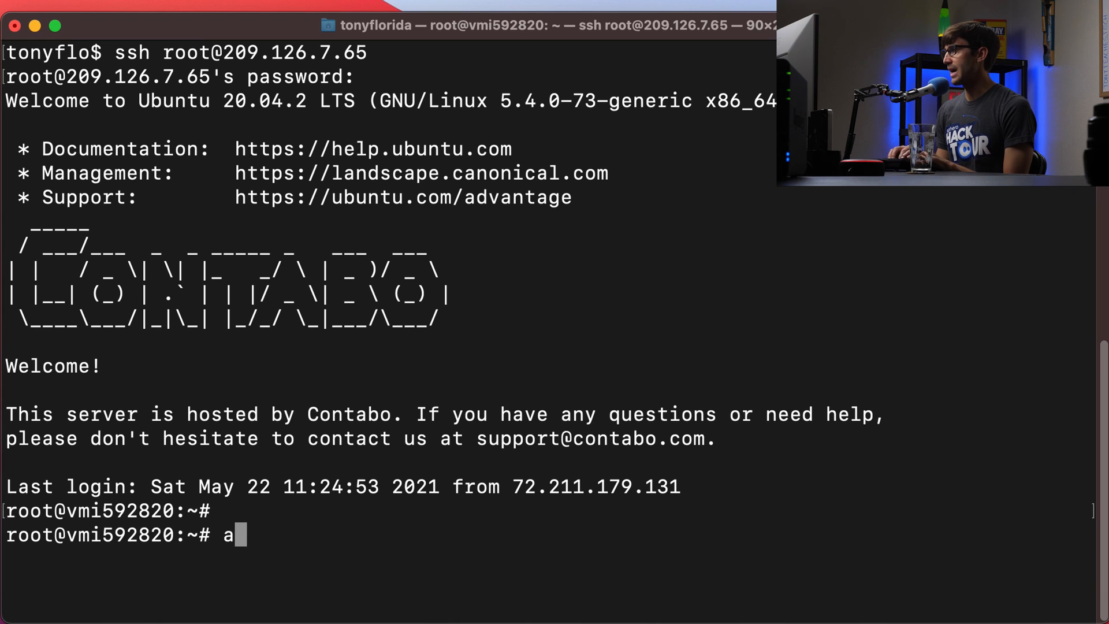
text(pt update)
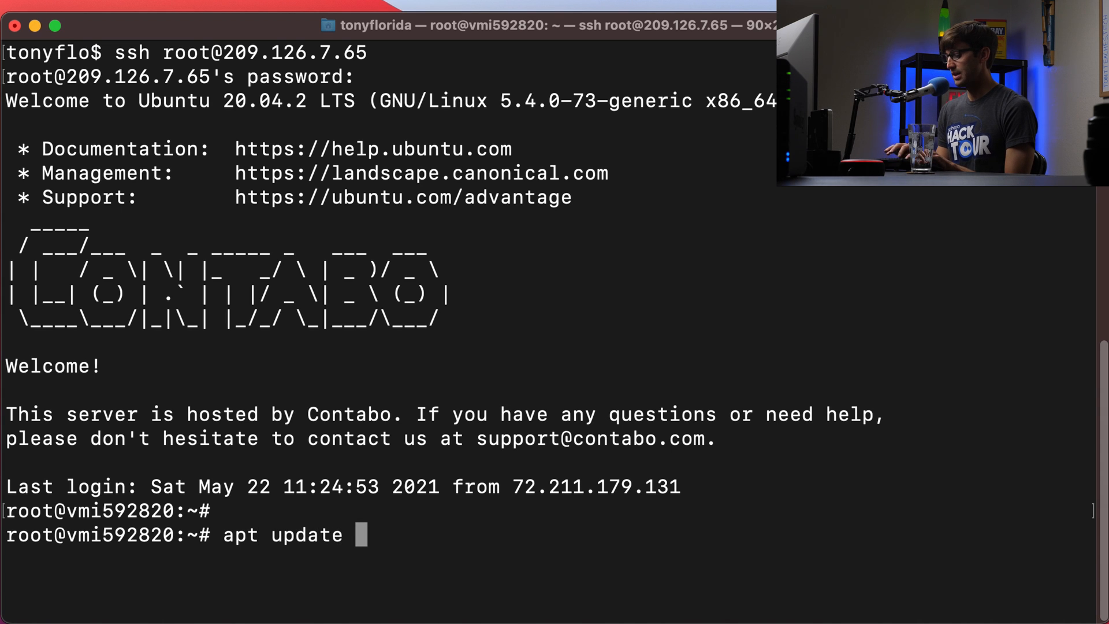
text(&& apt)
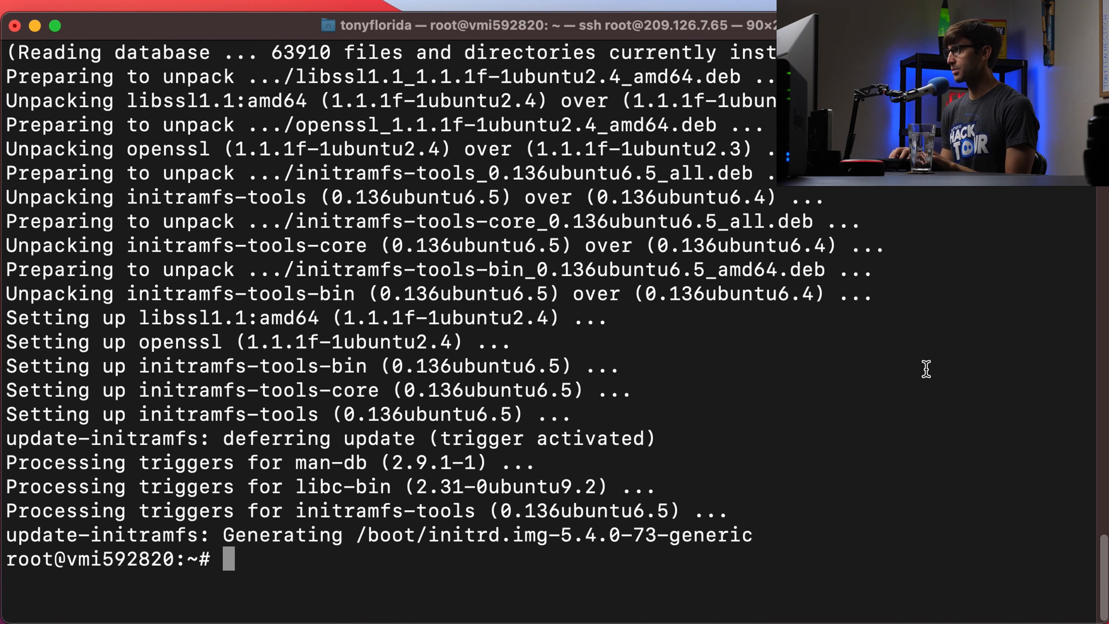
Run apt install nginx mariadb-server php-mysql php-fpm on the VPS.
text(apt install)
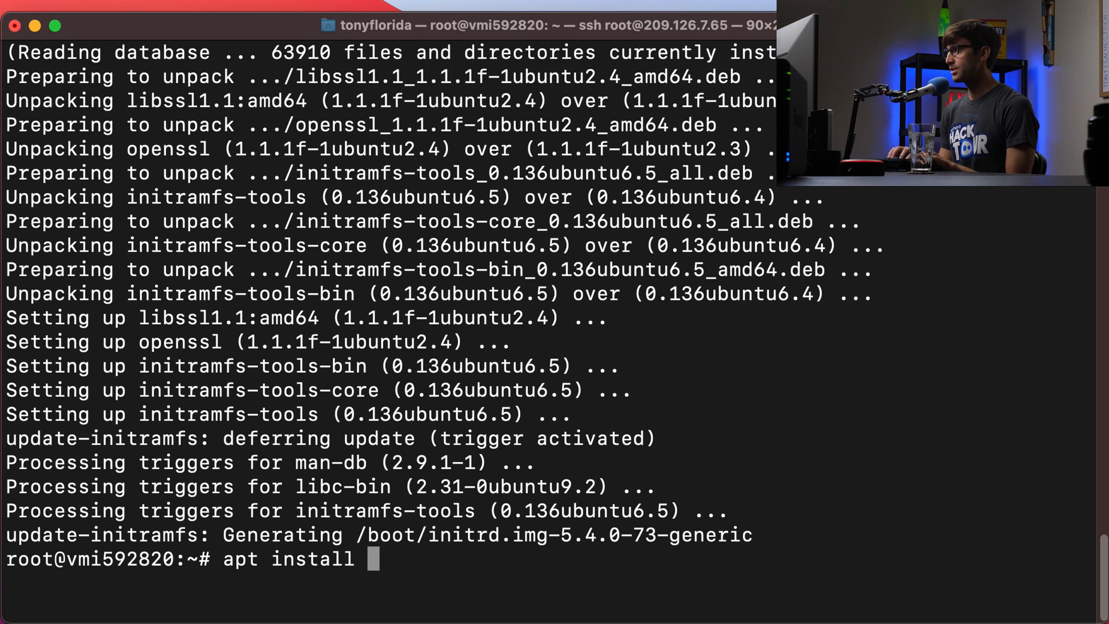
text(nginx m)
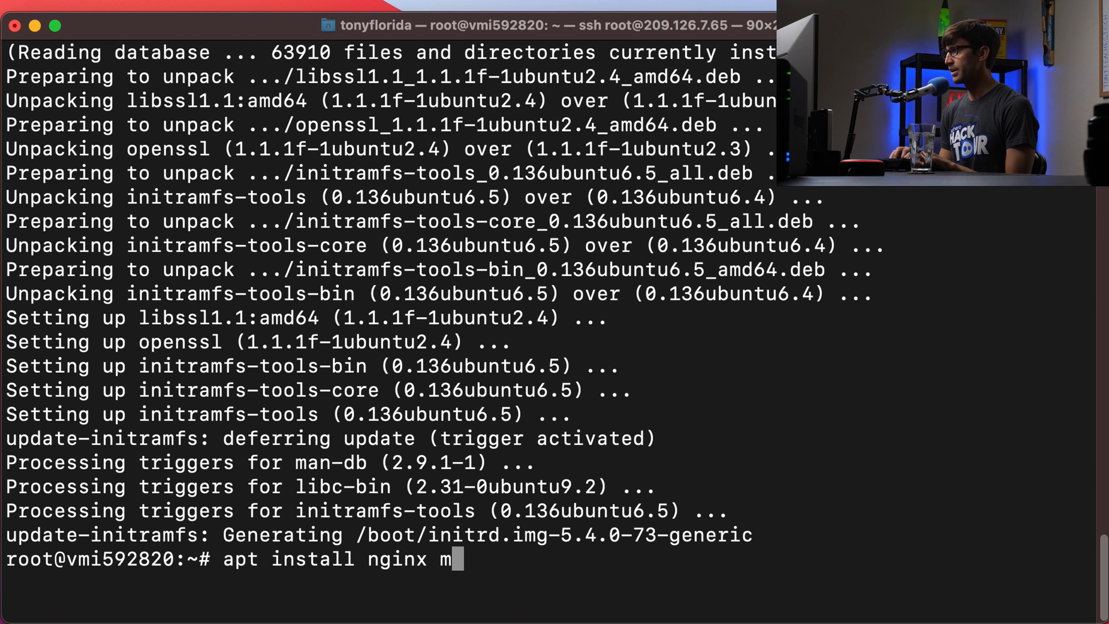
text(aria)
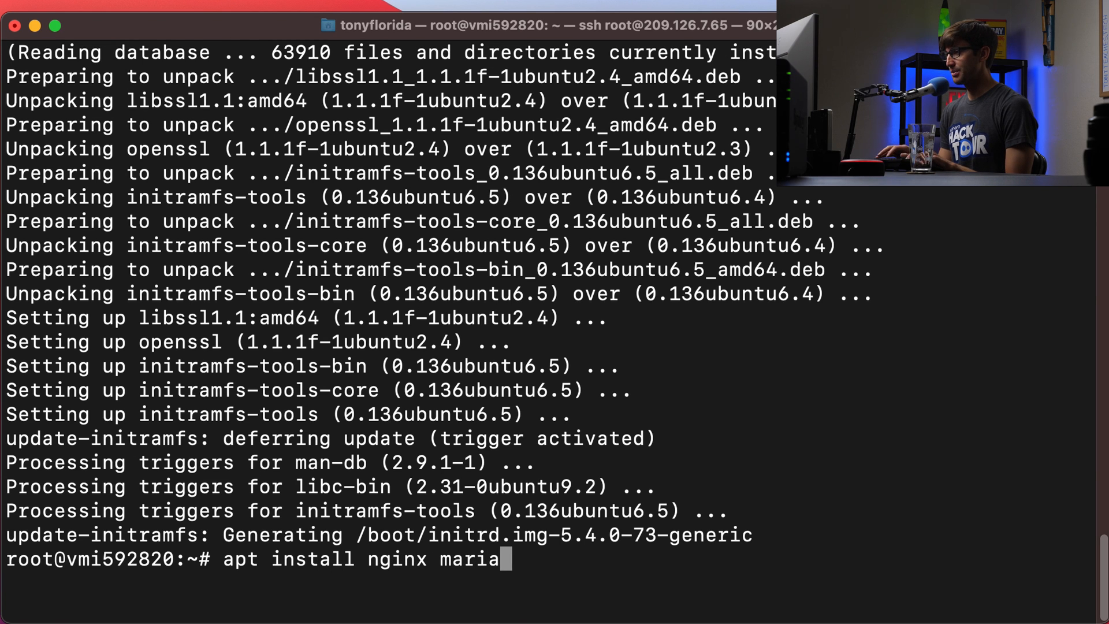
text(db-s)
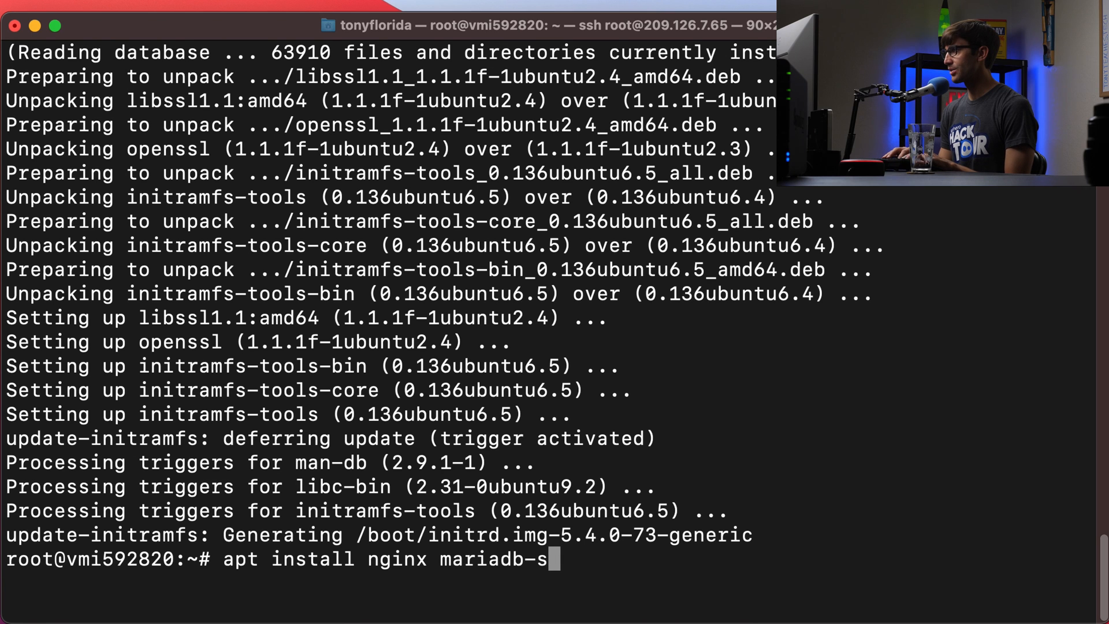
text(erver php-mysq)
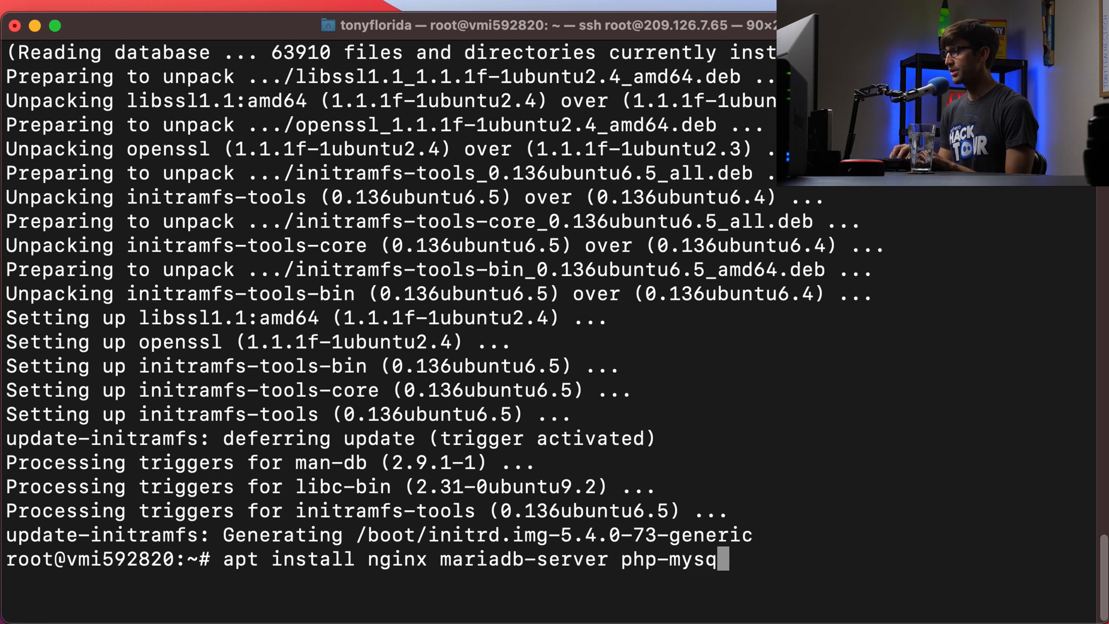
text(php)
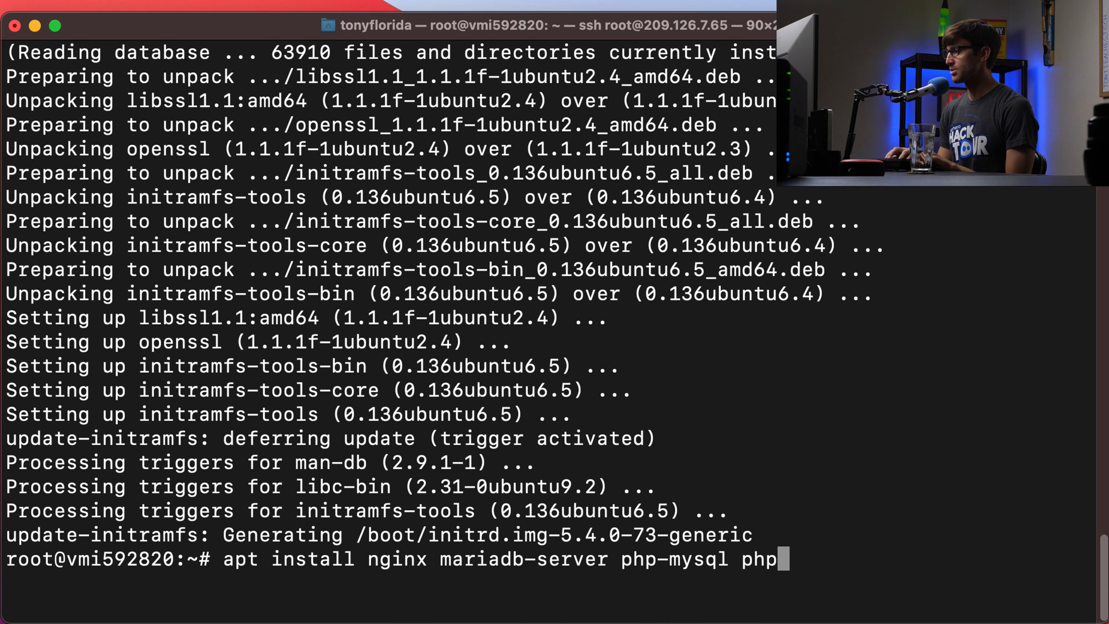
text(-fpm)
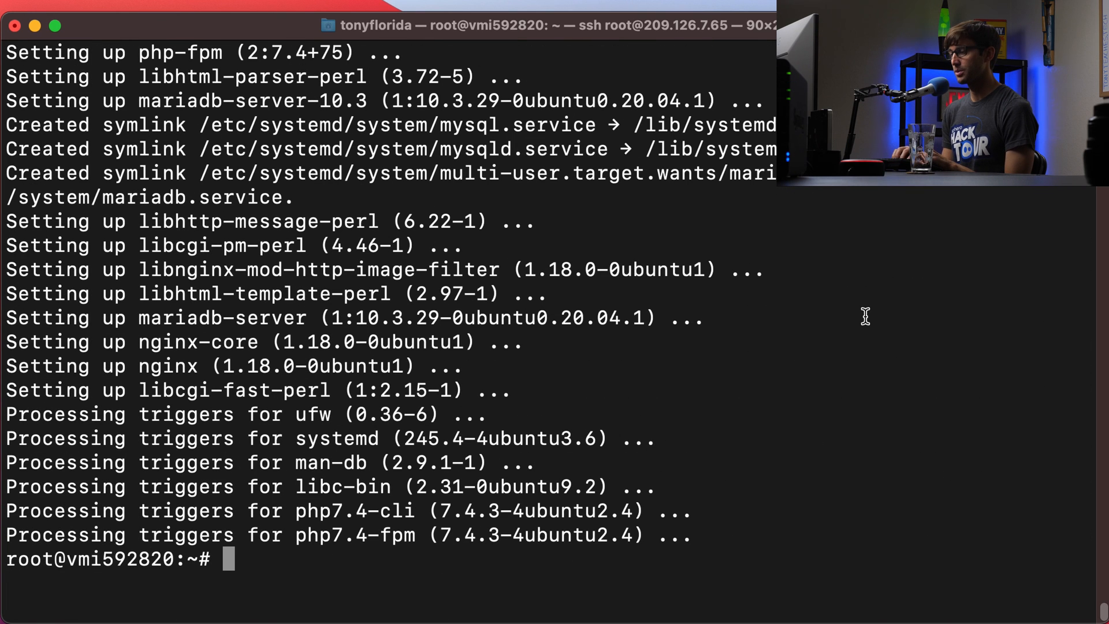
Start mysql_secure_installation and accept the blank current root password.
text(mysql_secu)
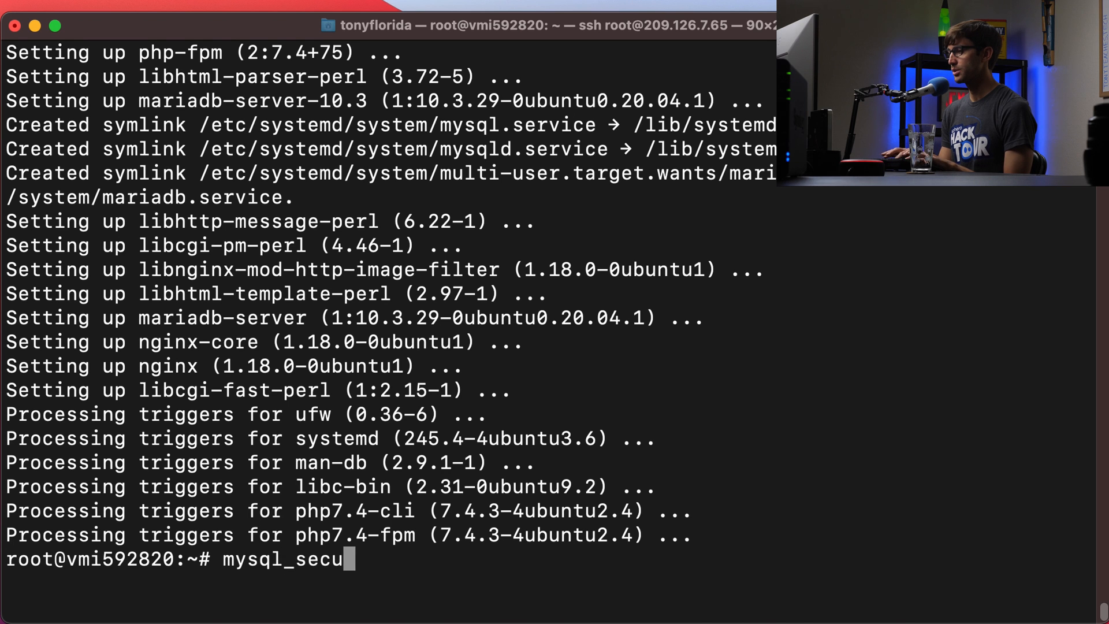
text(re_instal)
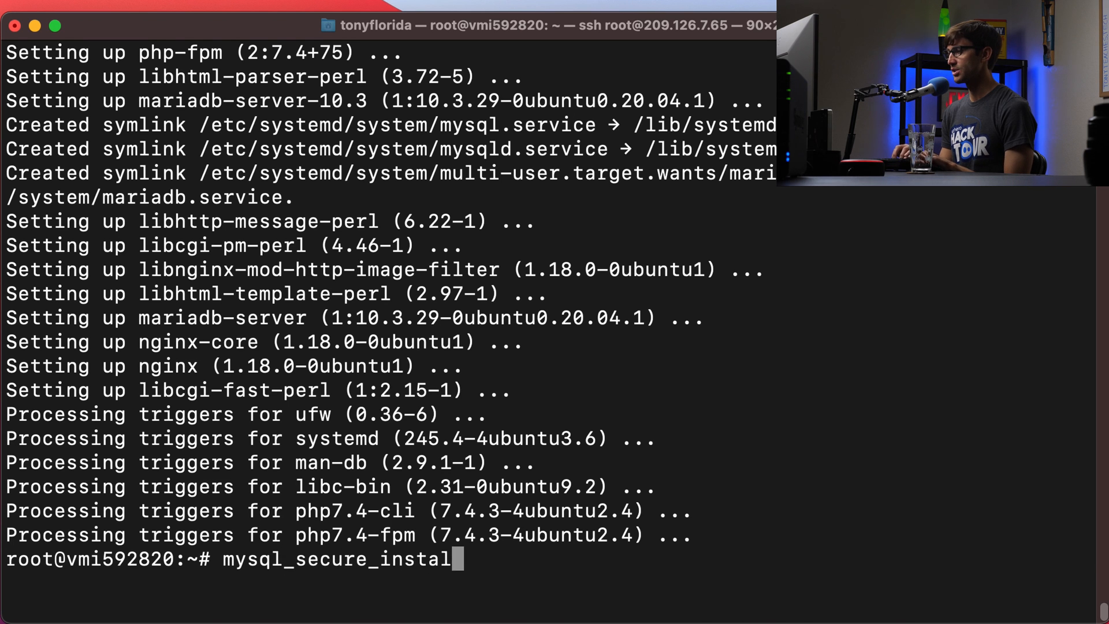
key(enter)
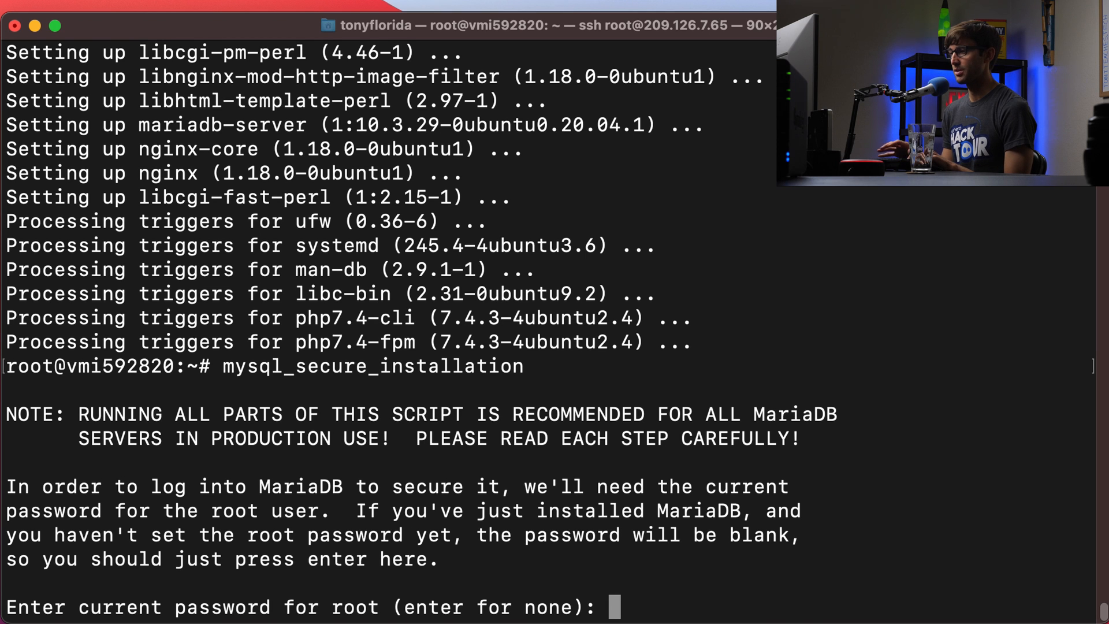
key(enter)
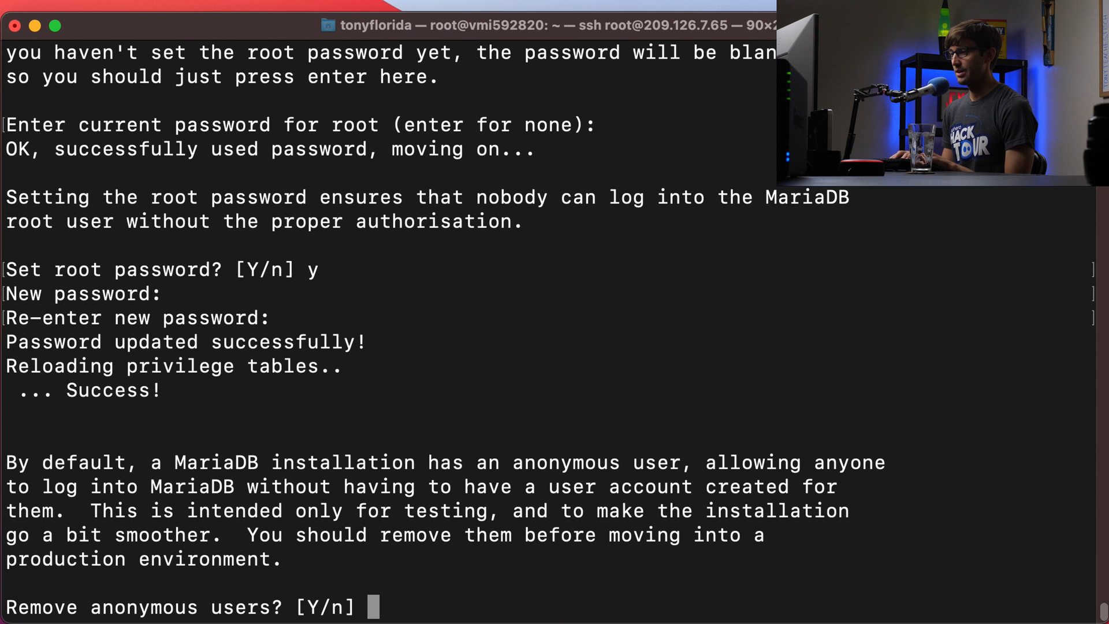
Answer y to set a root password, remove anonymous users and disallow remote root login.
text(y)
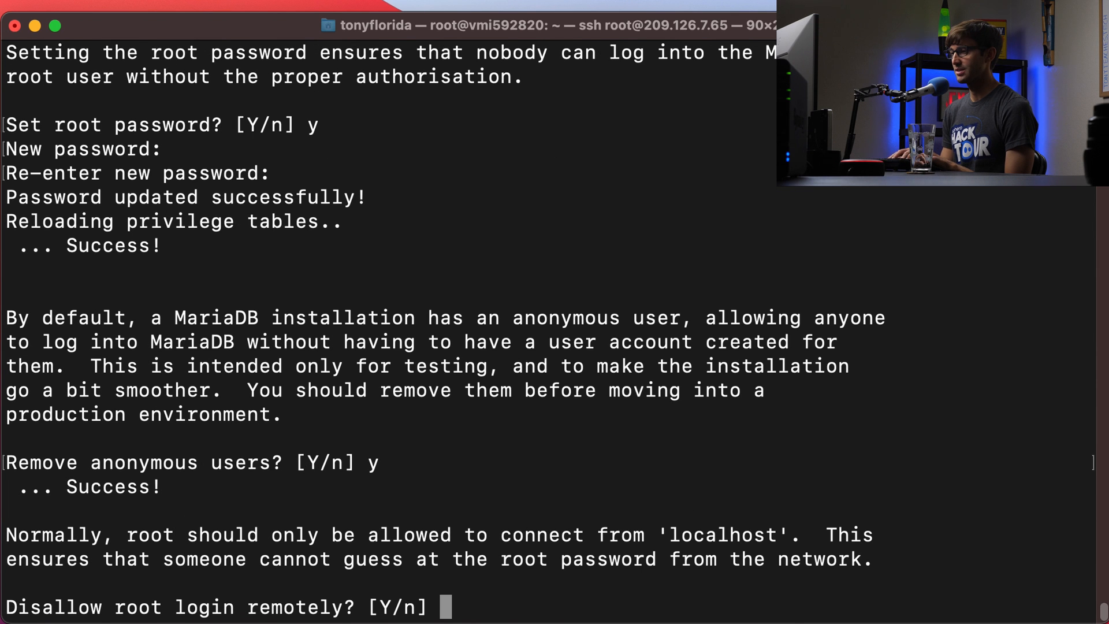
text(y)
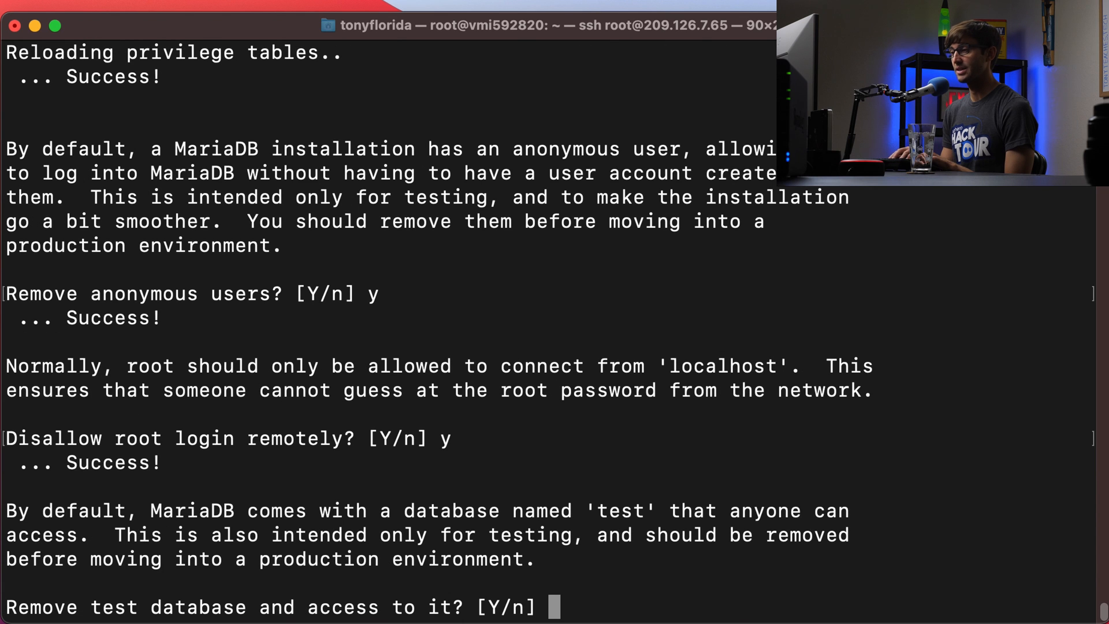
text(y)
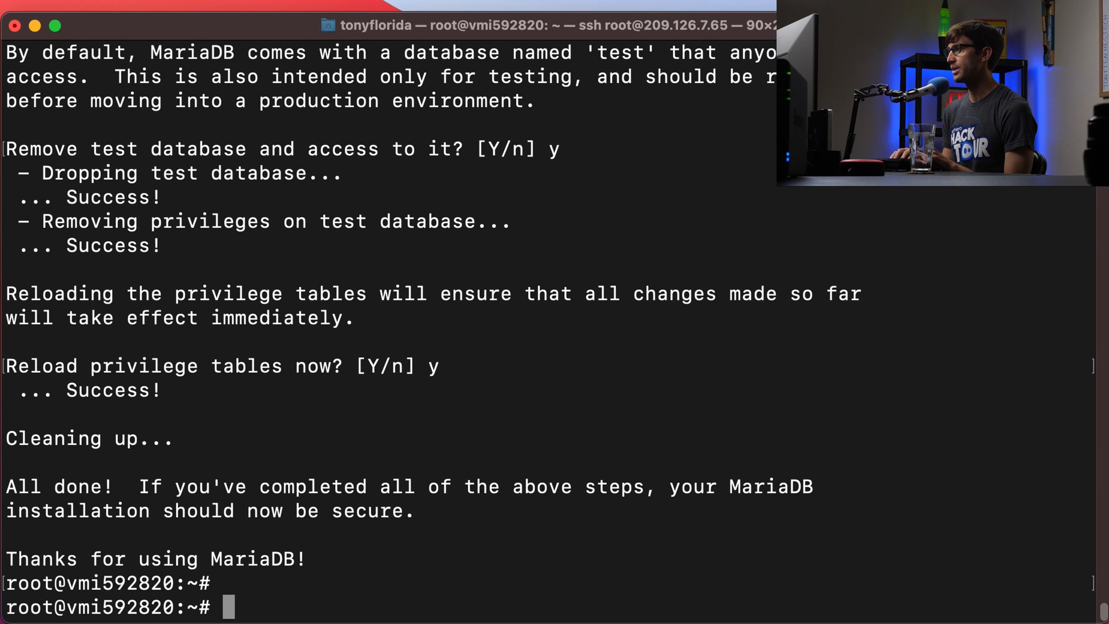
Create a tonys.monster folder under /var/www and move into it.
text(cd /var/)
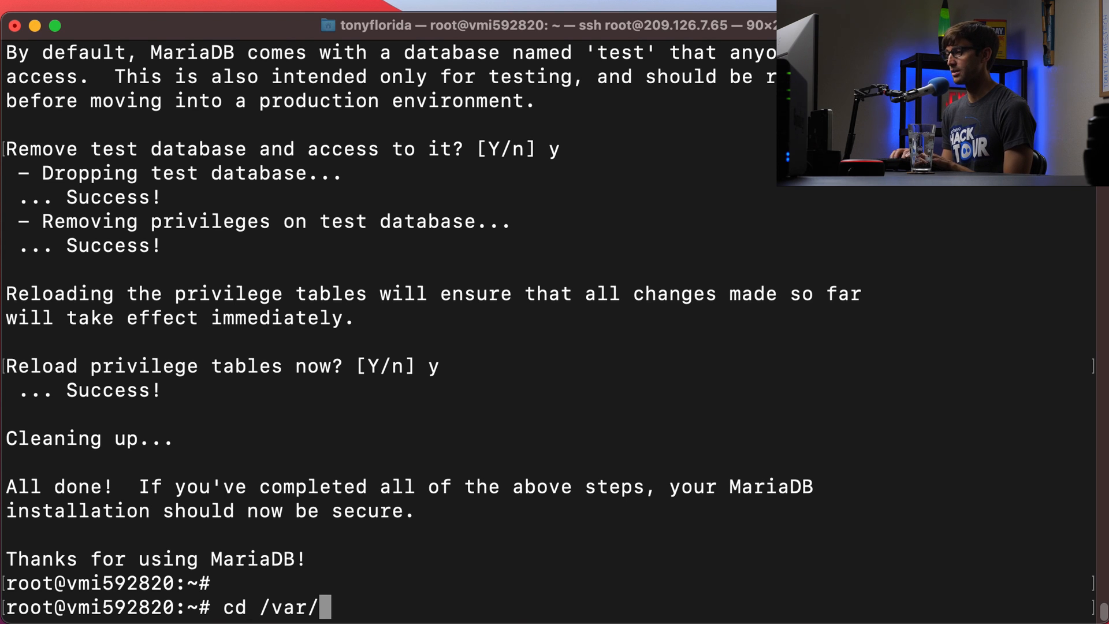
text(www/)
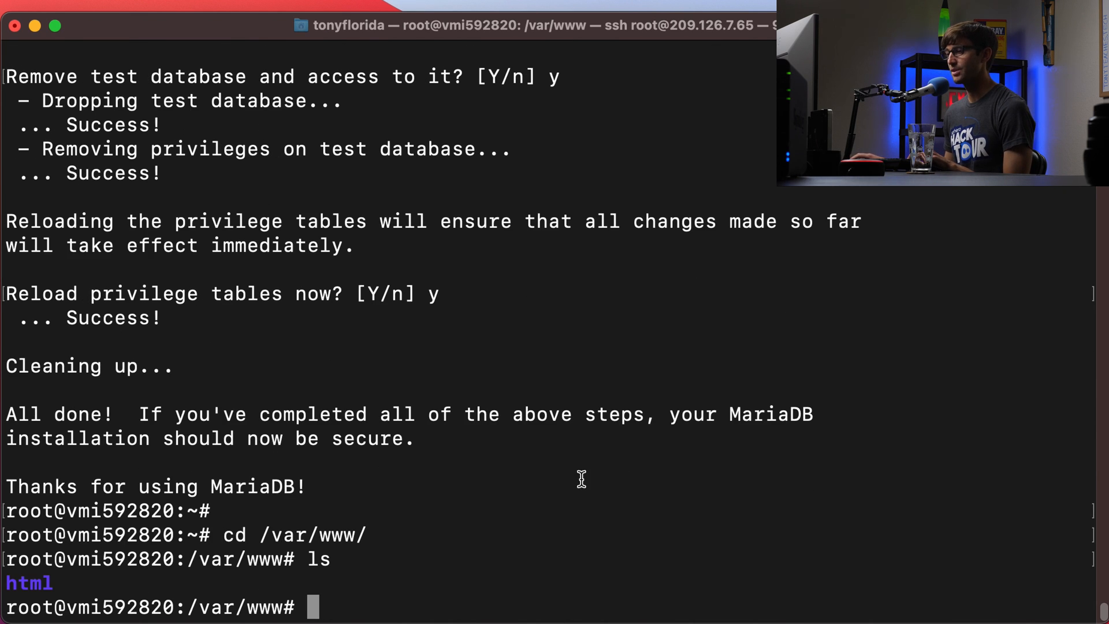
text(mkdir to)
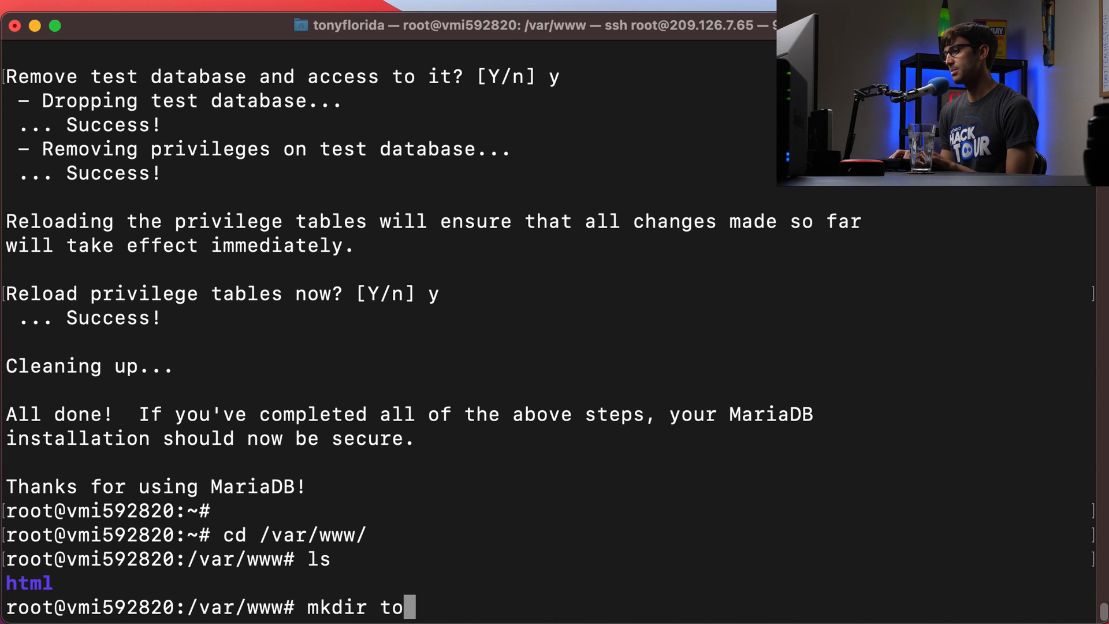
text(nys.monster)
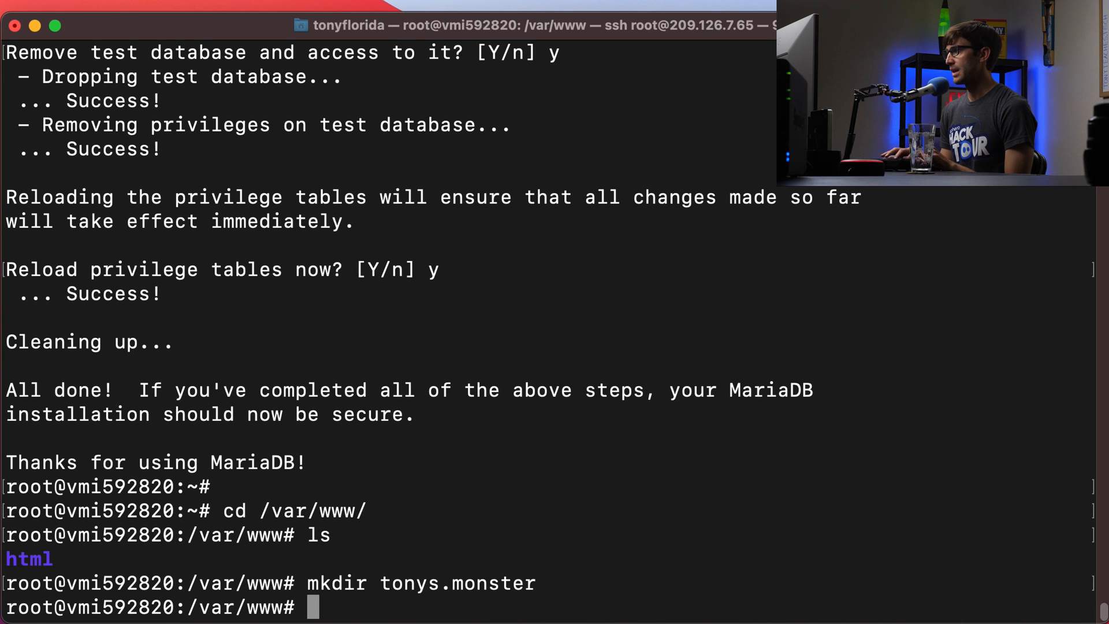
text(cd tonys.monster/)
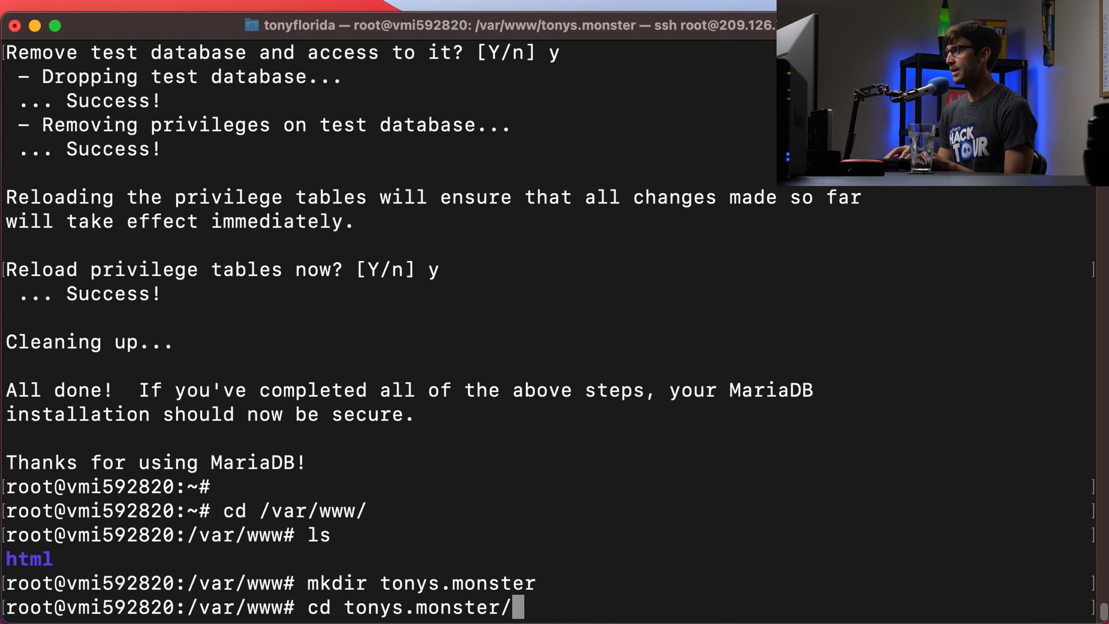
text(wget)
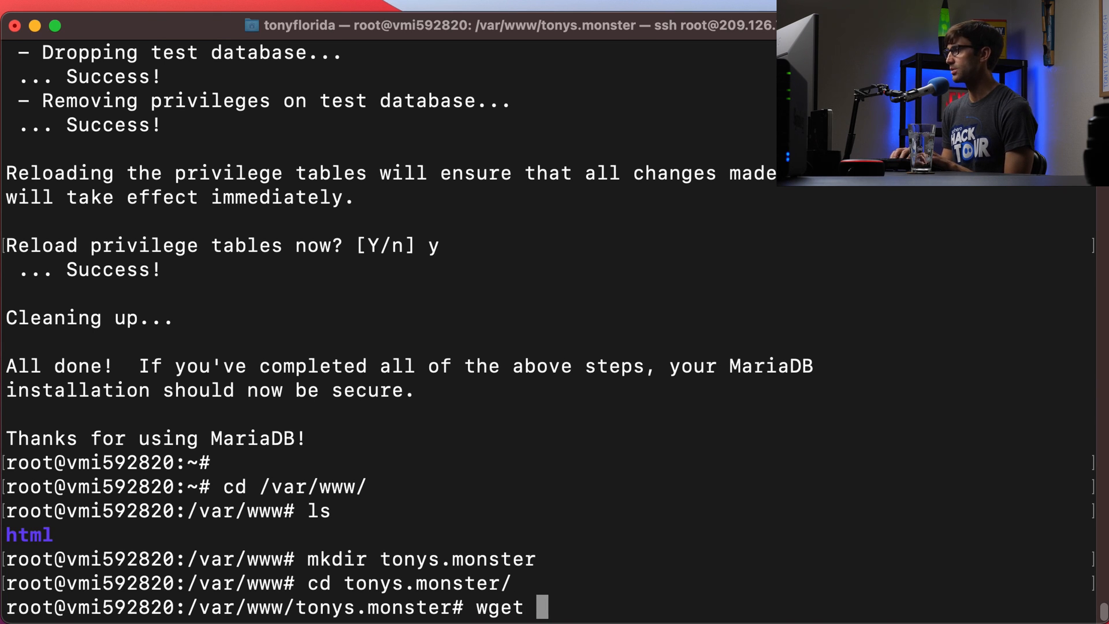
text(ht)
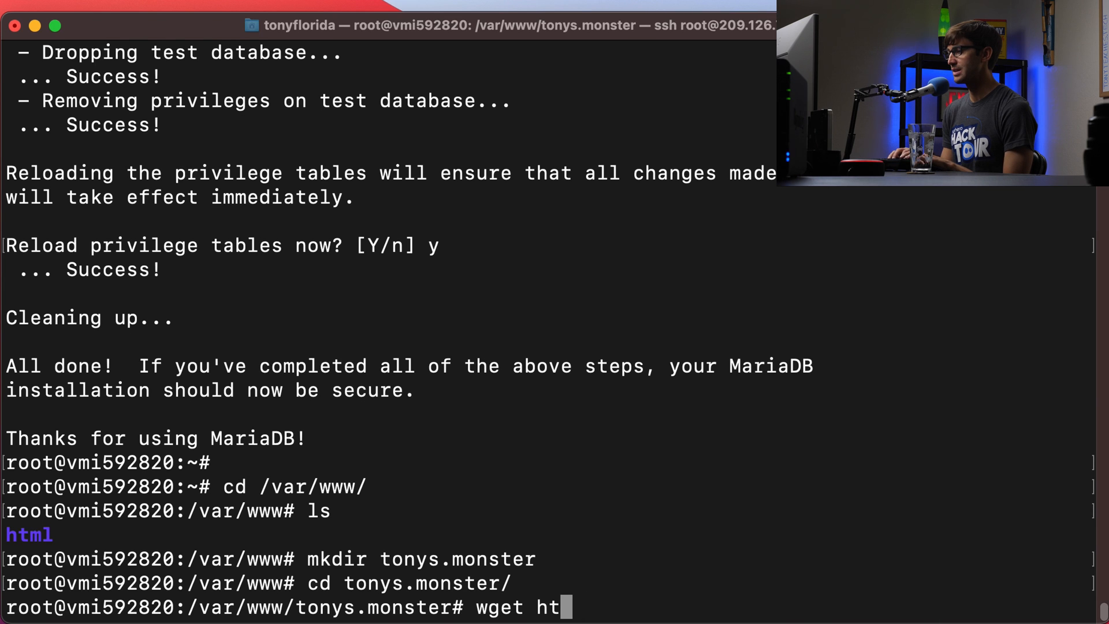
text(tps://)
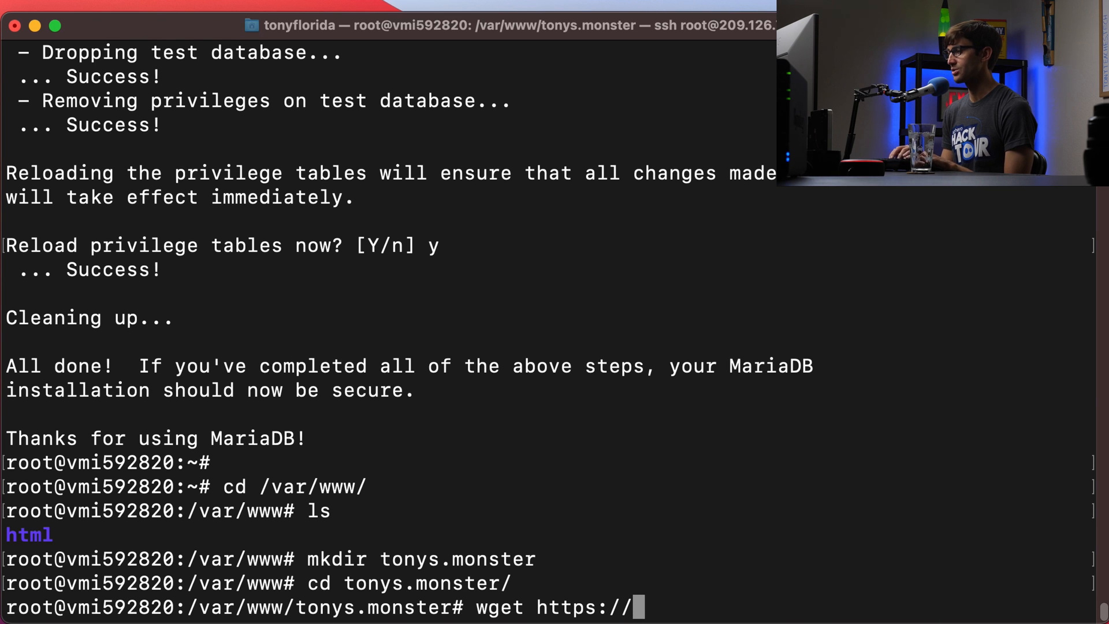
text(wordpress.)
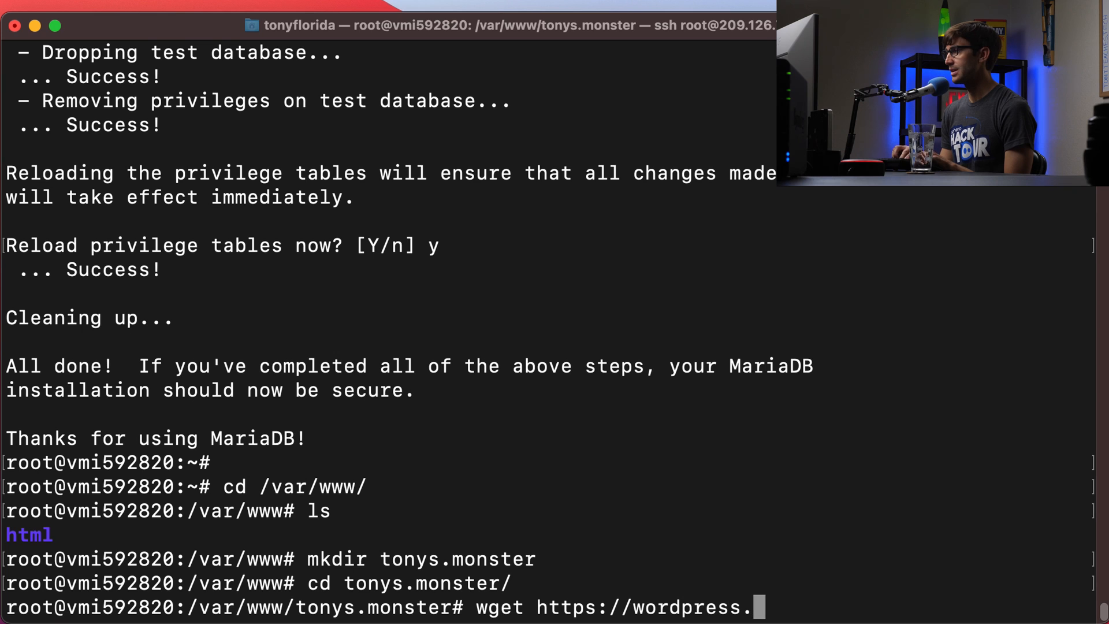
text(org/latest)
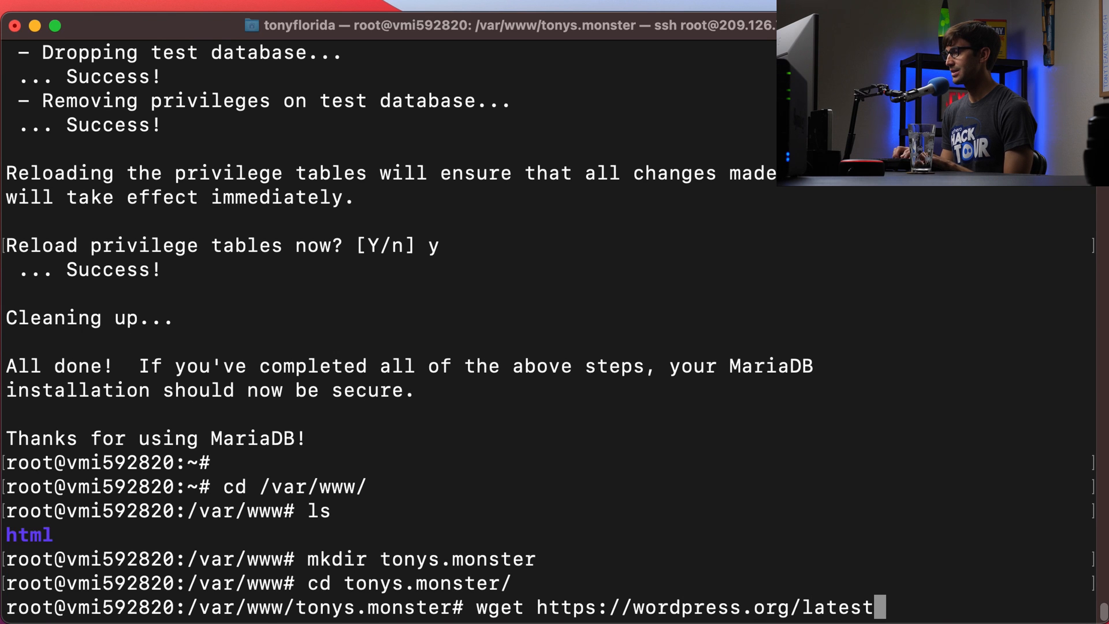
text(.tar.gz)
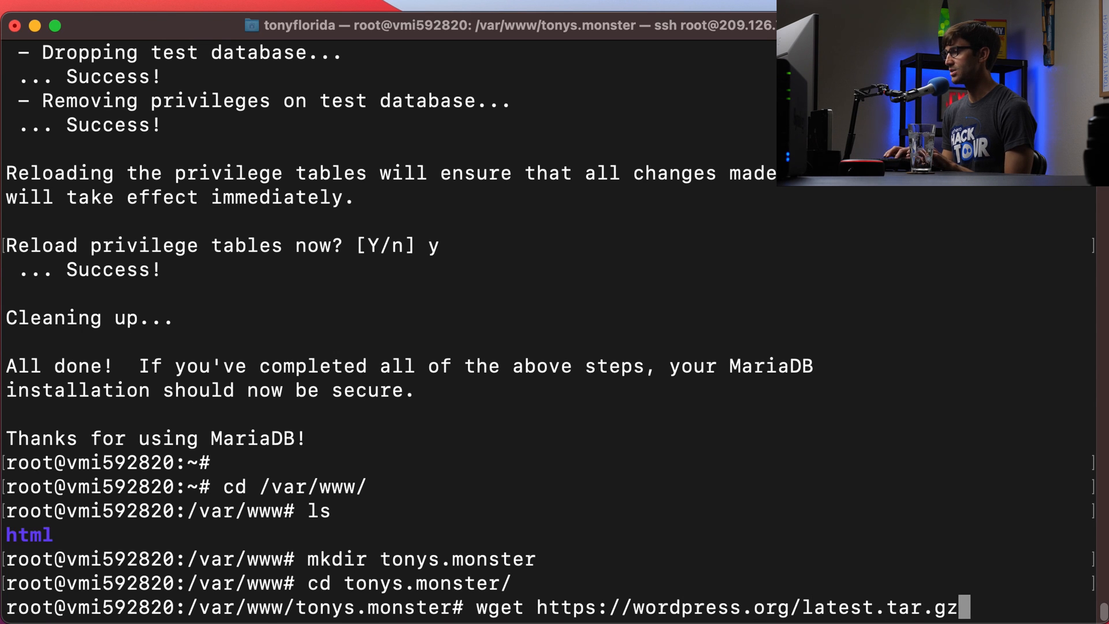
key(enter)
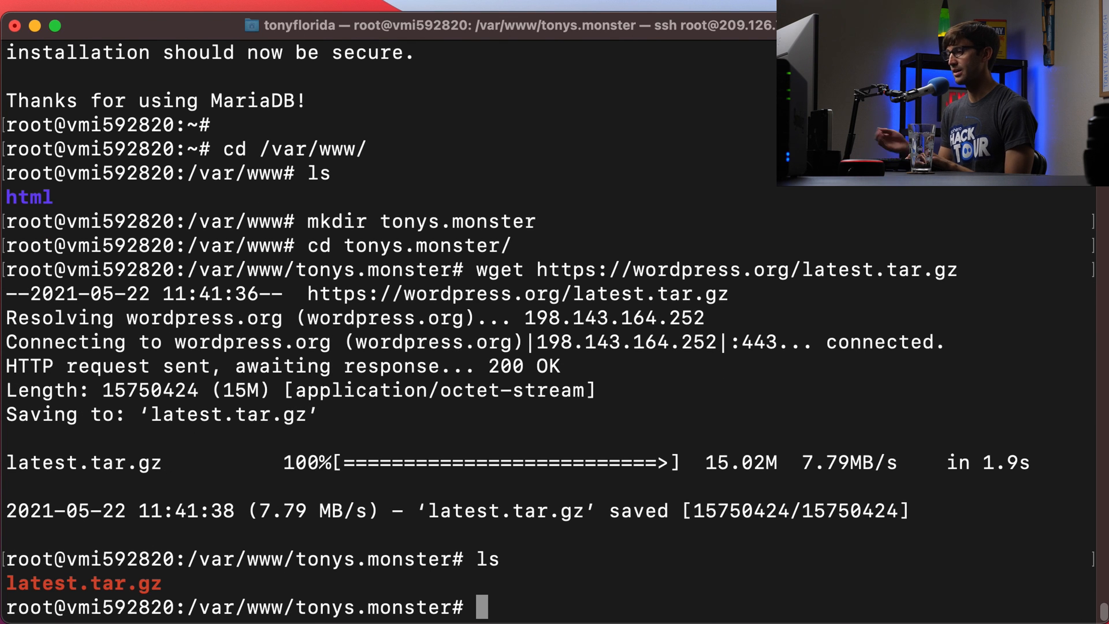
Extract latest.tar.gz into a wordpress folder, then remove the archive.
text(tar)
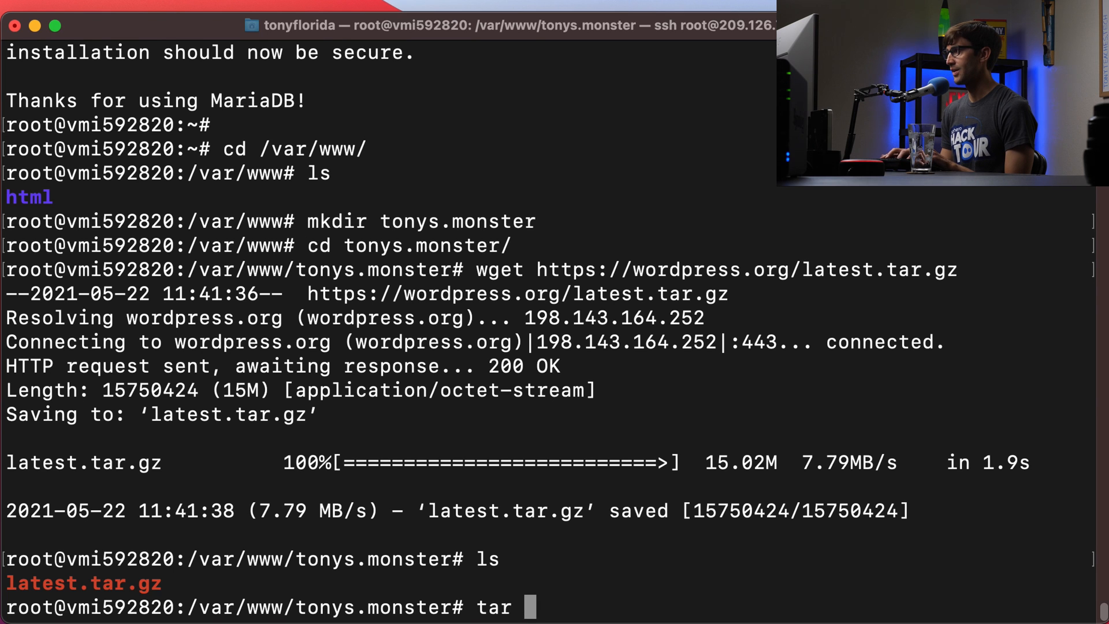
text(-xzvf)
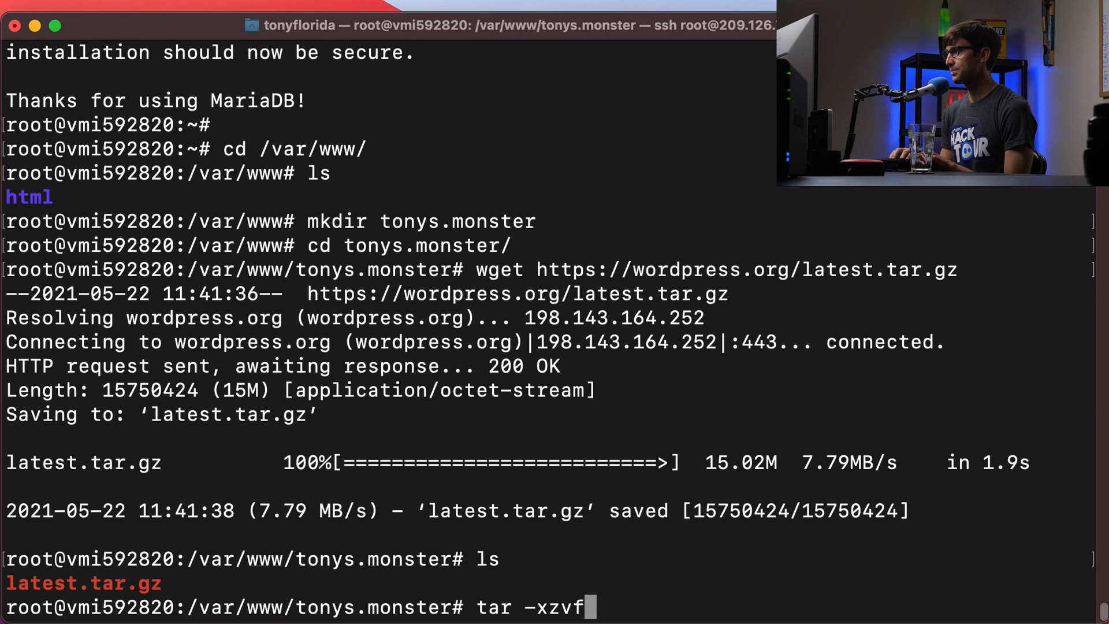
text(latest.tar.gz)
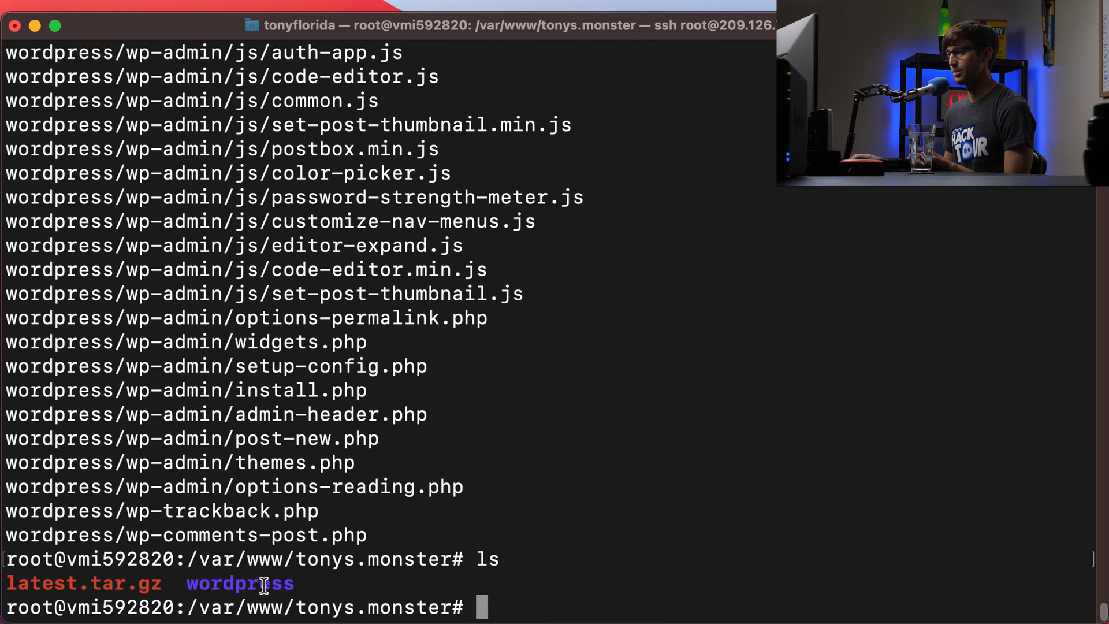
mouse_move(555, 498)
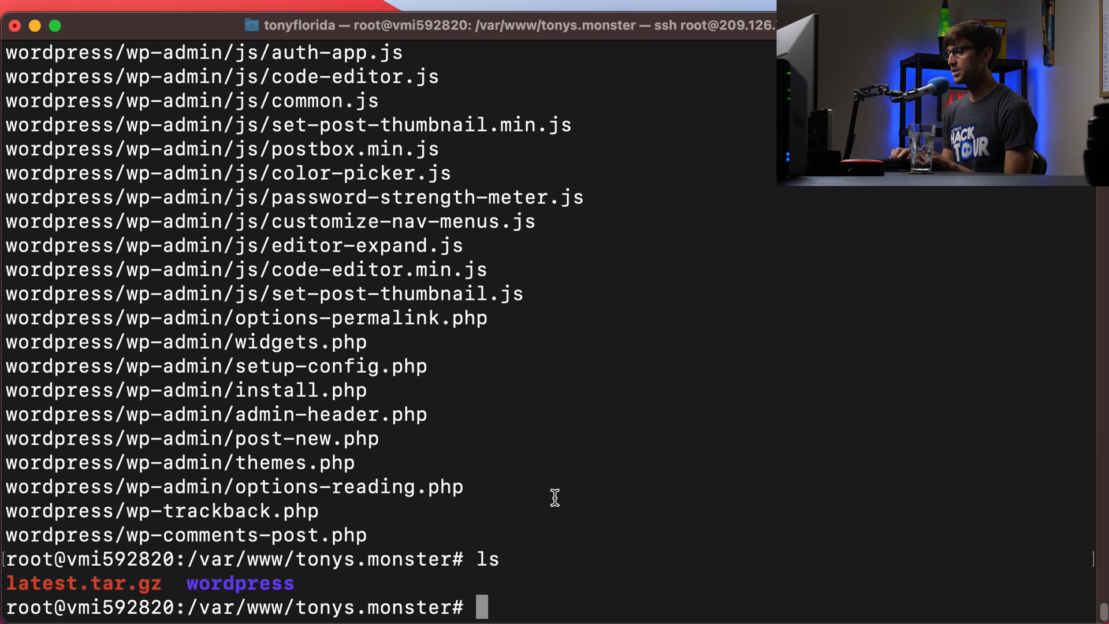
text(rm latest.tar.gz)
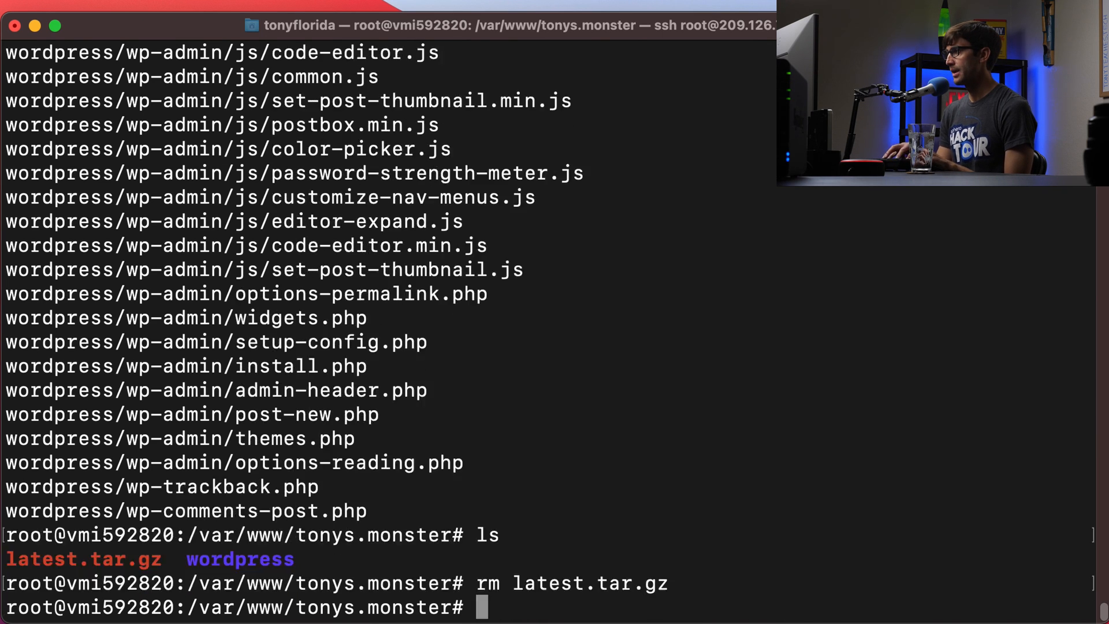
List the folder with ls -la to show the wordpress folder's current owner.
text(c)
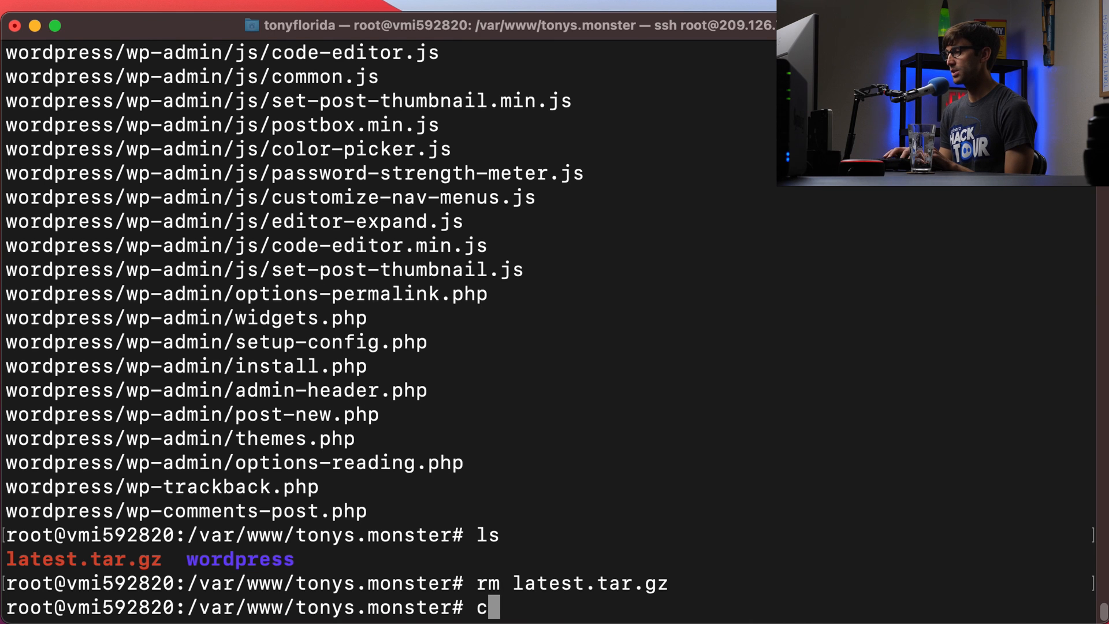
text(ls -la)
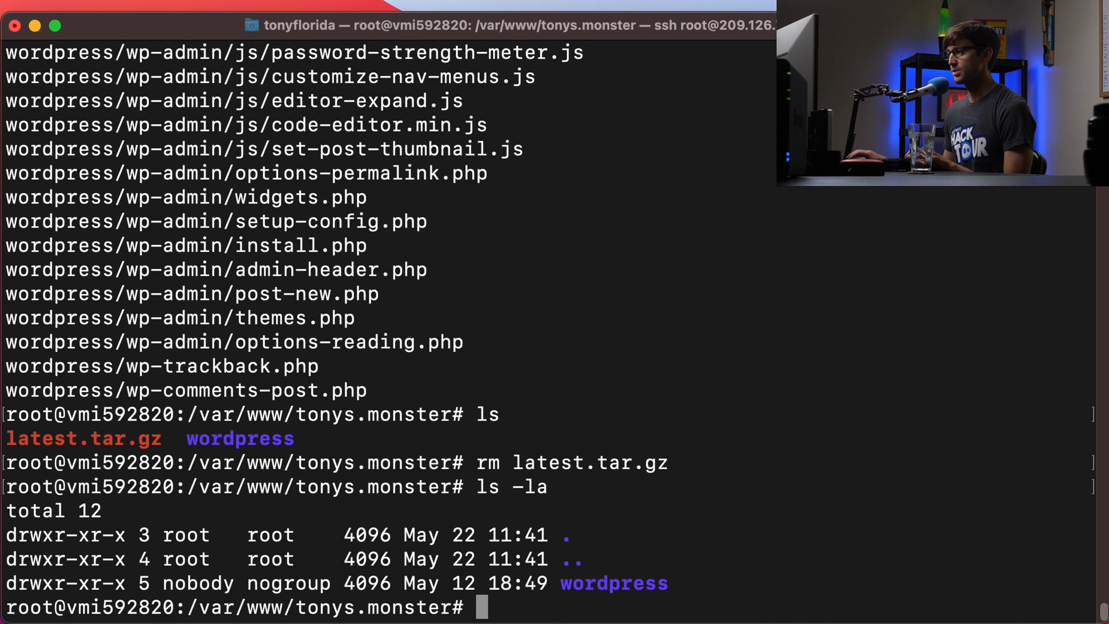
double_click(197, 582)
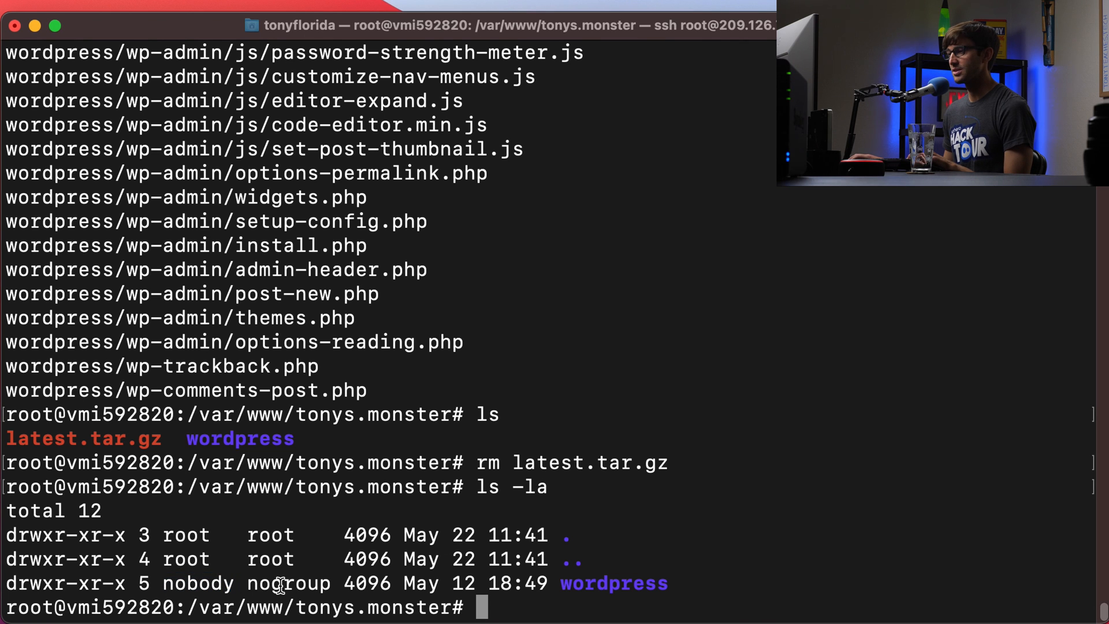
double_click(612, 582)
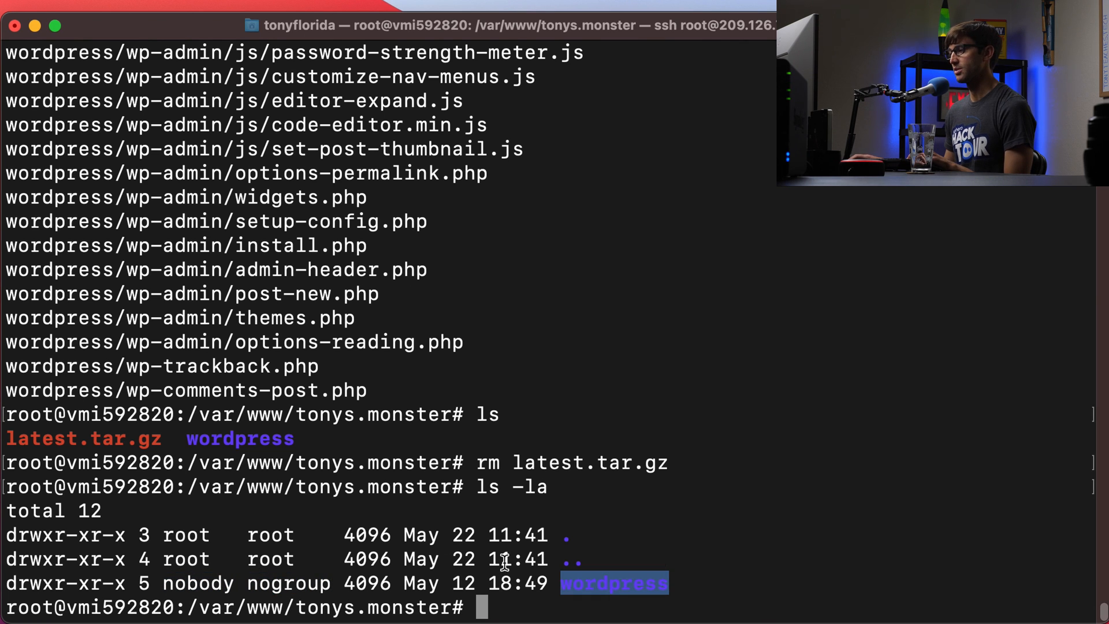
Run chown -R www-data:www-data wordpress/ and confirm www-data now owns it.
text(chmown -R)
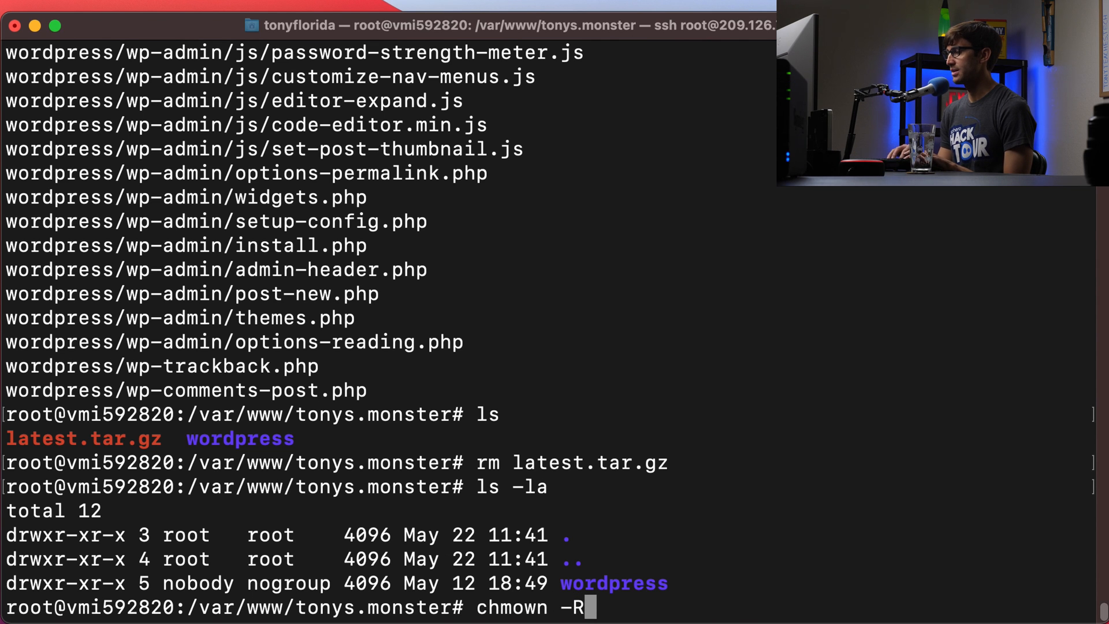
text(www)
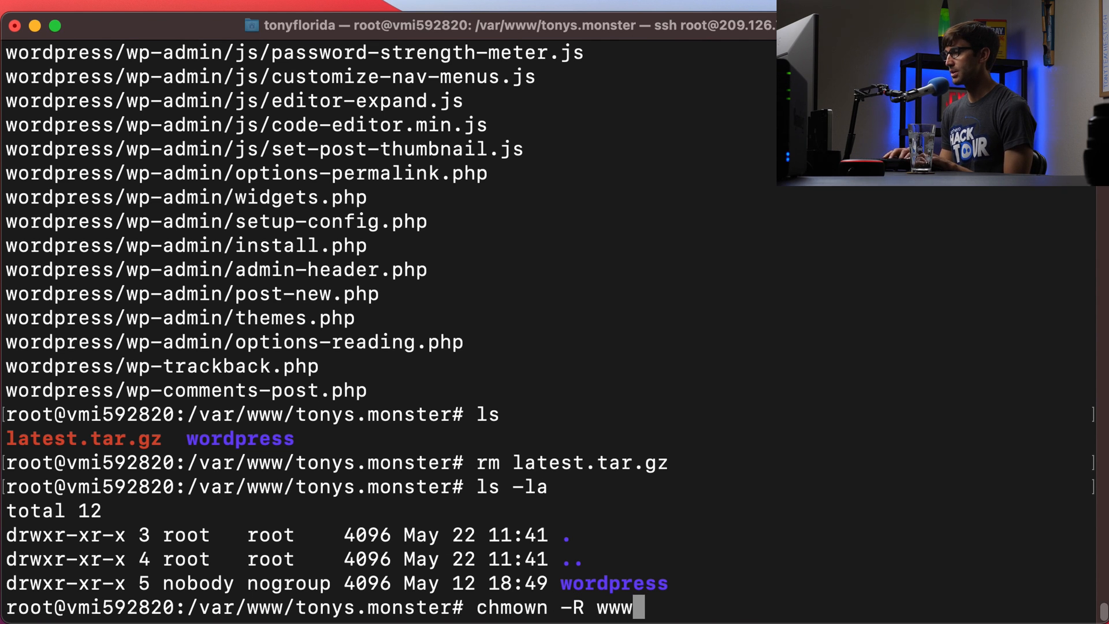
text(-data:)
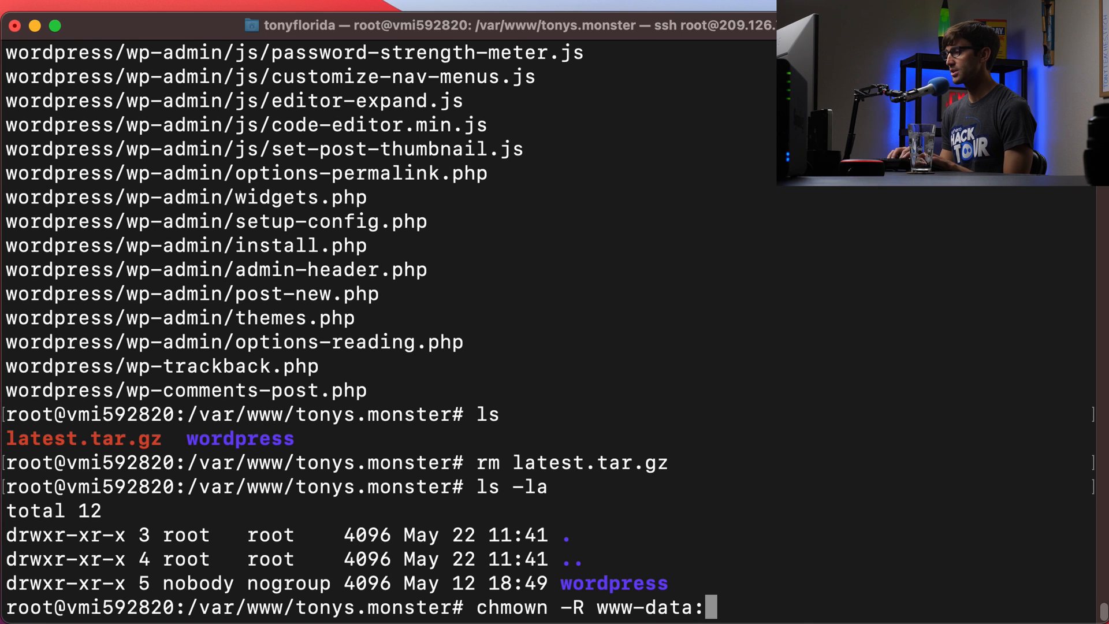
text(www-data)
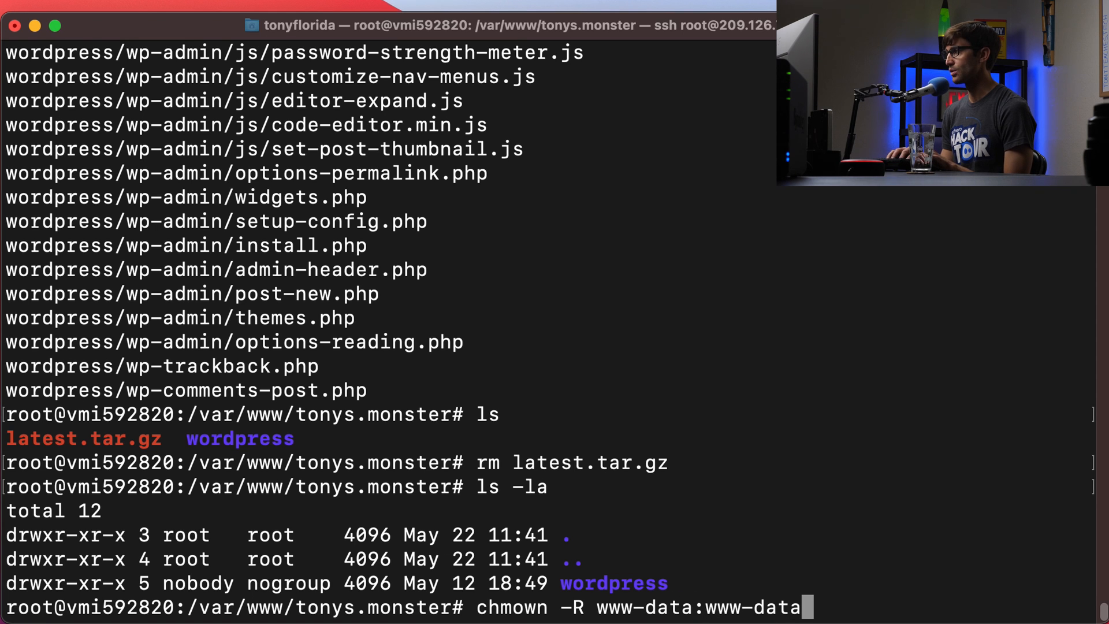
text(wordpress/)
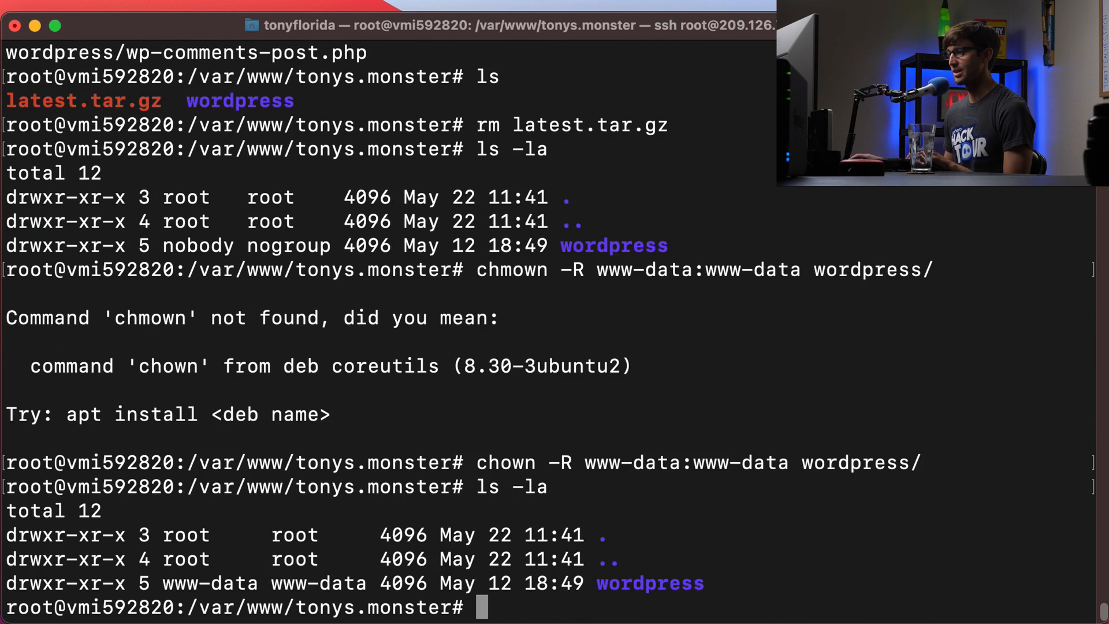
double_click(182, 582)
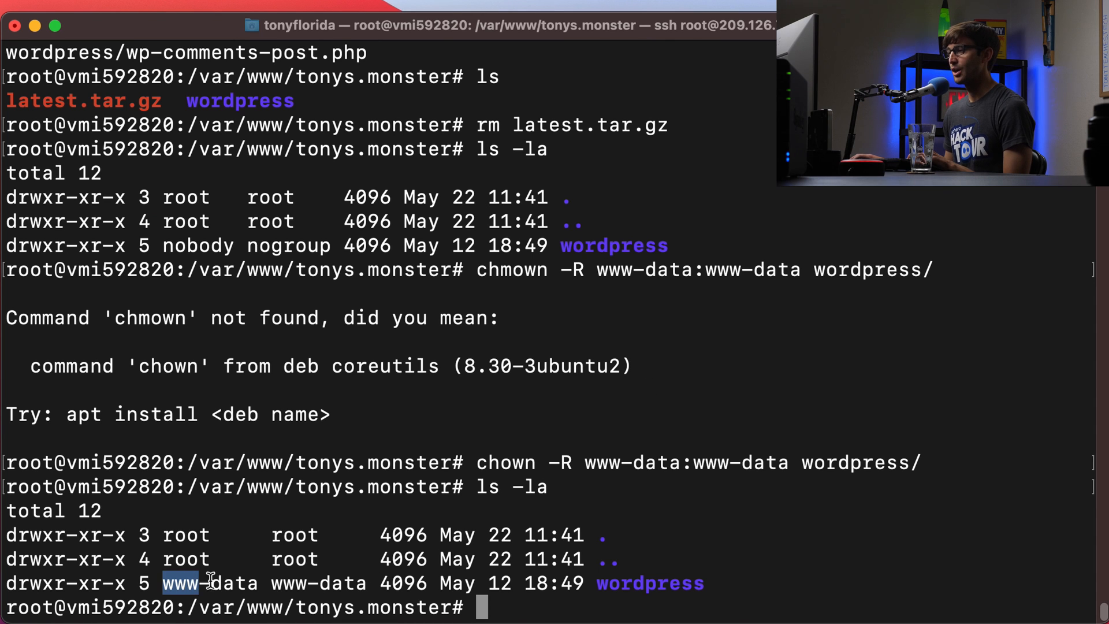
text(ls)
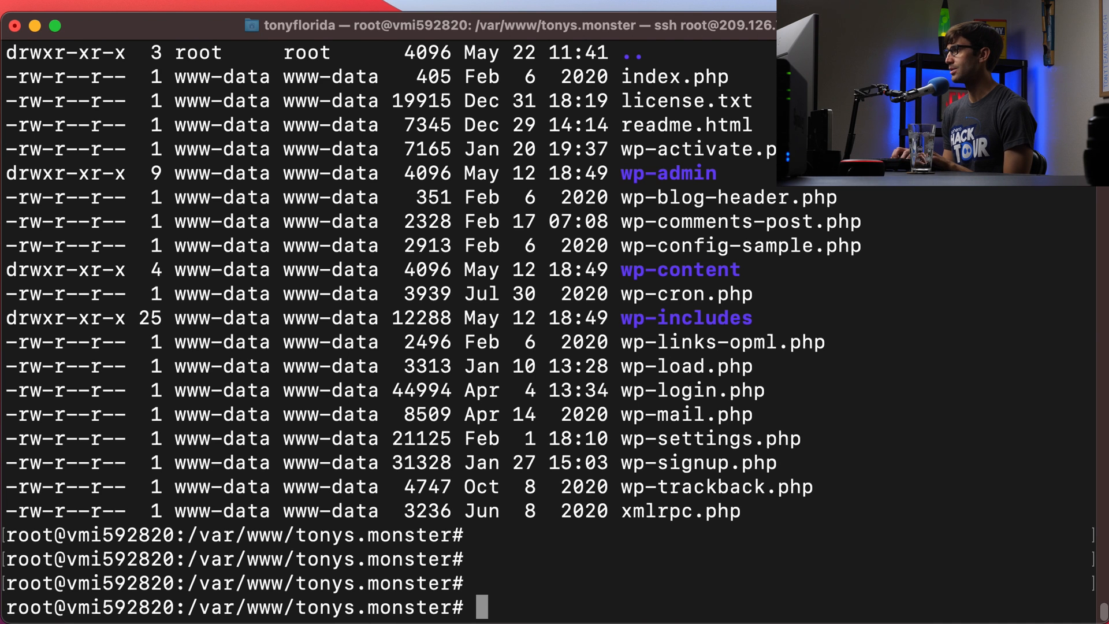
In mysql, create example_db with utf8 default character set and utf8_unicode_ci collation.
text(mysql)
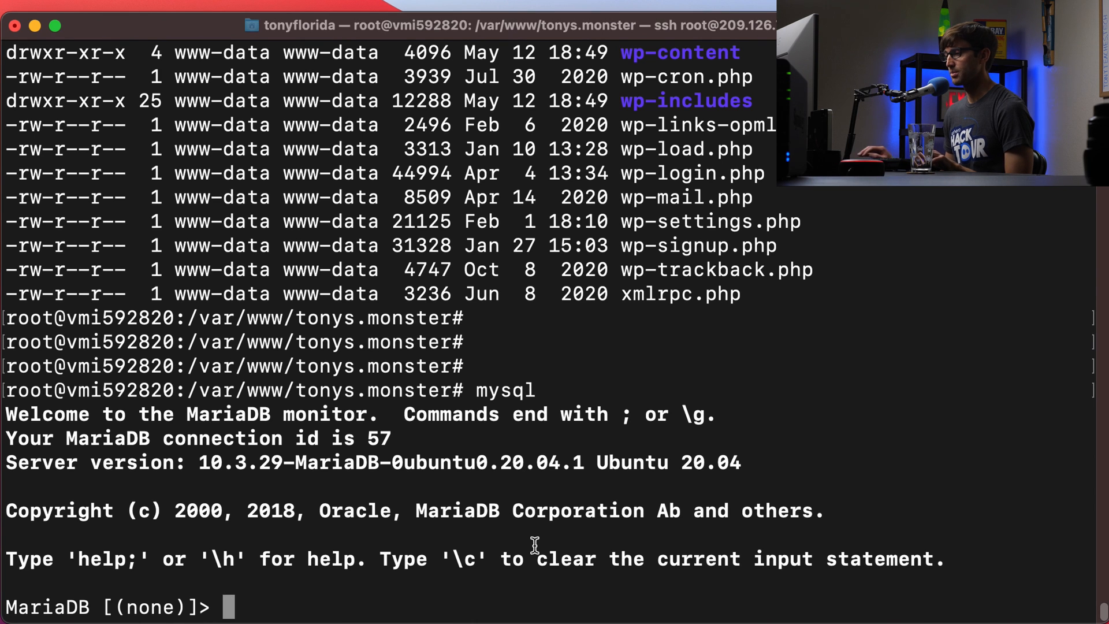
text(create database example_db default character set utf8 collate utf8_unicode_ci;)
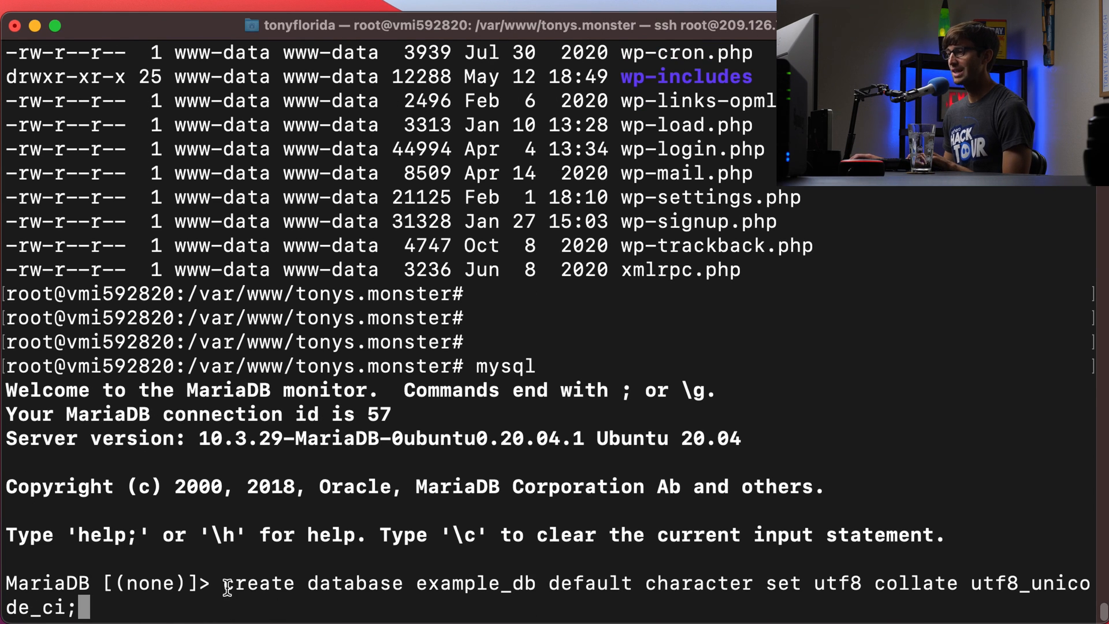
double_click(474, 583)
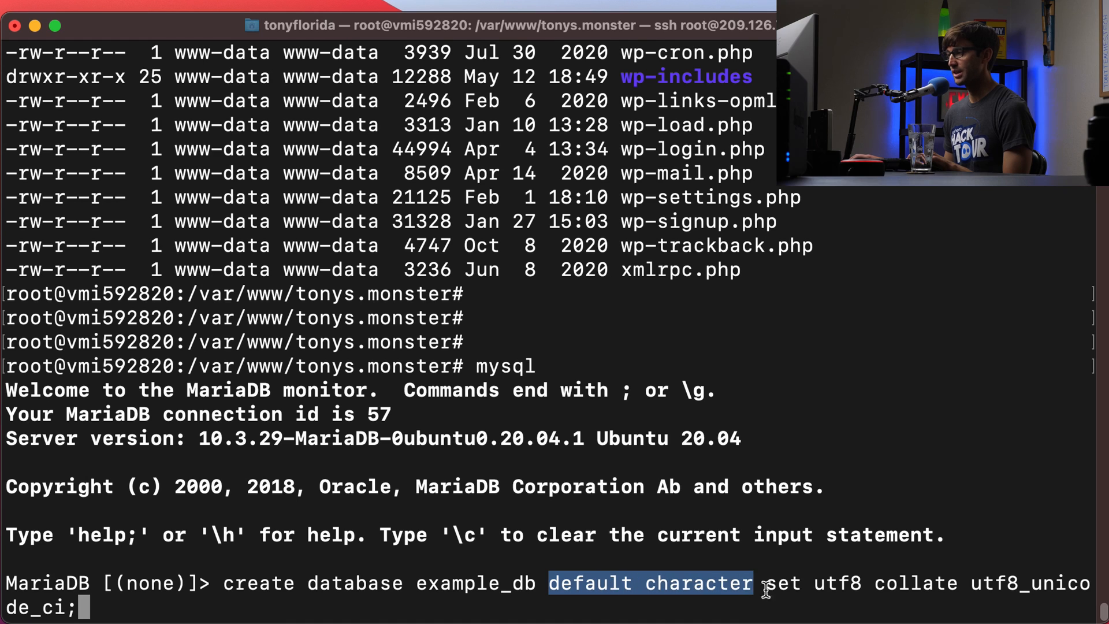
double_click(915, 582)
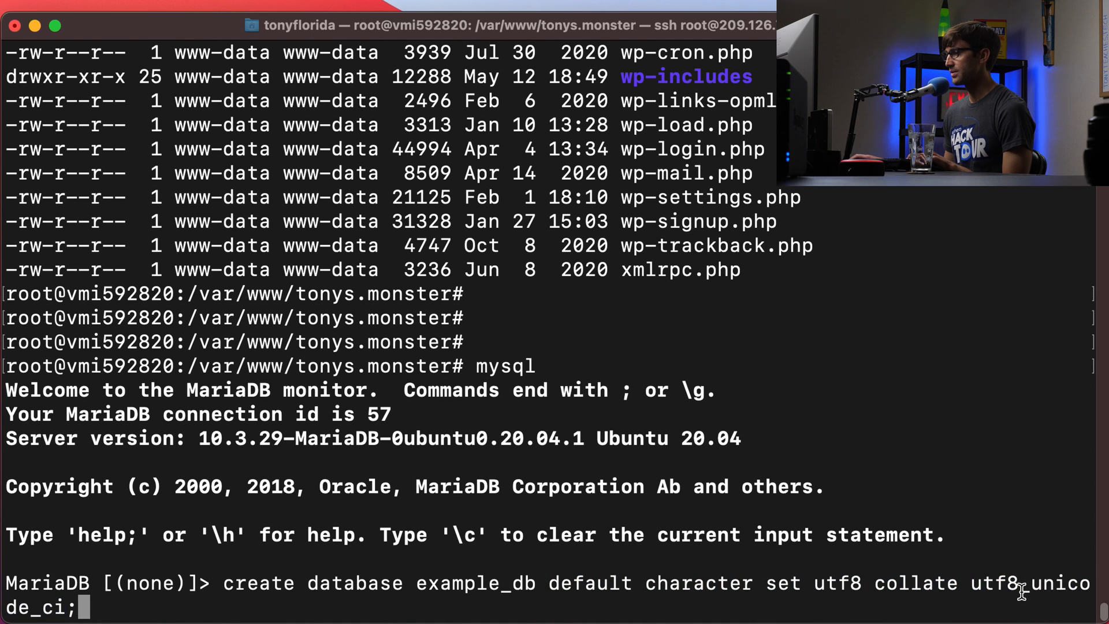
mouse_move(245, 596)
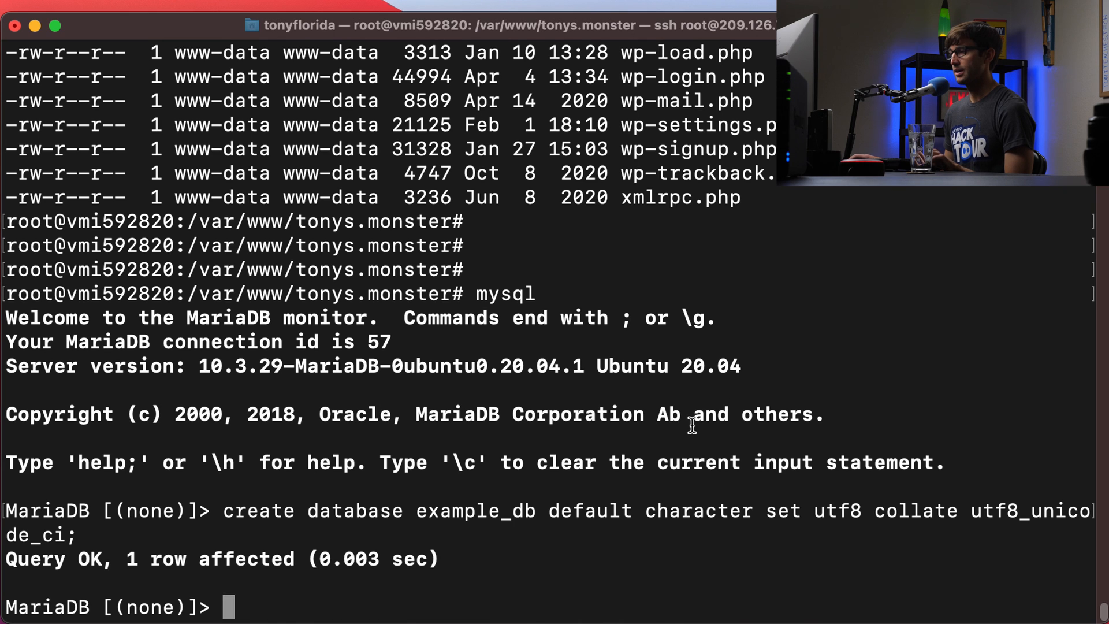
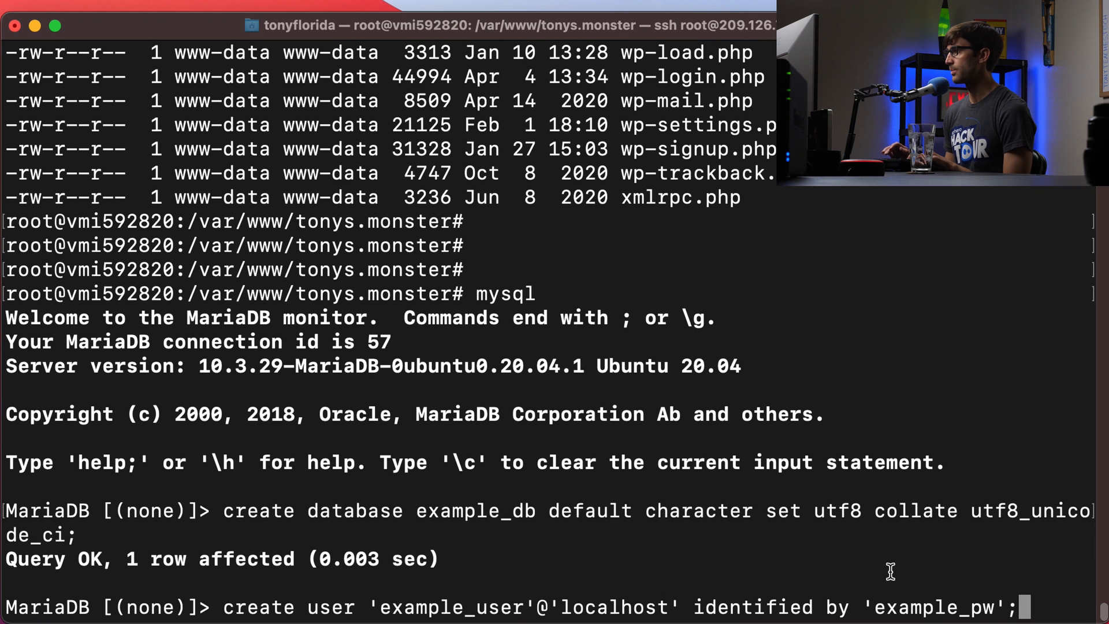
key(Return)
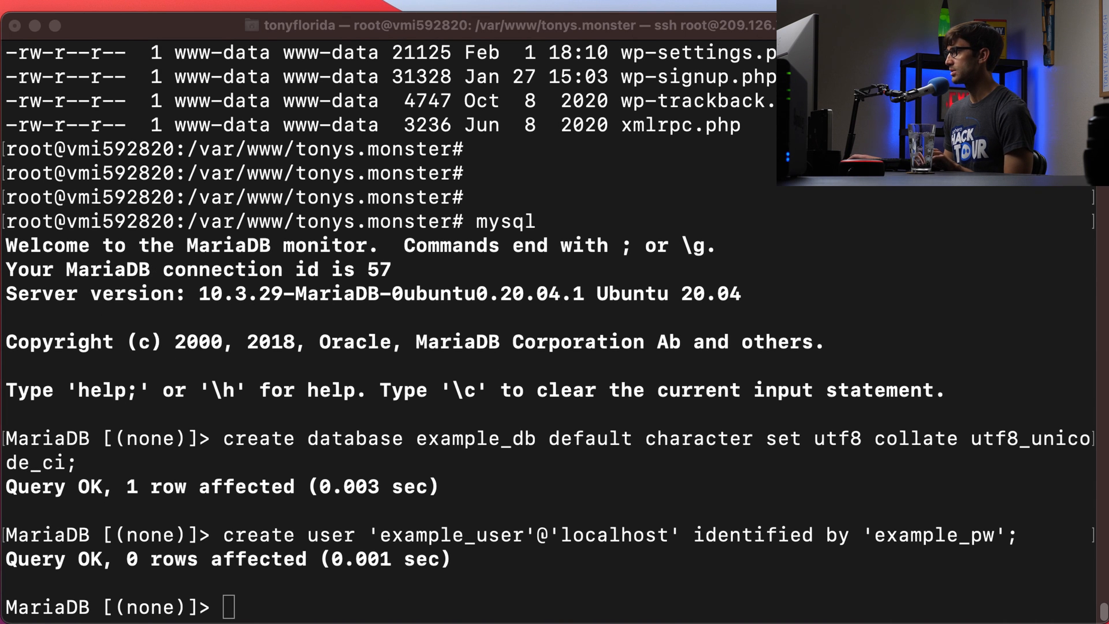
Grant example_user all privileges on example_db.*, flush privileges and exit MariaDB.
text(grant all privileges on example_db.* TO 'example_user'@'localhost';)
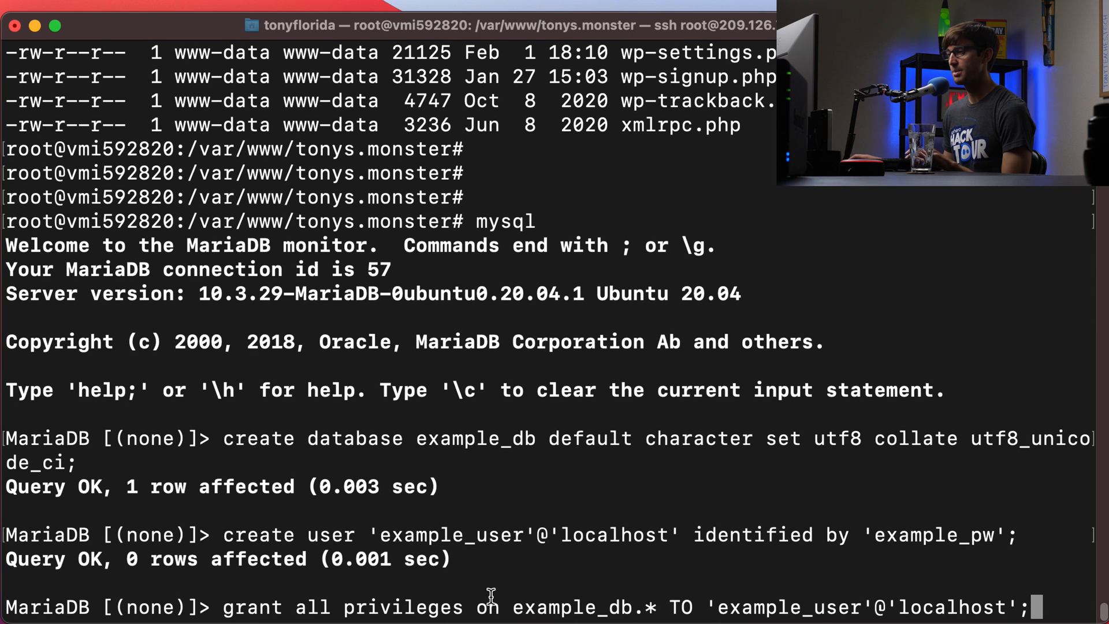
double_click(571, 606)
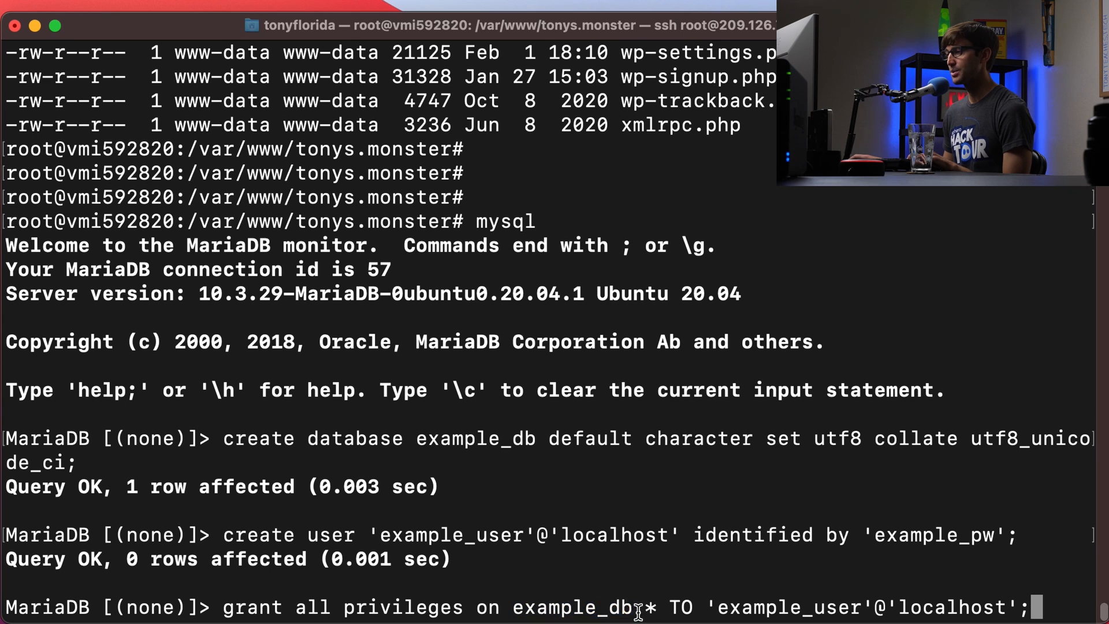
double_click(789, 606)
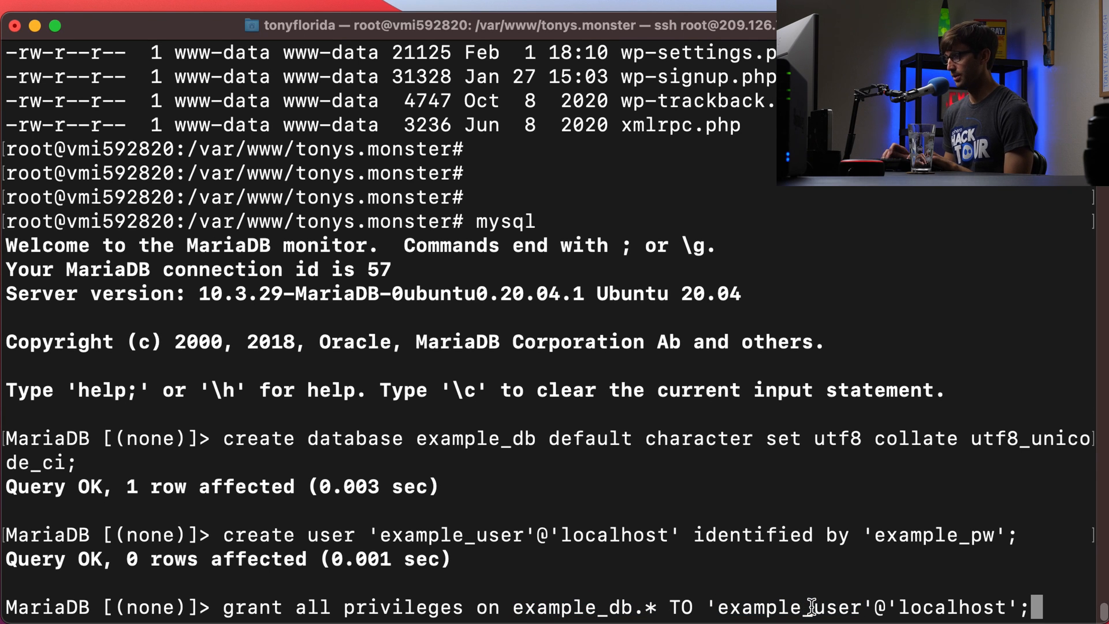
key(enter)
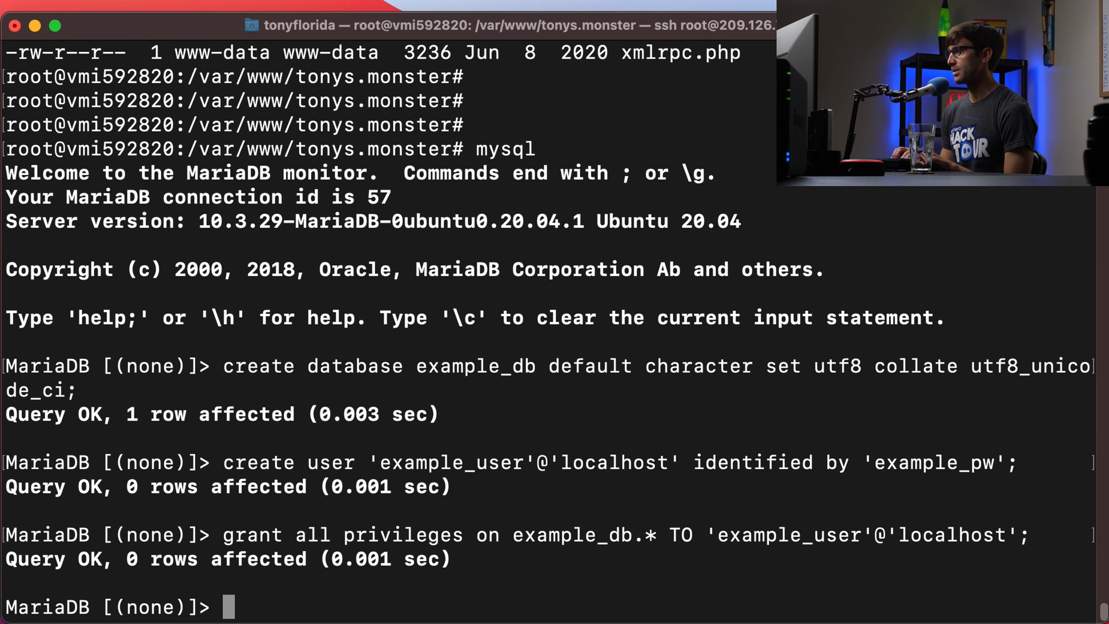
text(flush privileges;)
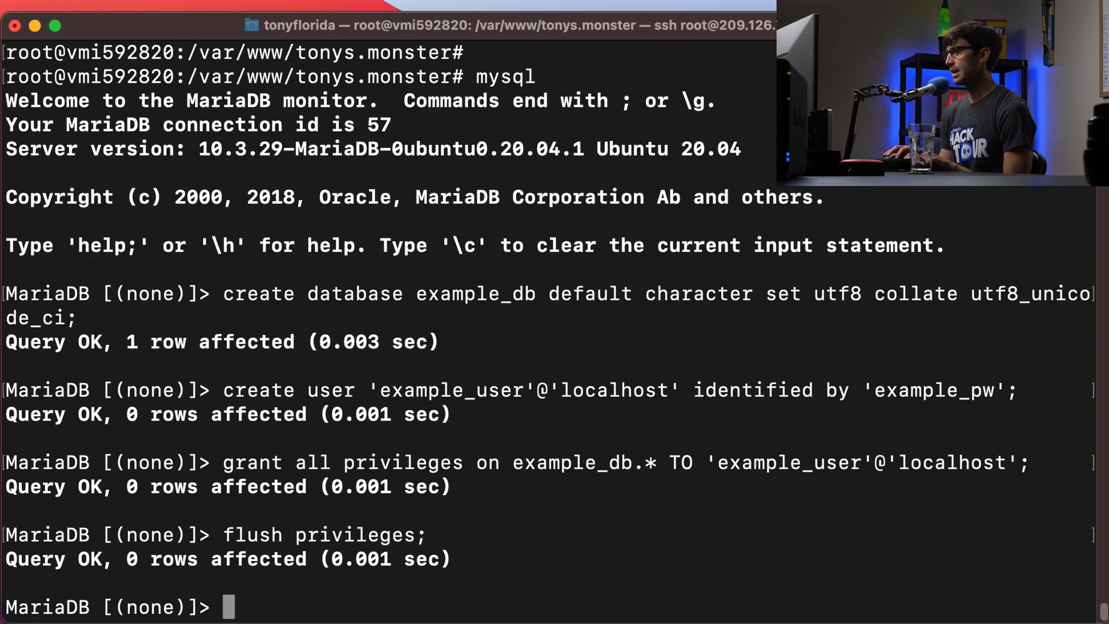
text(exit)
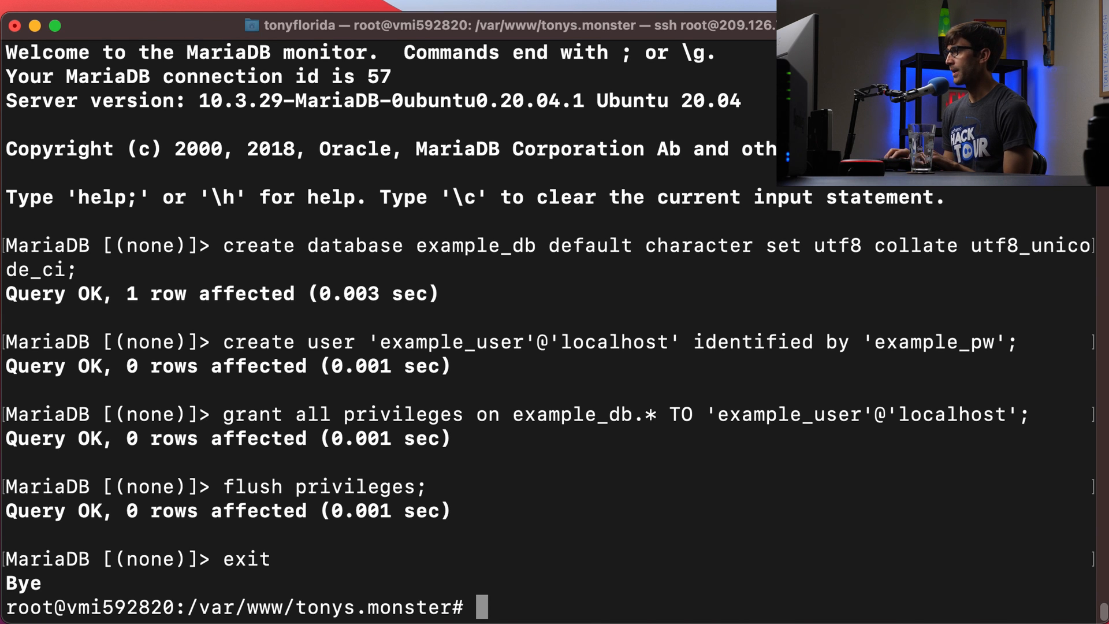
Move into /etc/nginx and list its configuration files.
text(cd)
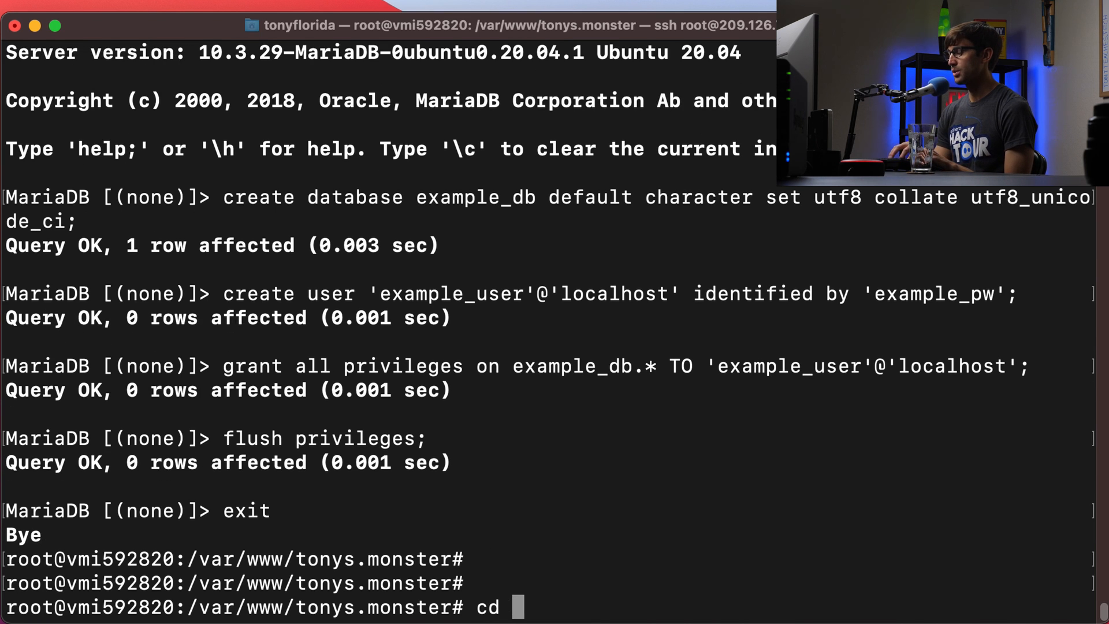
text(/e)
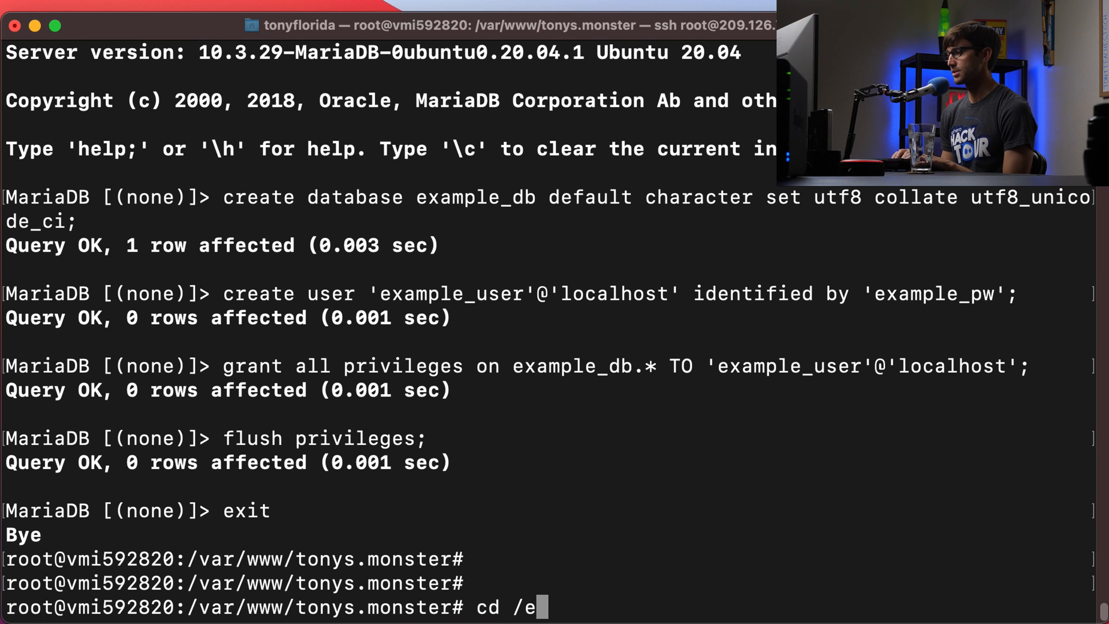
text(tc/nginx/)
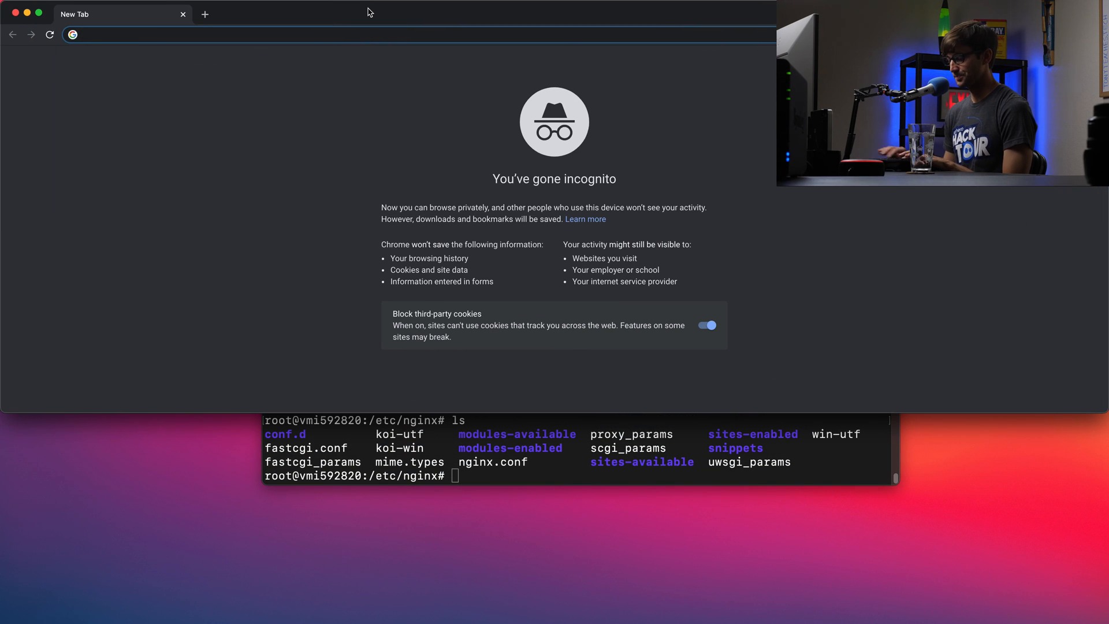
text(tonys.monster)
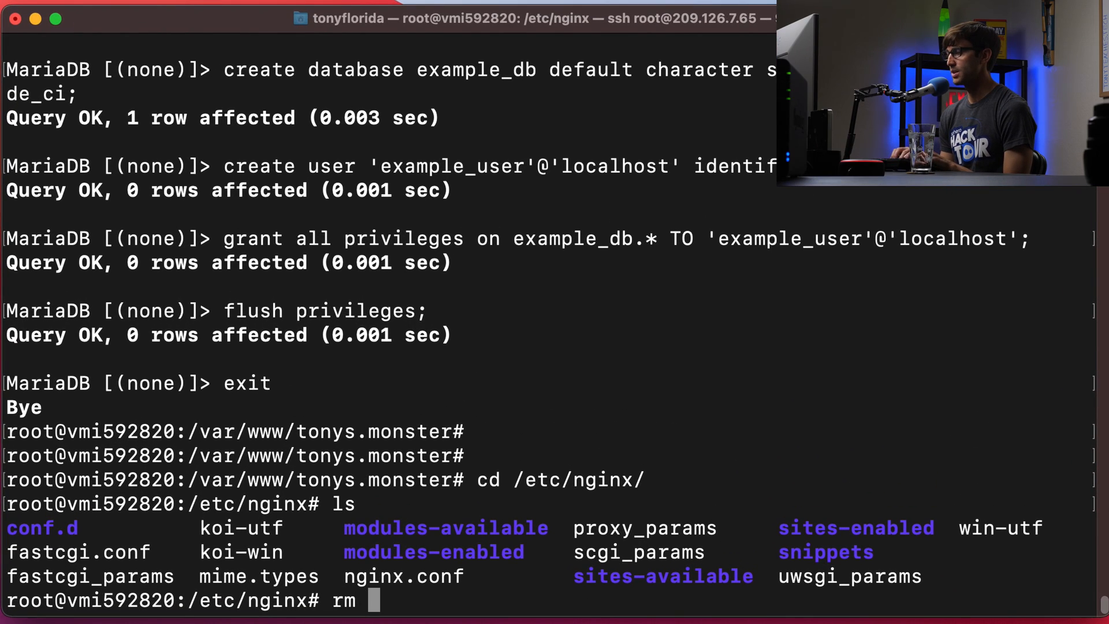
Check sites-available default and confirm PHP 7.4.3 with php --version.
text(sites-enabled/)
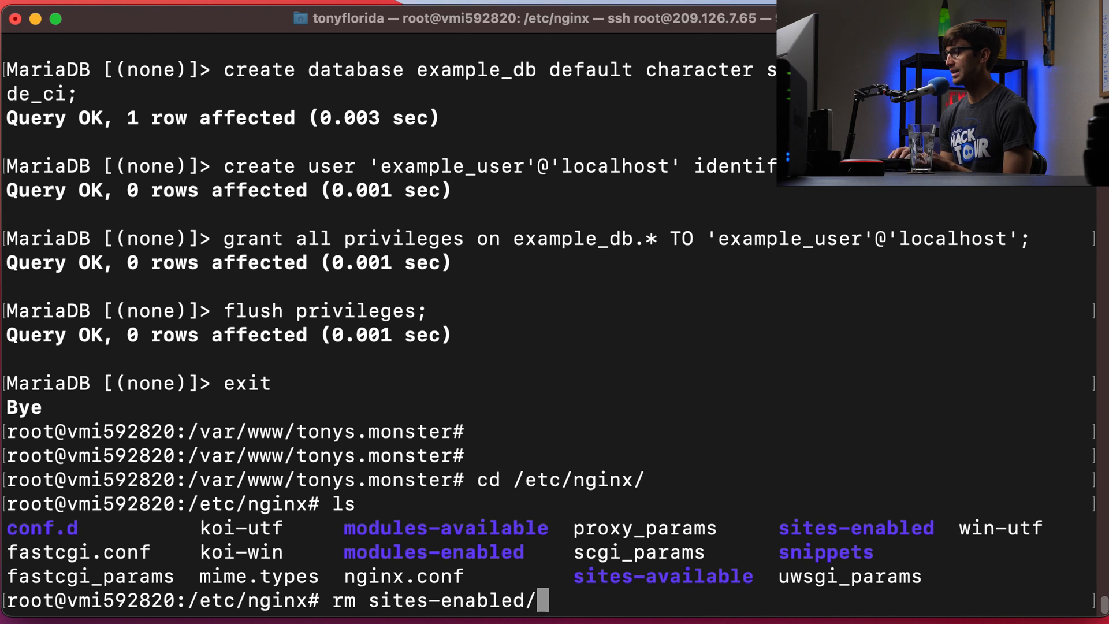
text(default)
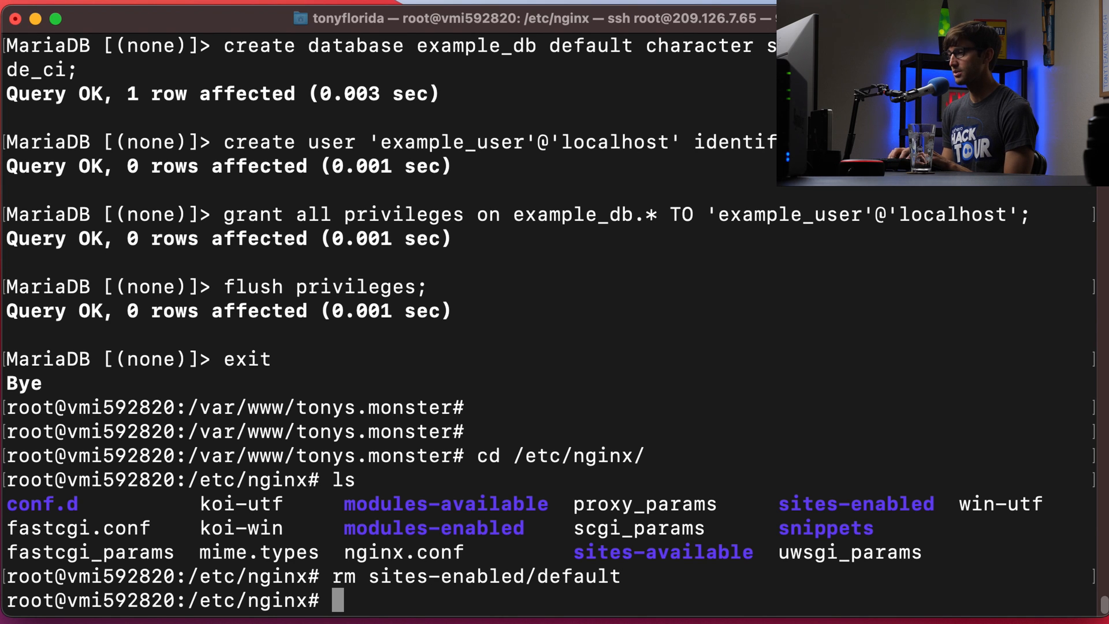
text(php -)
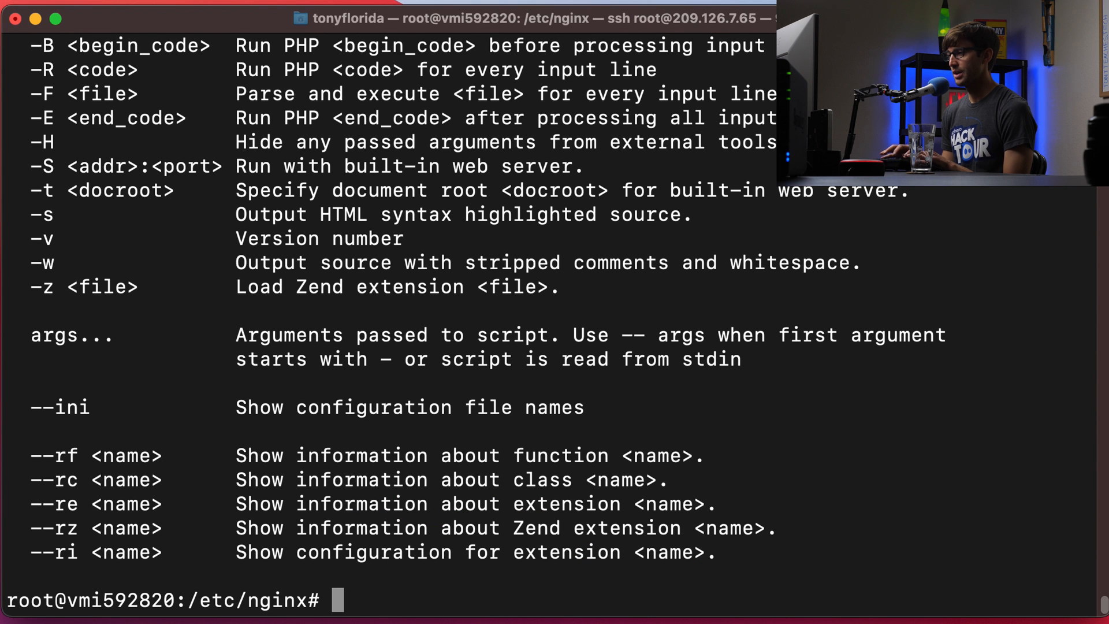
text(php --verstion)
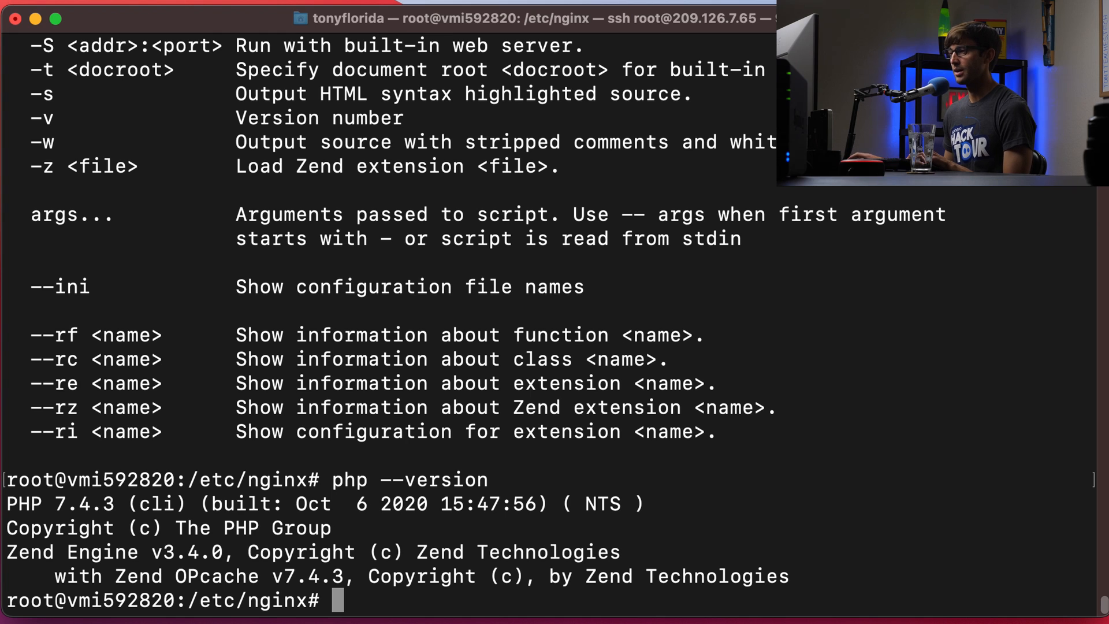
double_click(74, 504)
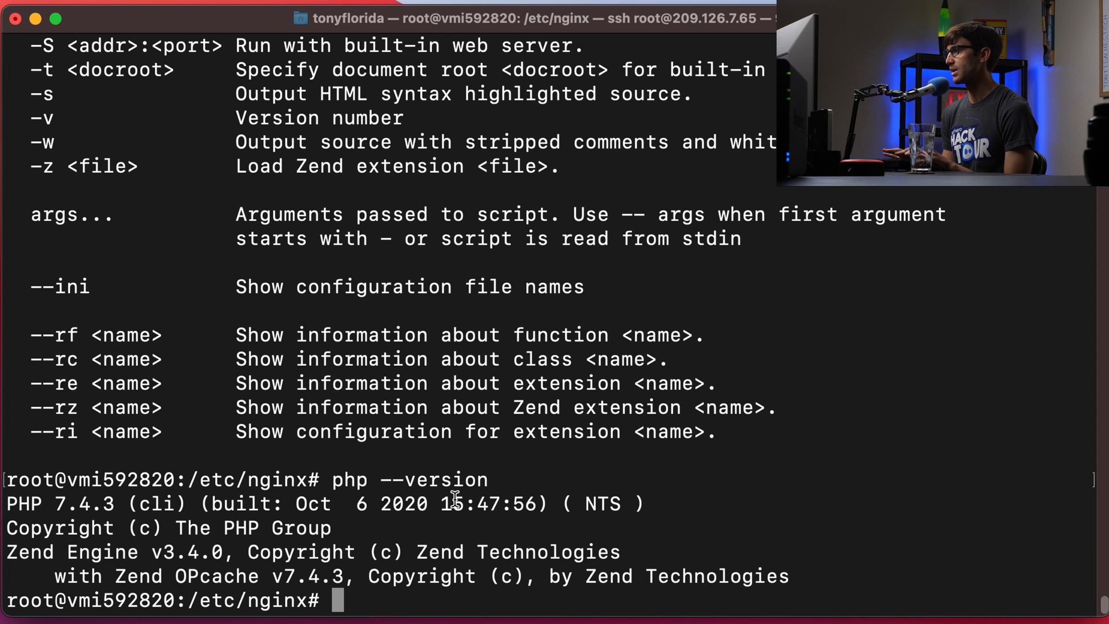
Prepare vim sites-available/wordpress.conf to create the new site file.
text(vim)
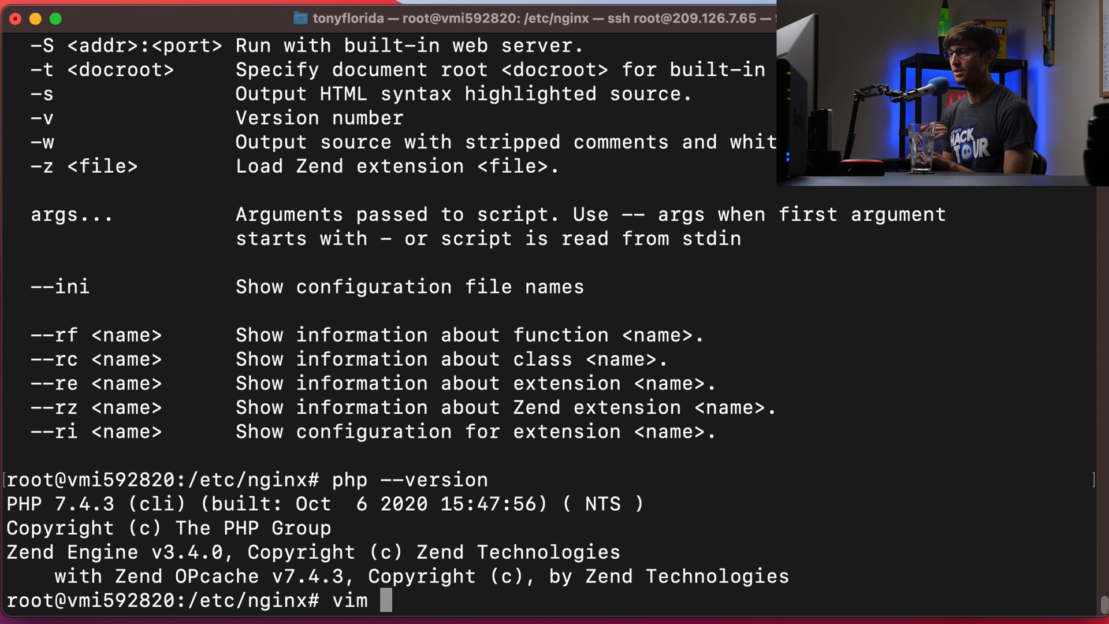
text(s)
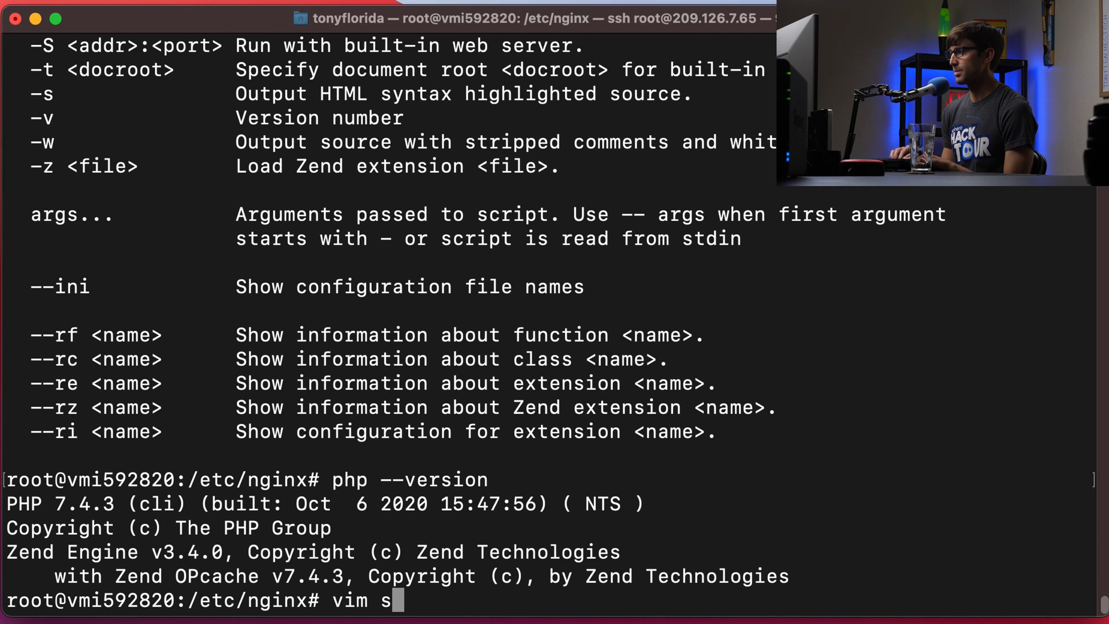
text(it)
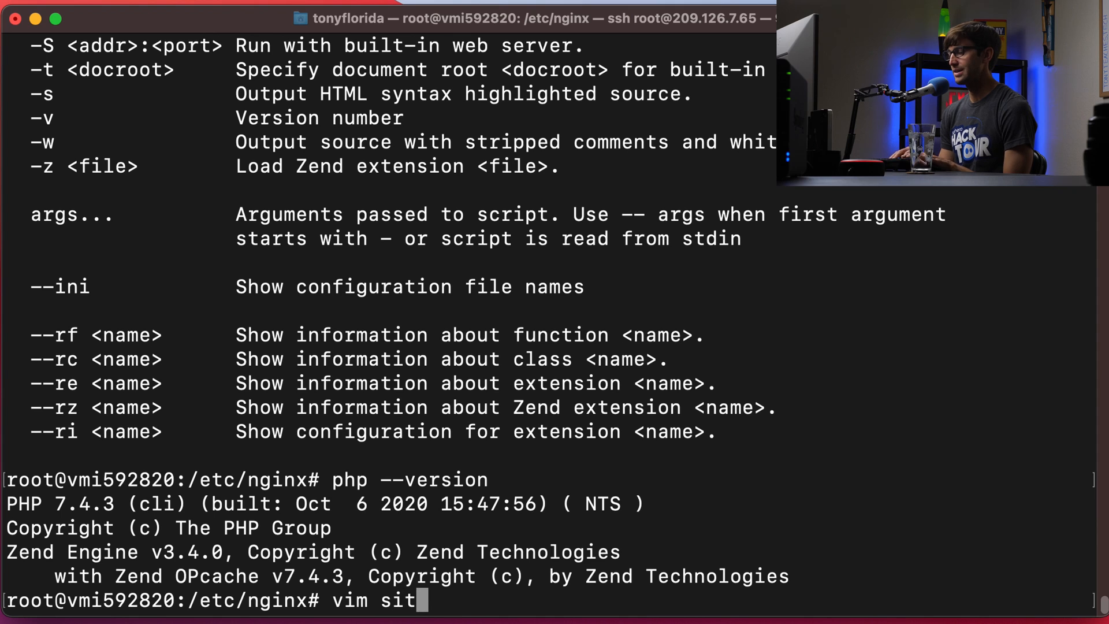
text(es-)
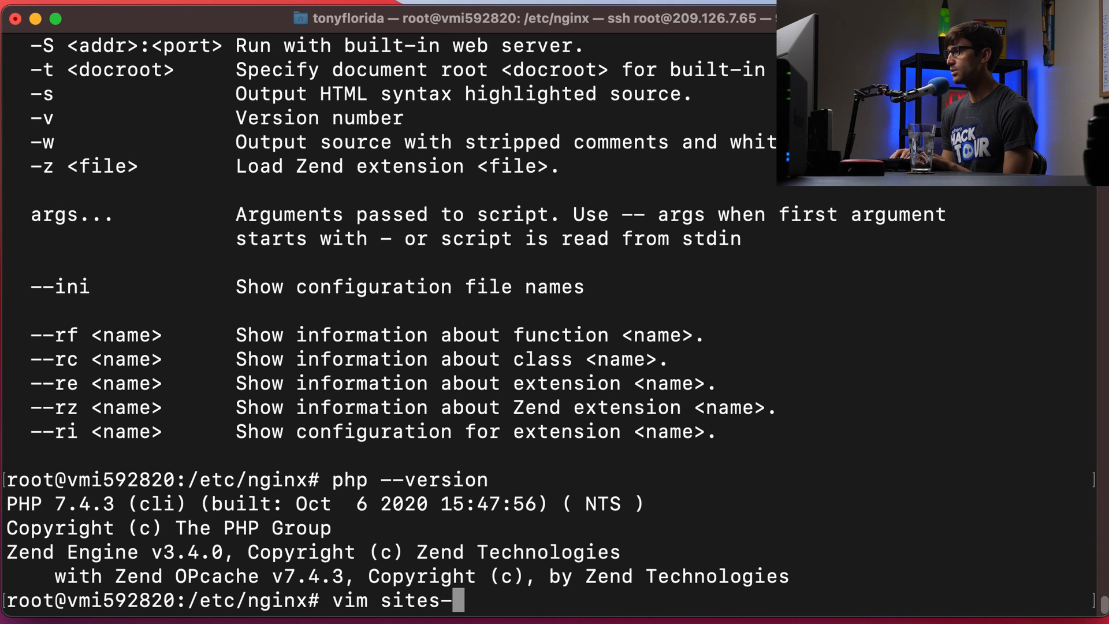
text(available/w)
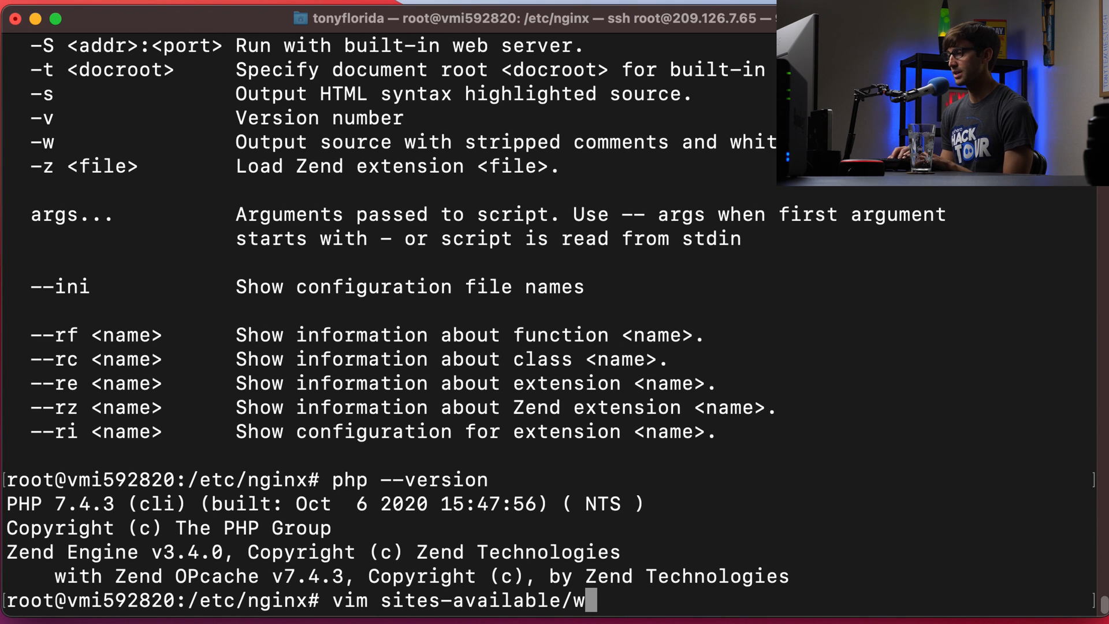
text(ordpress)
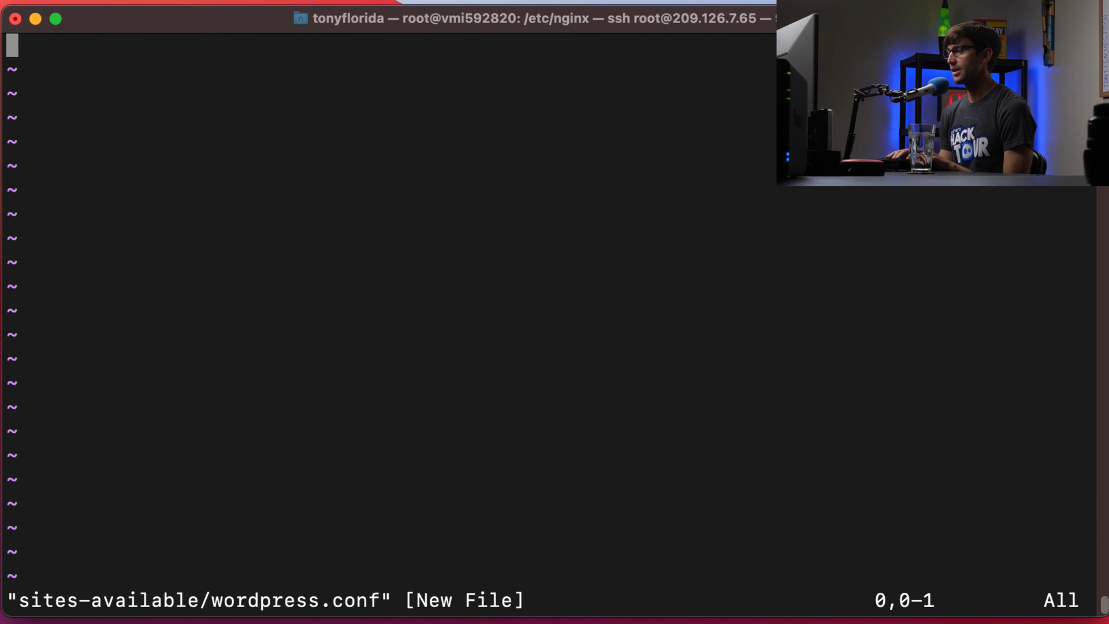
Paste the php-handler upstream and server block with tonys.monster domains and WordPress root, then save.
key(i)
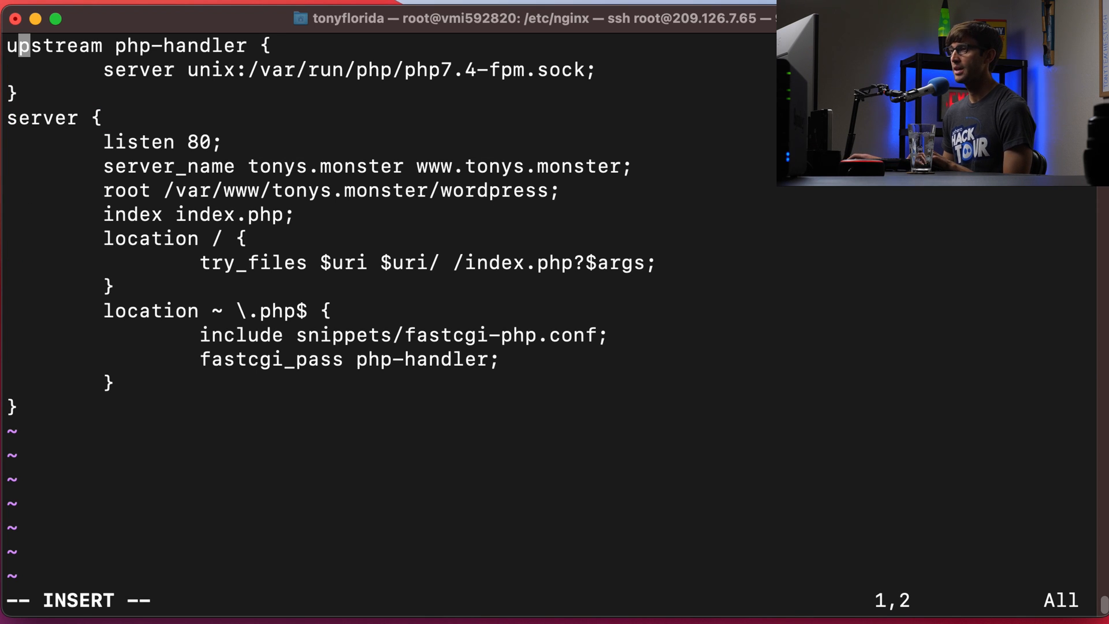
double_click(203, 45)
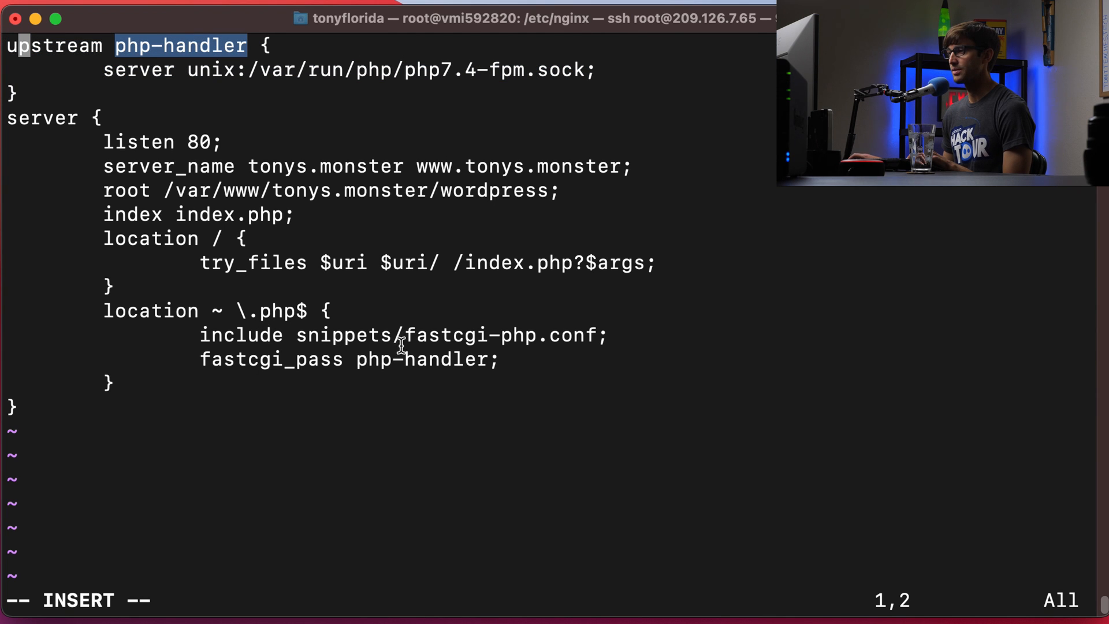
double_click(420, 359)
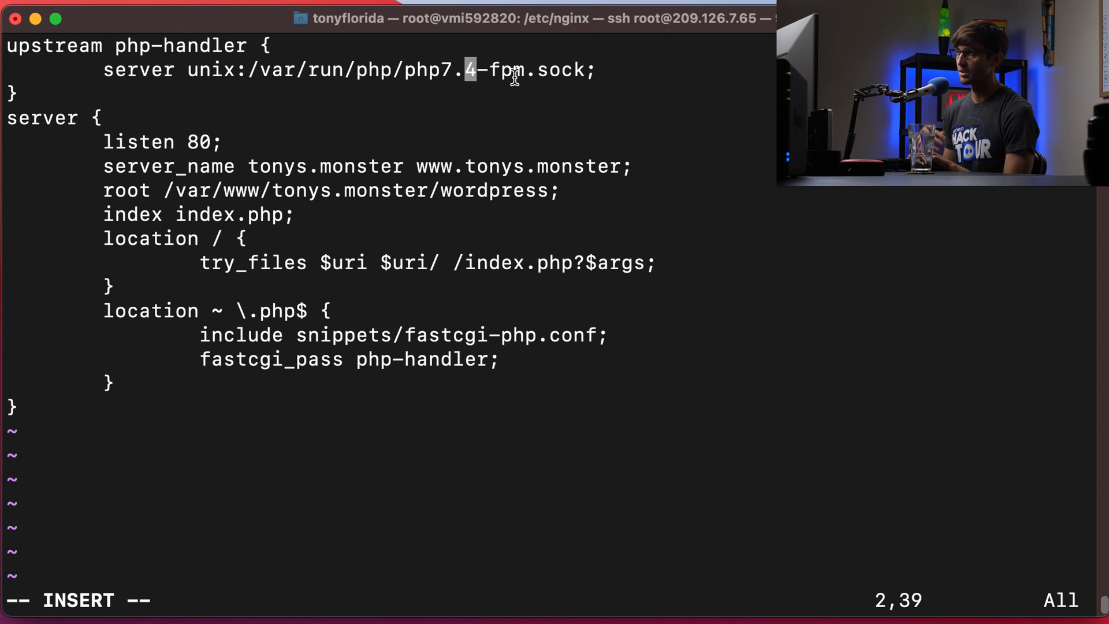
mouse_move(483, 72)
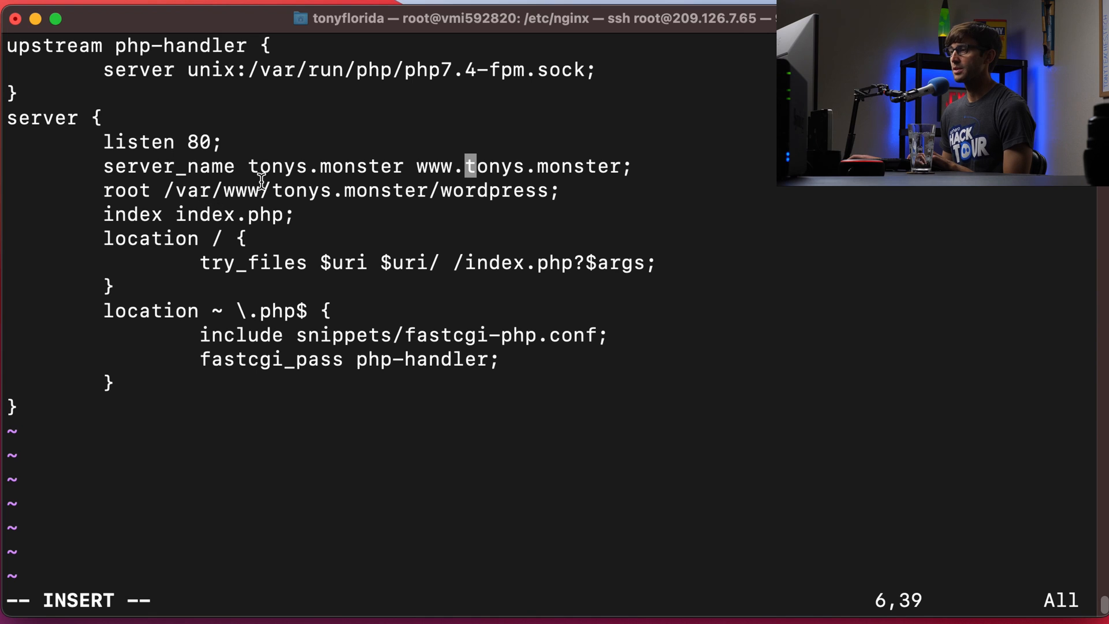
drag(247, 167, 402, 167)
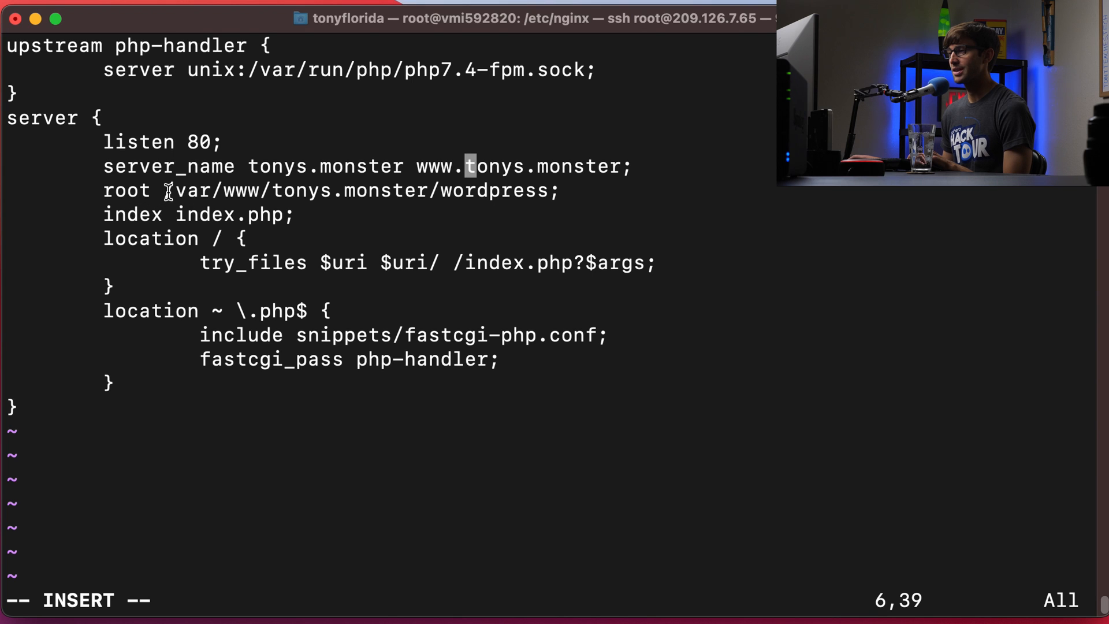
drag(165, 191, 516, 191)
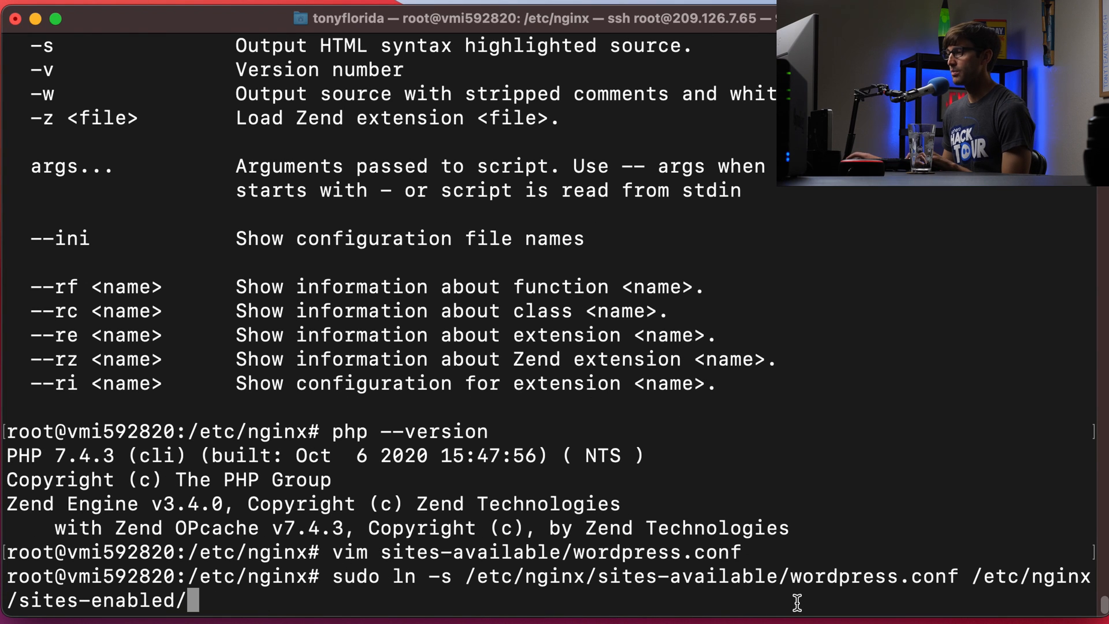
Symlink /etc/nginx/sites-available/wordpress.conf into sites-enabled.
double_click(686, 575)
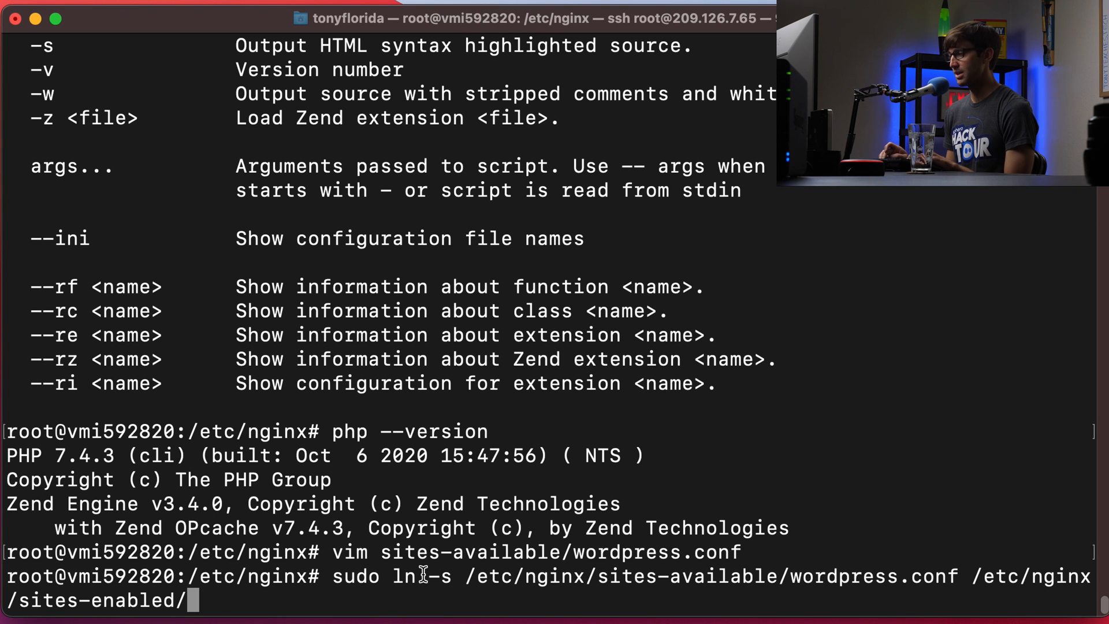
key(Return)
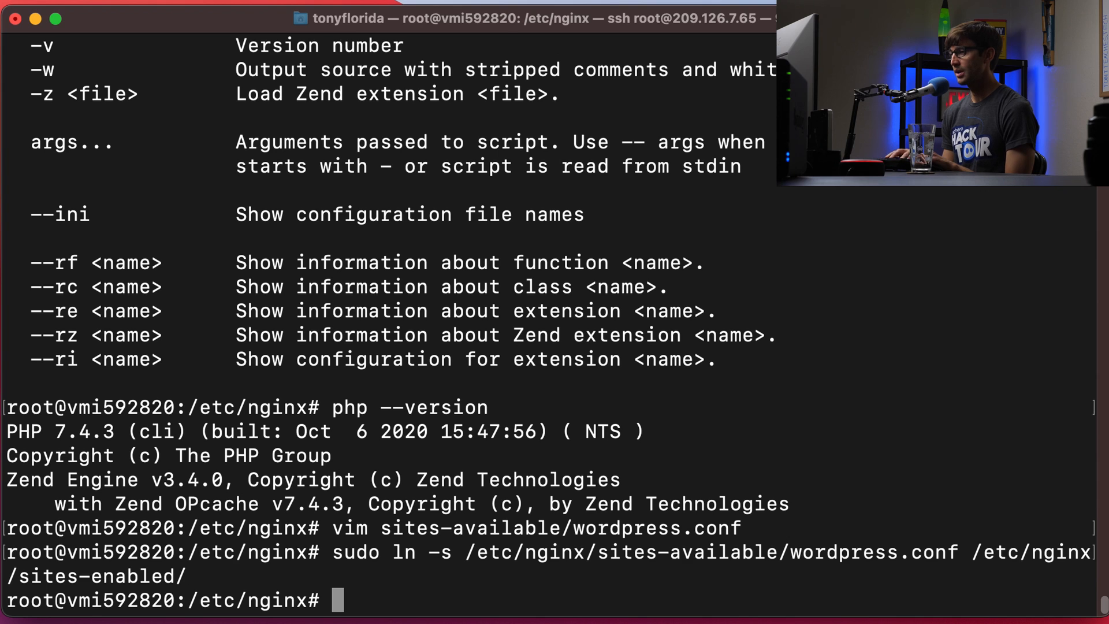
text(n)
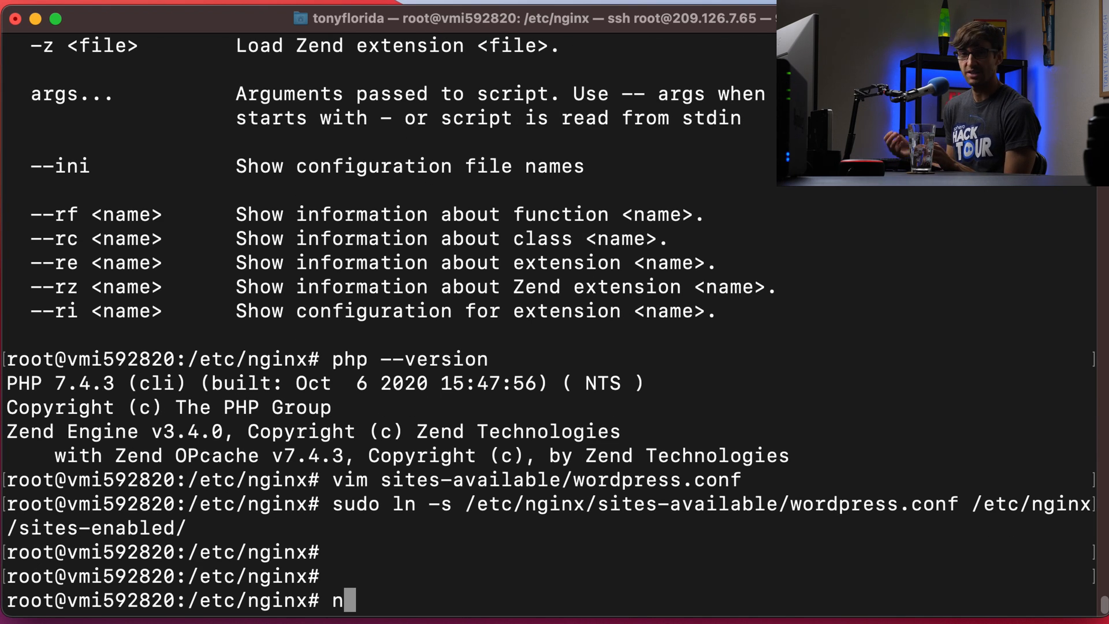
Verify the config with nginx -t succeeds, then restart nginx via systemctl.
text(ginx -t)
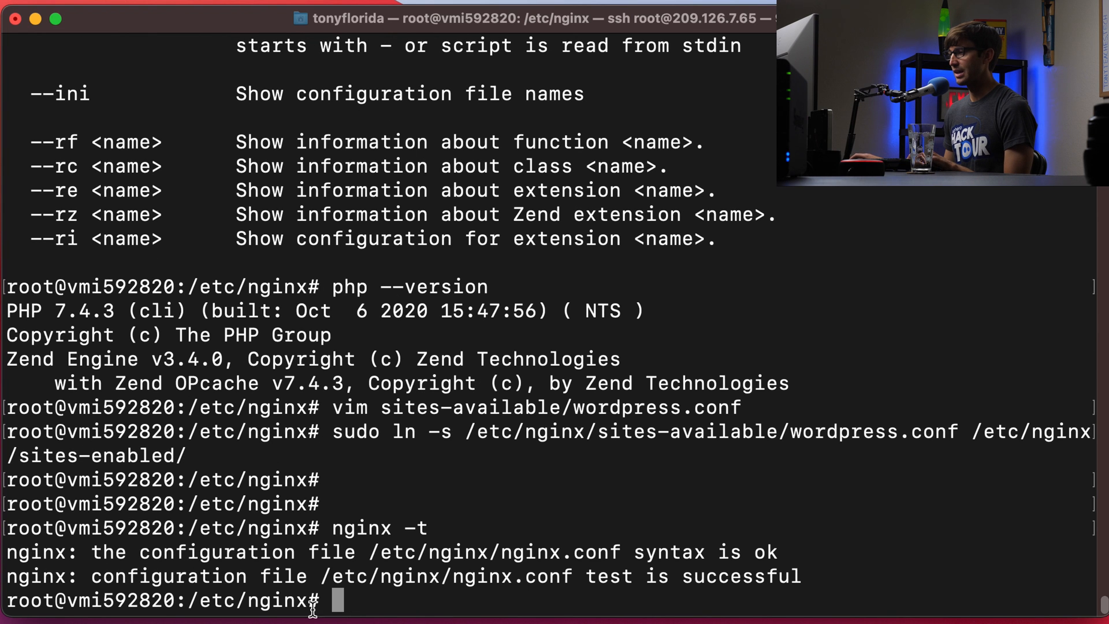
drag(628, 552, 776, 552)
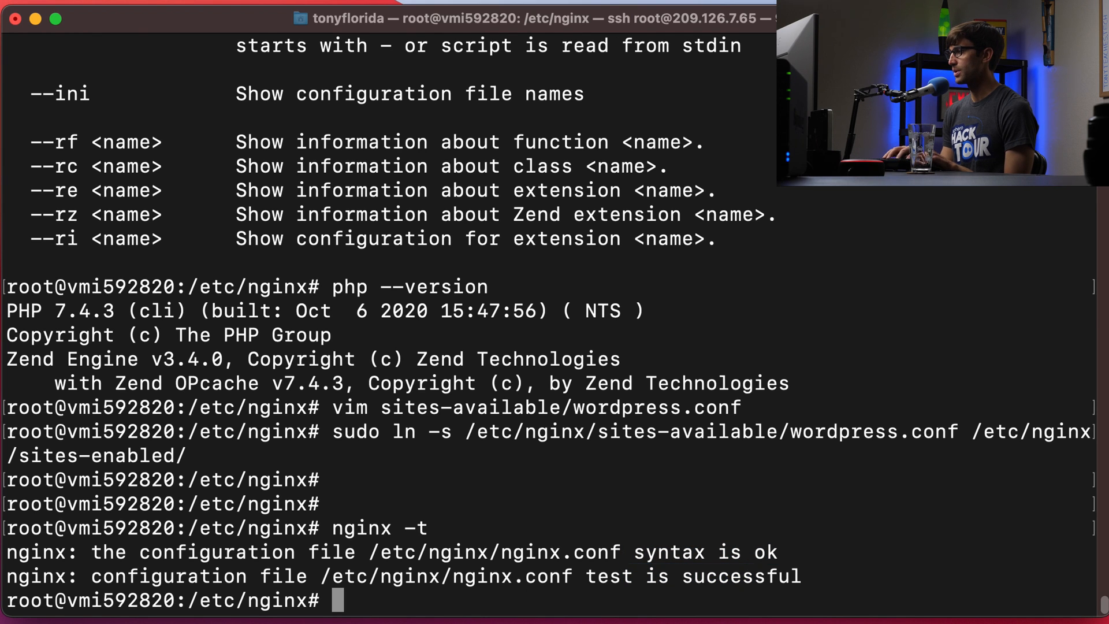
text(systemctl restart nginx)
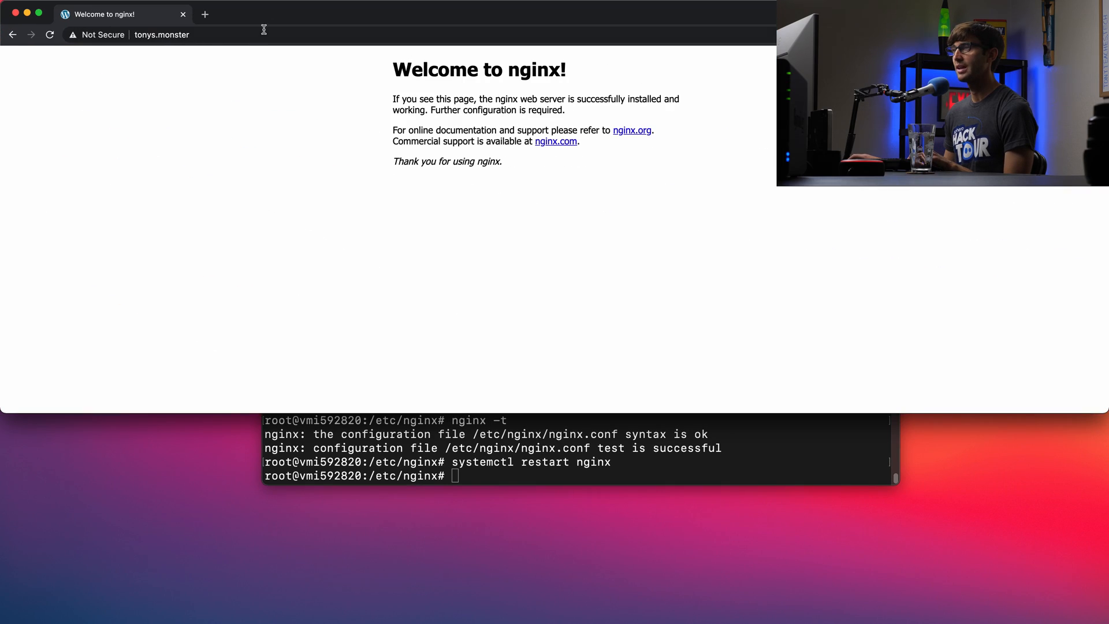
Reload tonys.monster to load the WordPress setup and continue with English (United States).
click(161, 33)
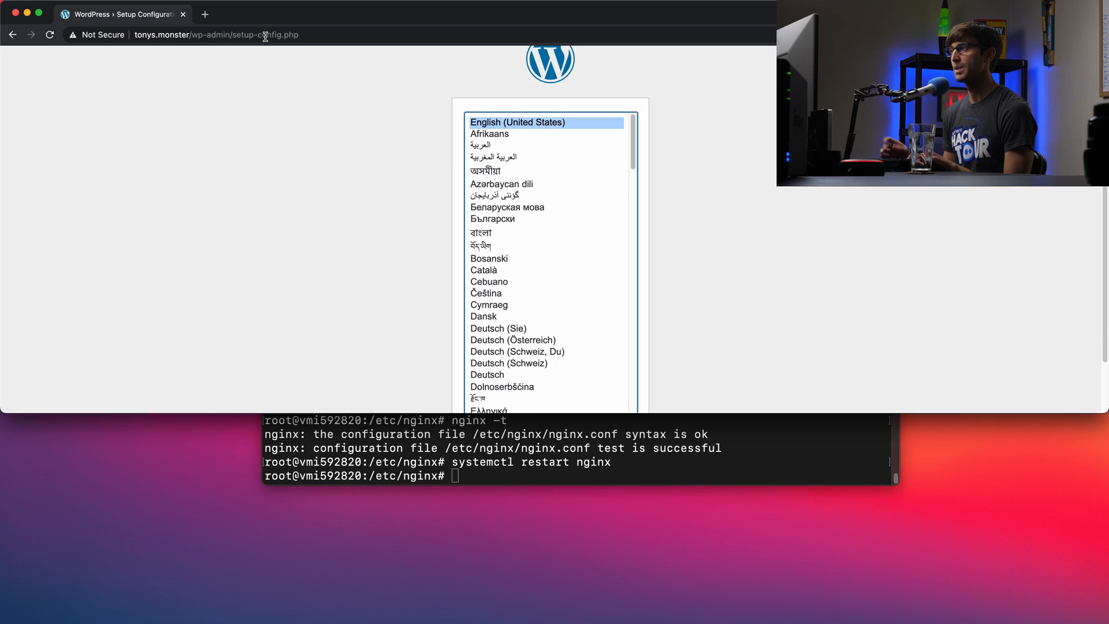
mouse_move(233, 421)
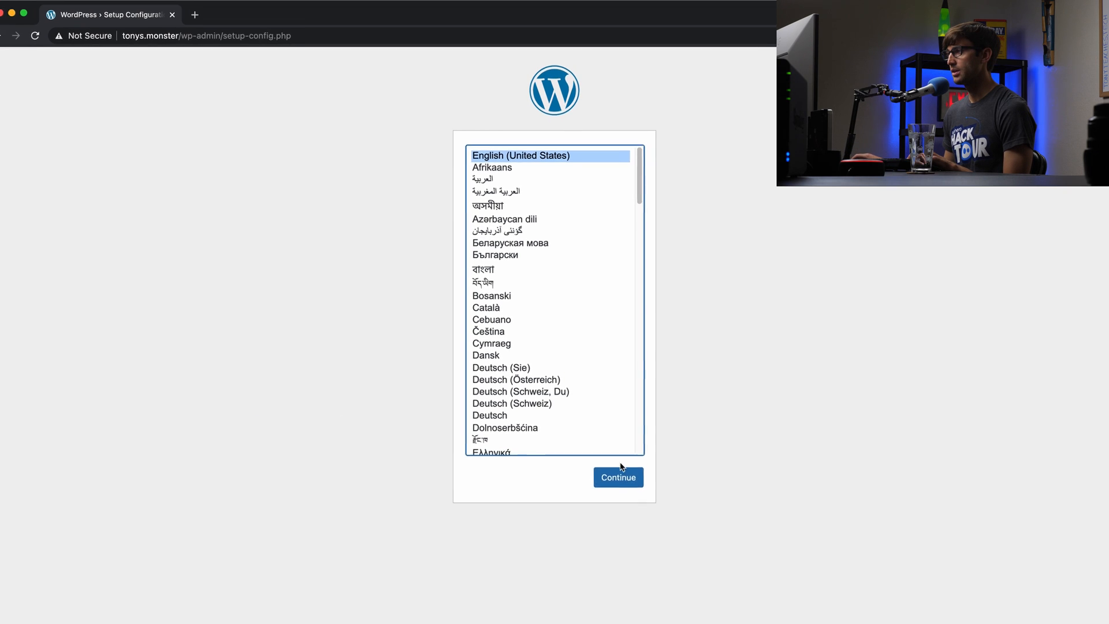
click(617, 477)
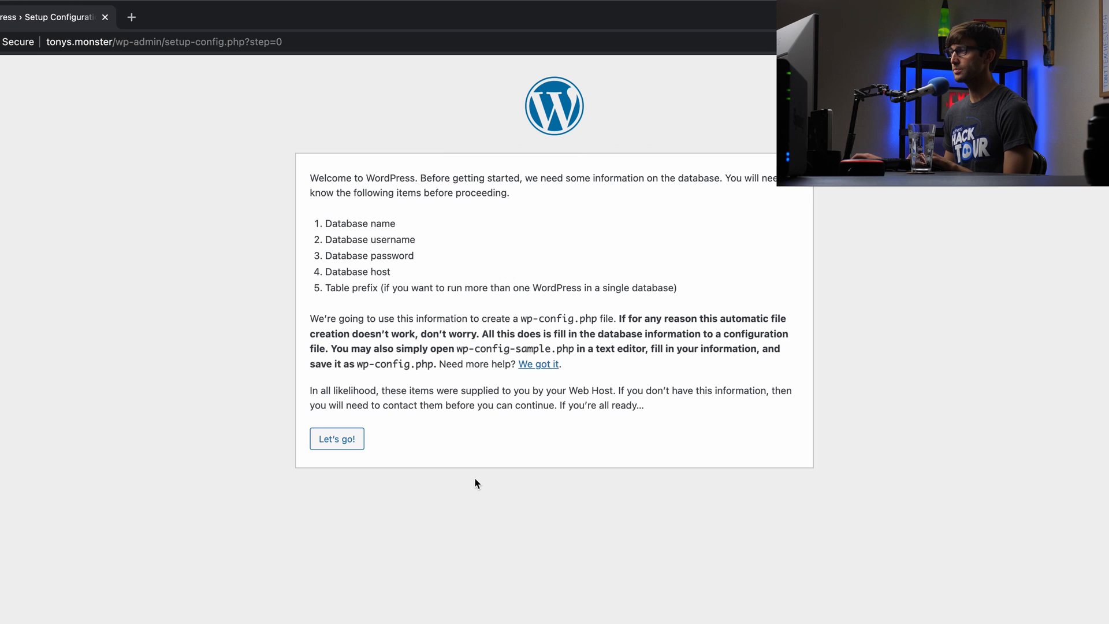
mouse_move(449, 302)
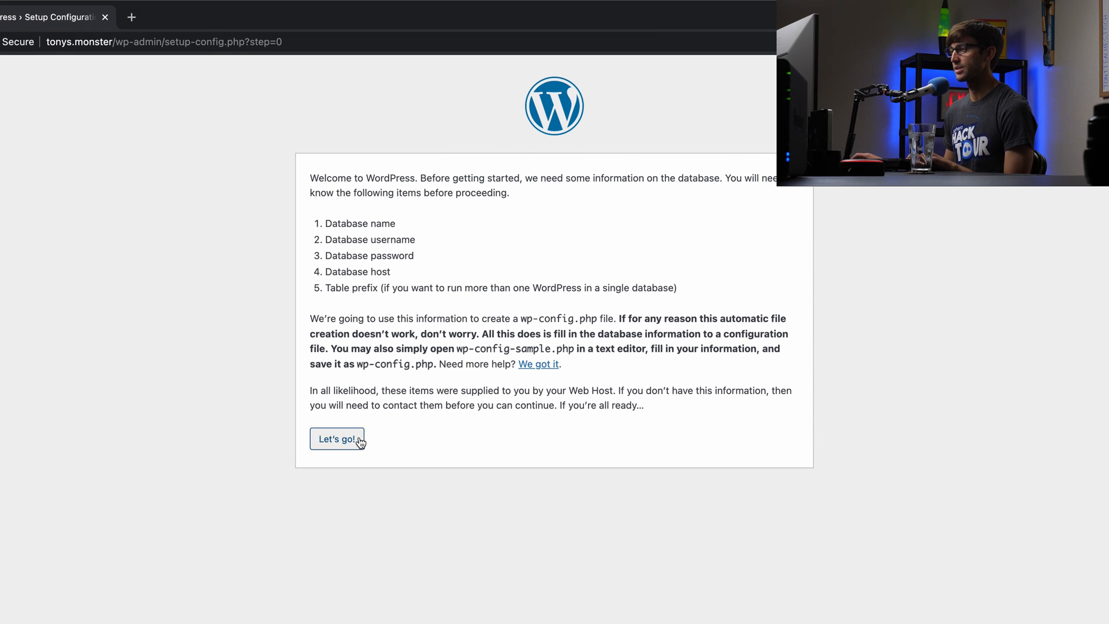
click(337, 439)
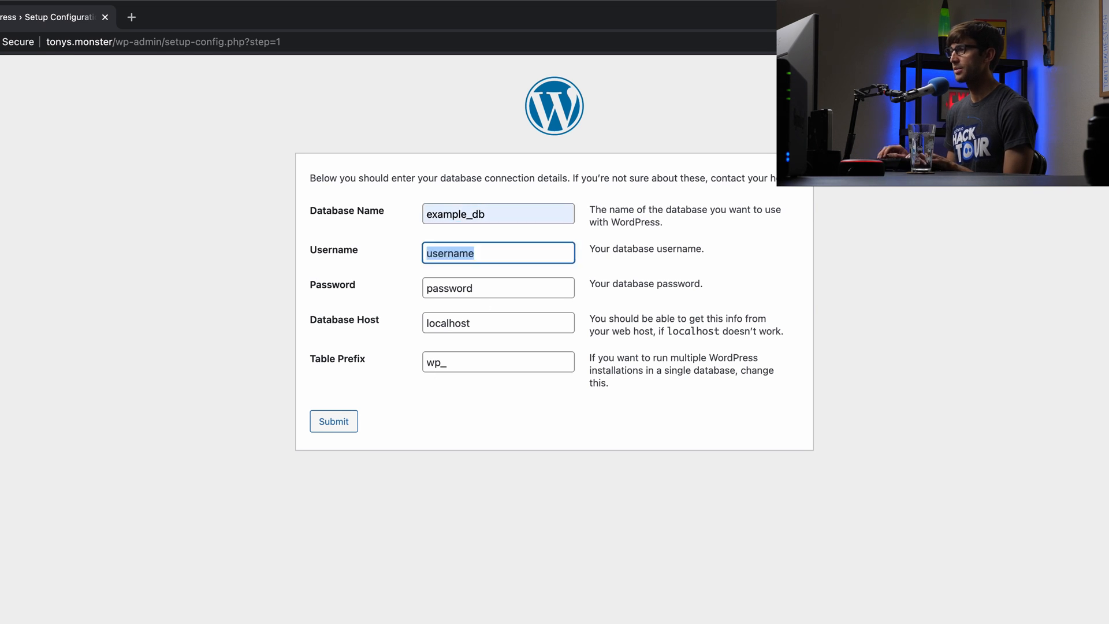
text(ex)
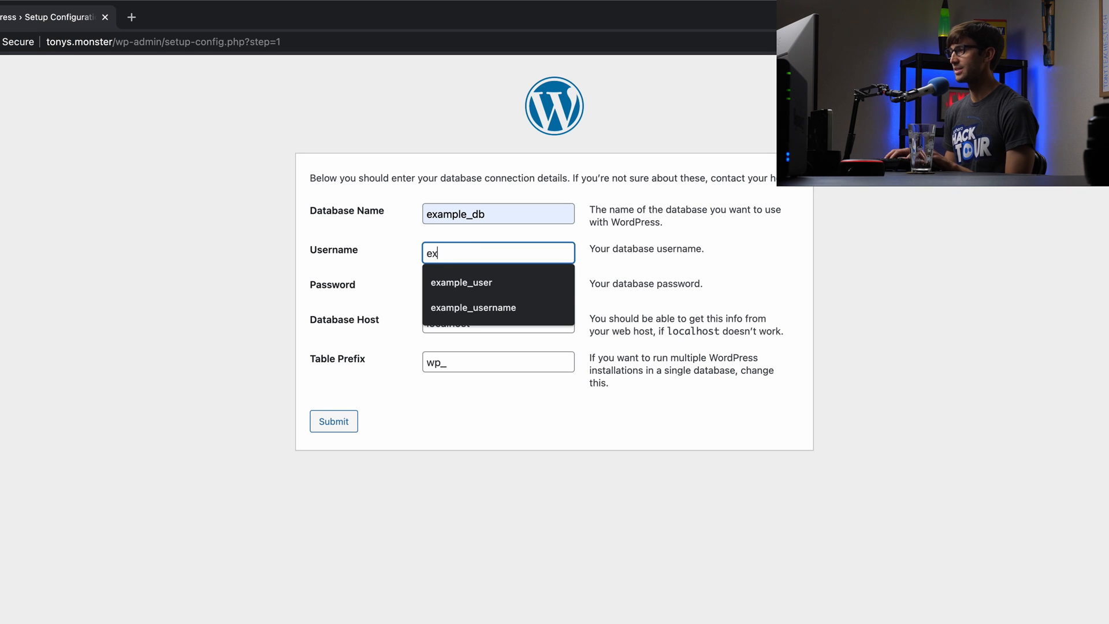
click(461, 282)
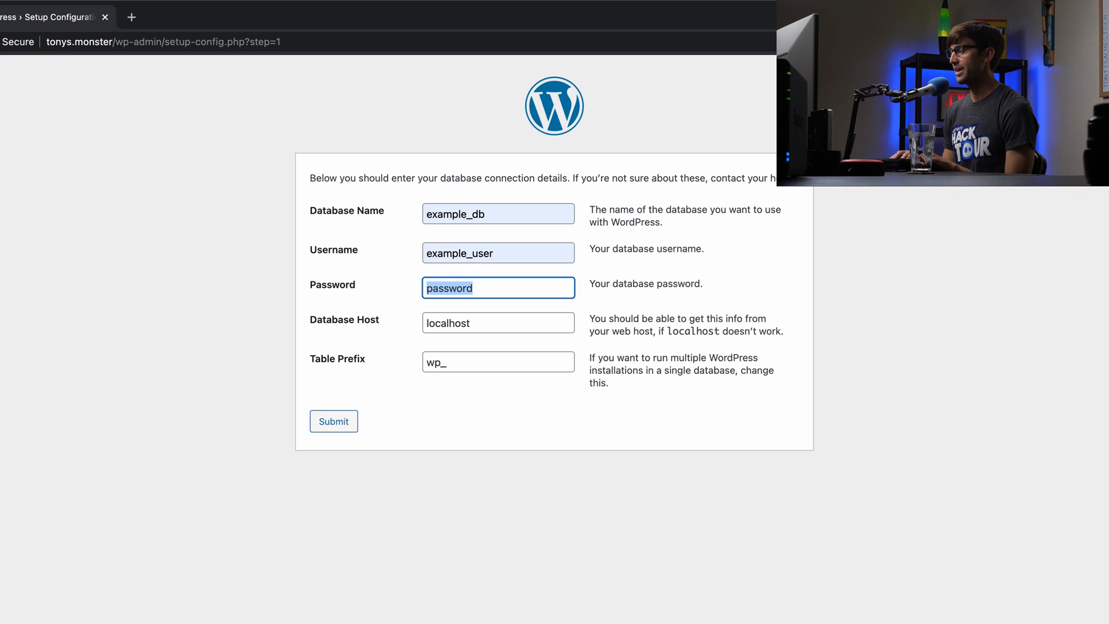
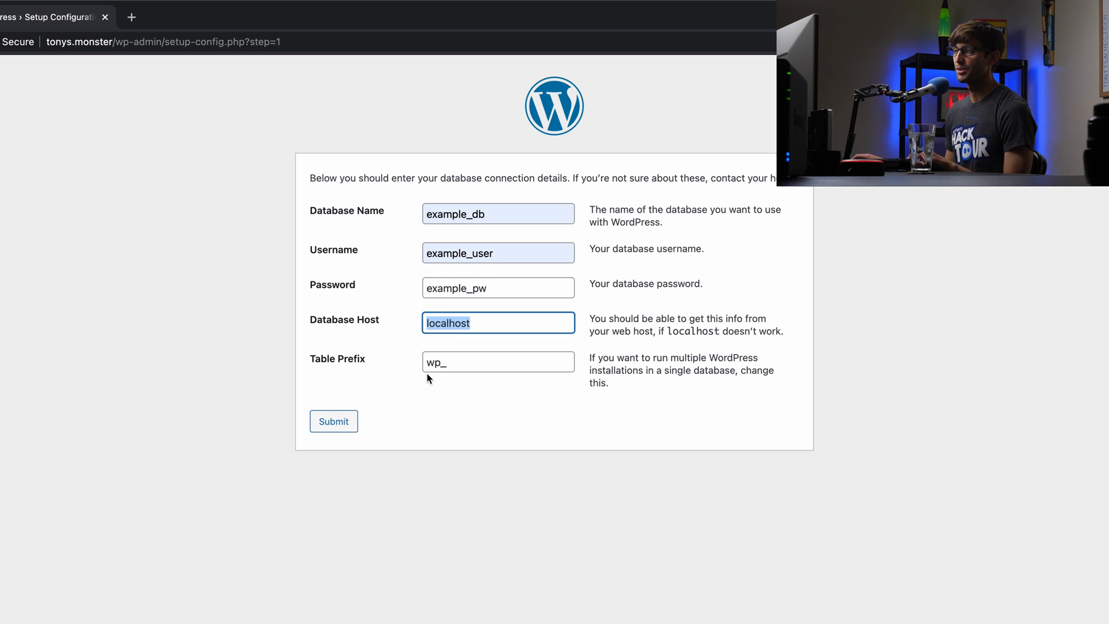
mouse_move(422, 386)
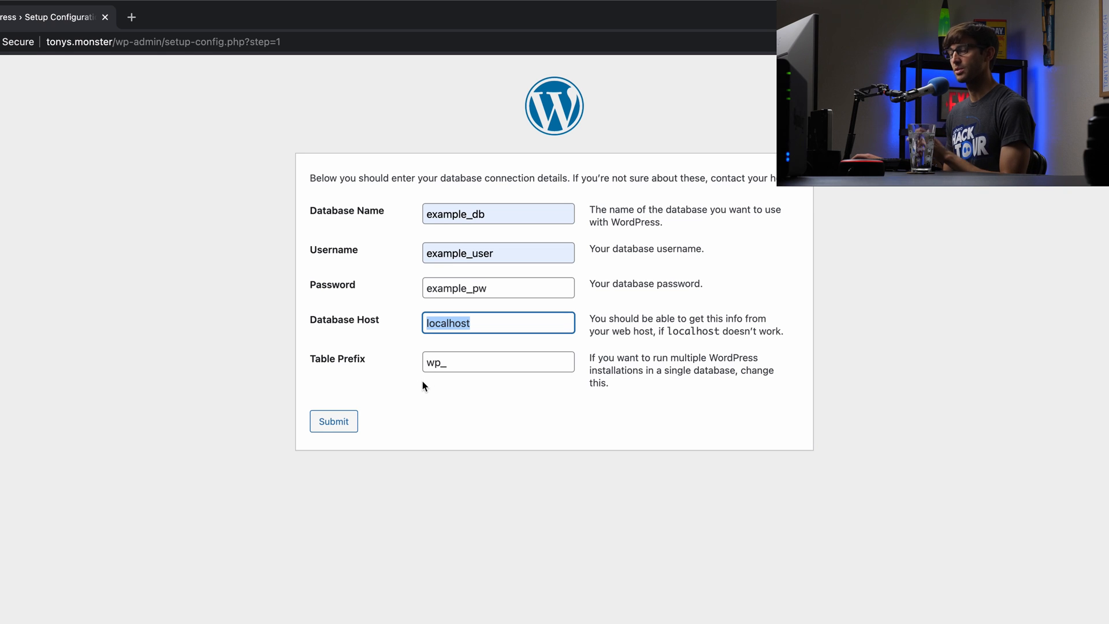
mouse_move(374, 377)
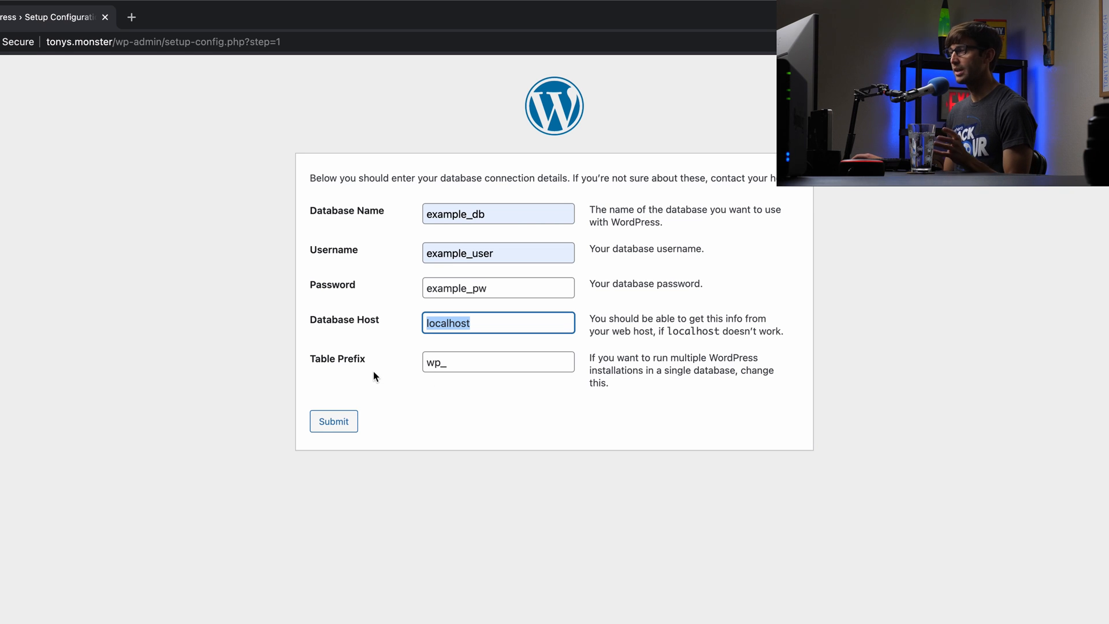
click(498, 362)
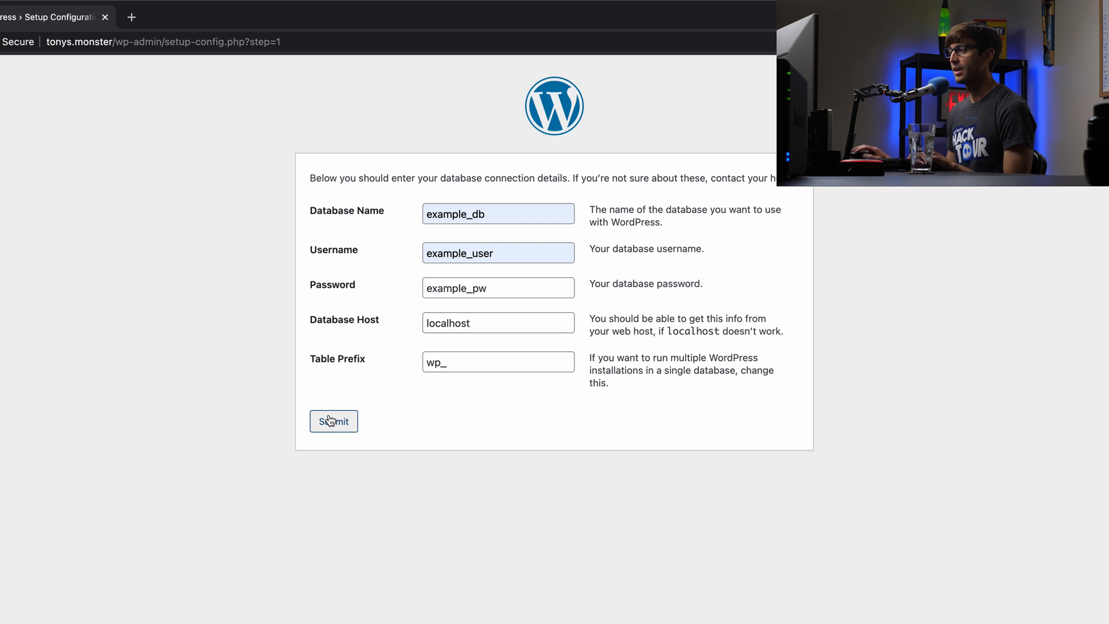
click(332, 421)
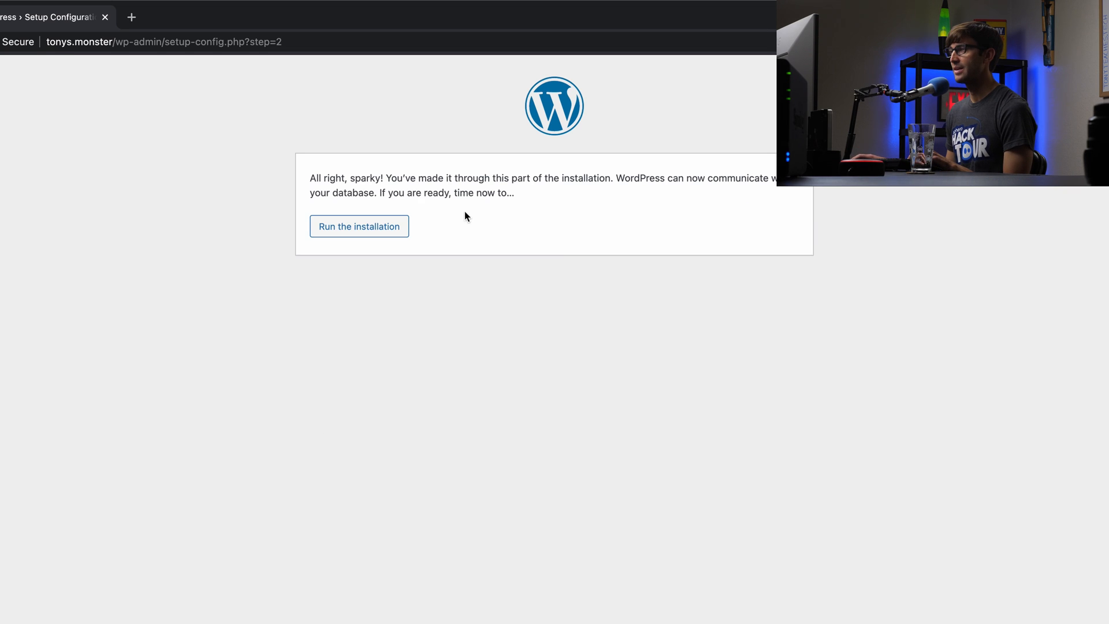
mouse_move(359, 178)
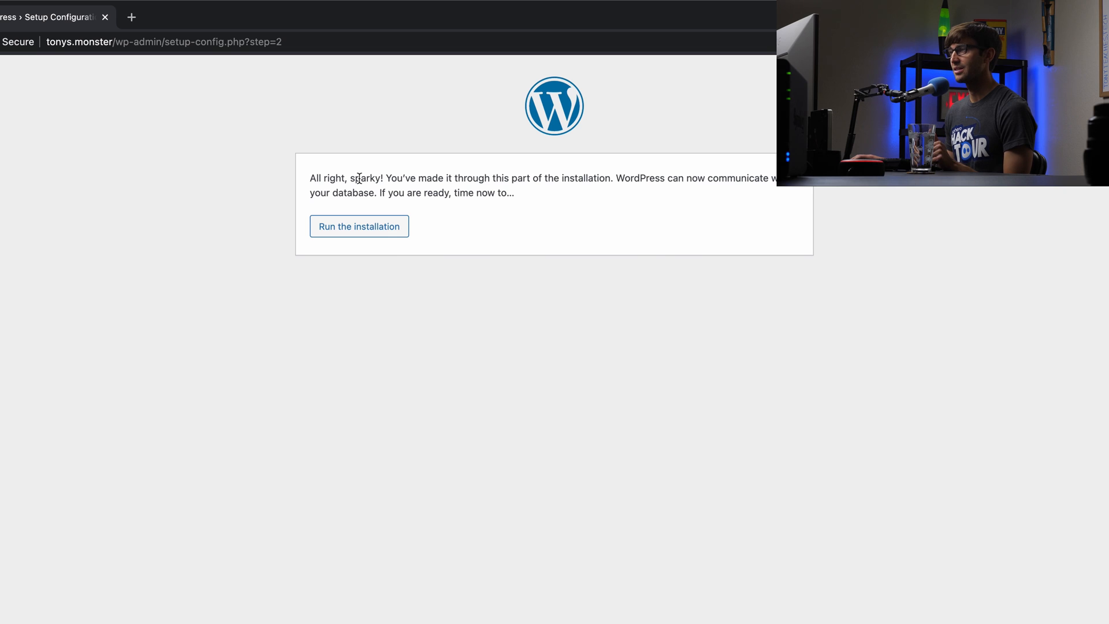
Run the installation with site title Like Comment Subscribe and admin username tonyteachestech.
click(358, 226)
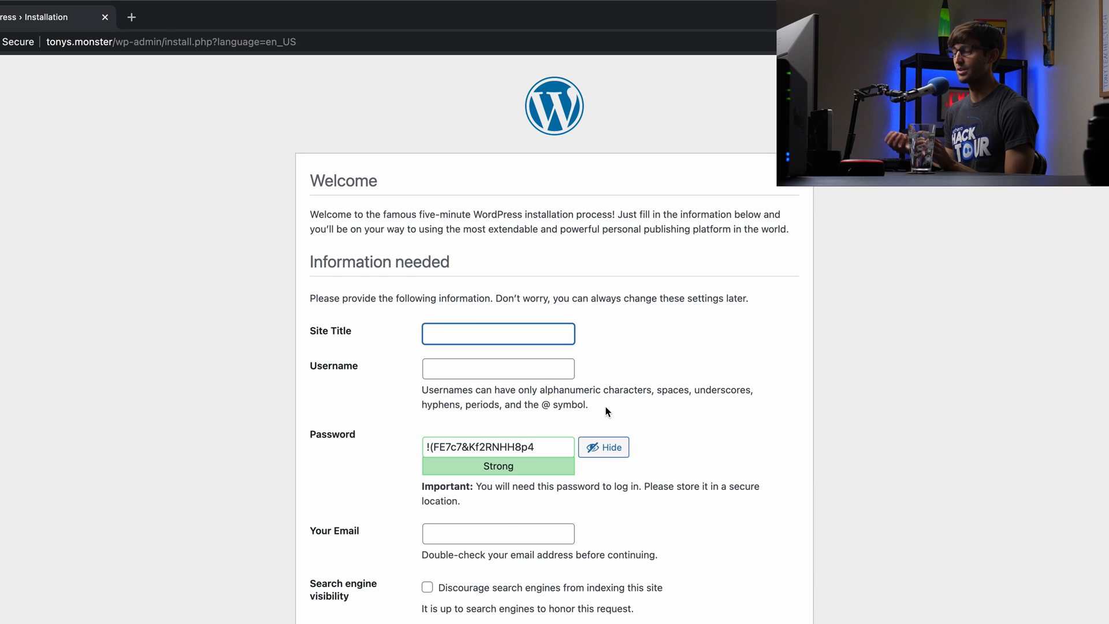
text(T)
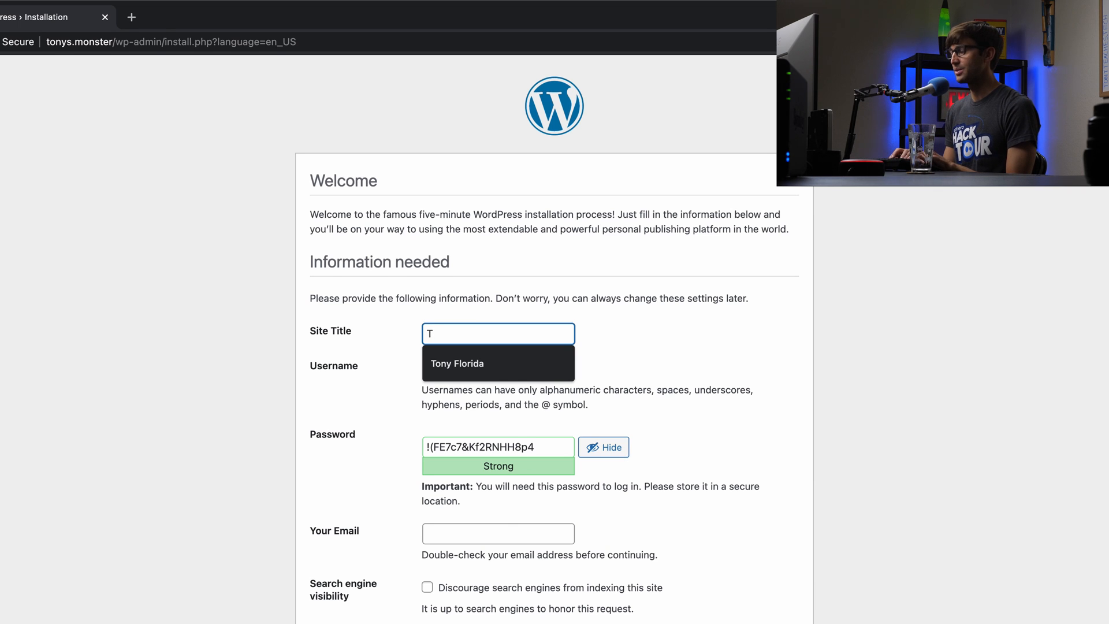
text(Like)
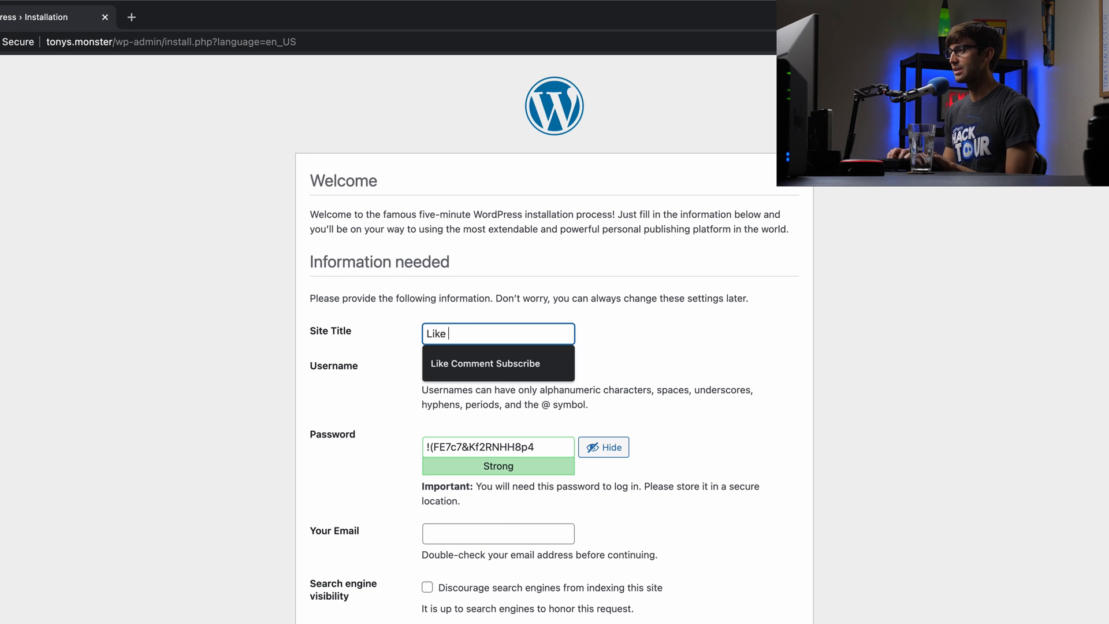
click(498, 362)
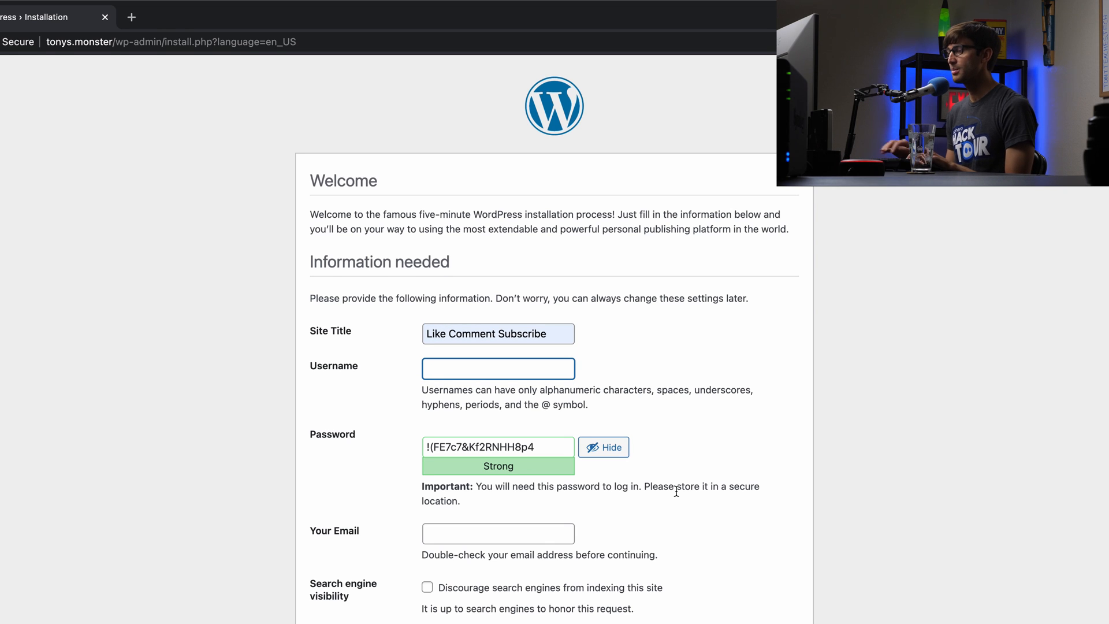
text(tonyteachestech)
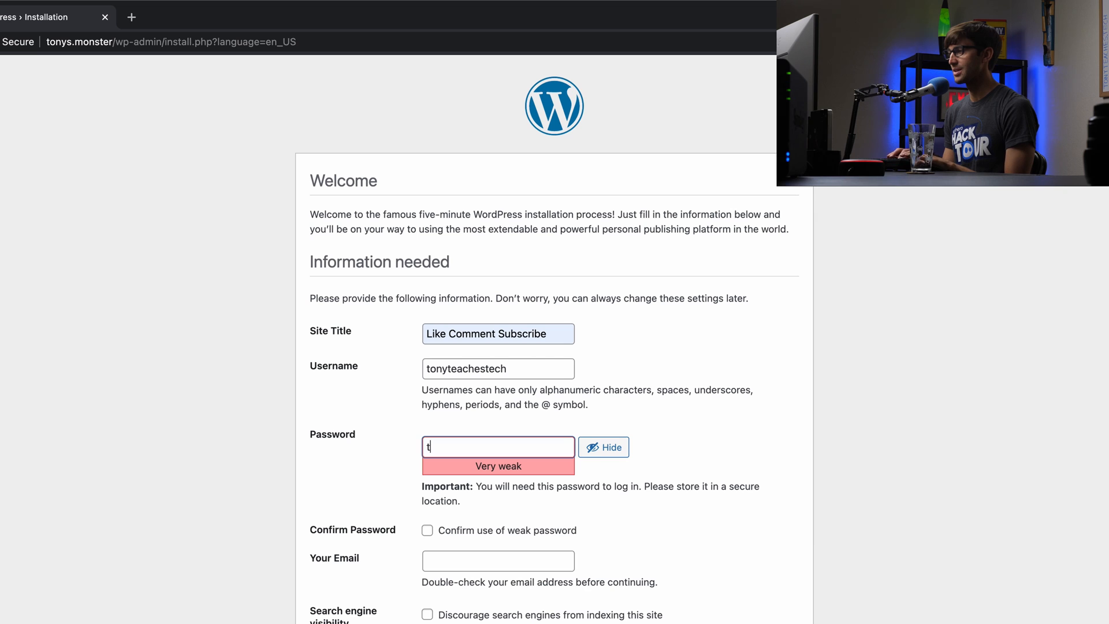
text(onyteaches)
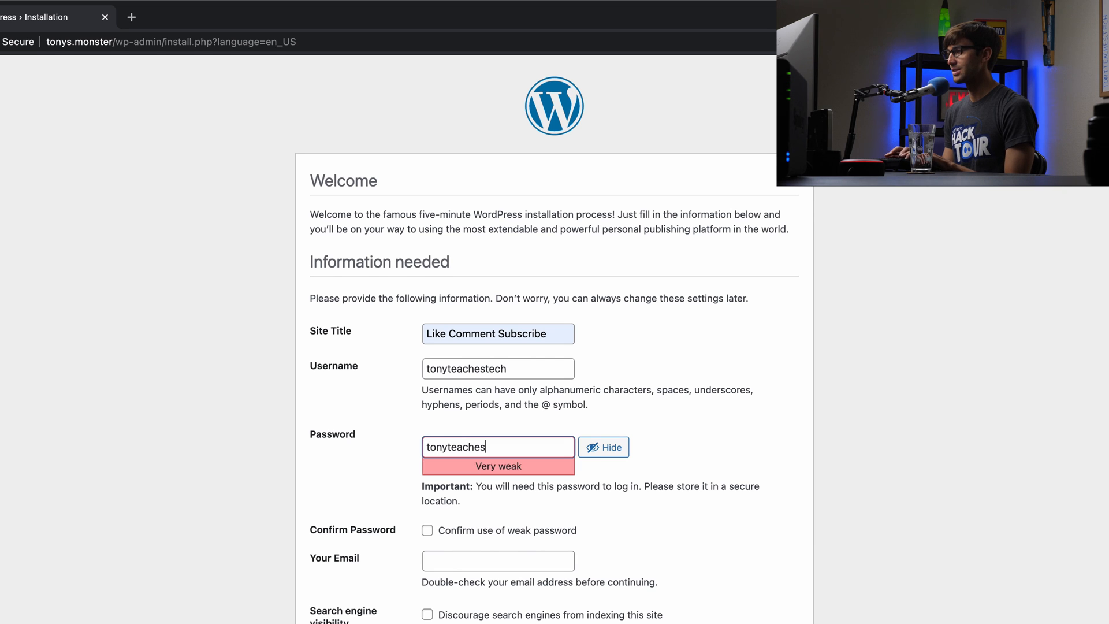
text(tech)
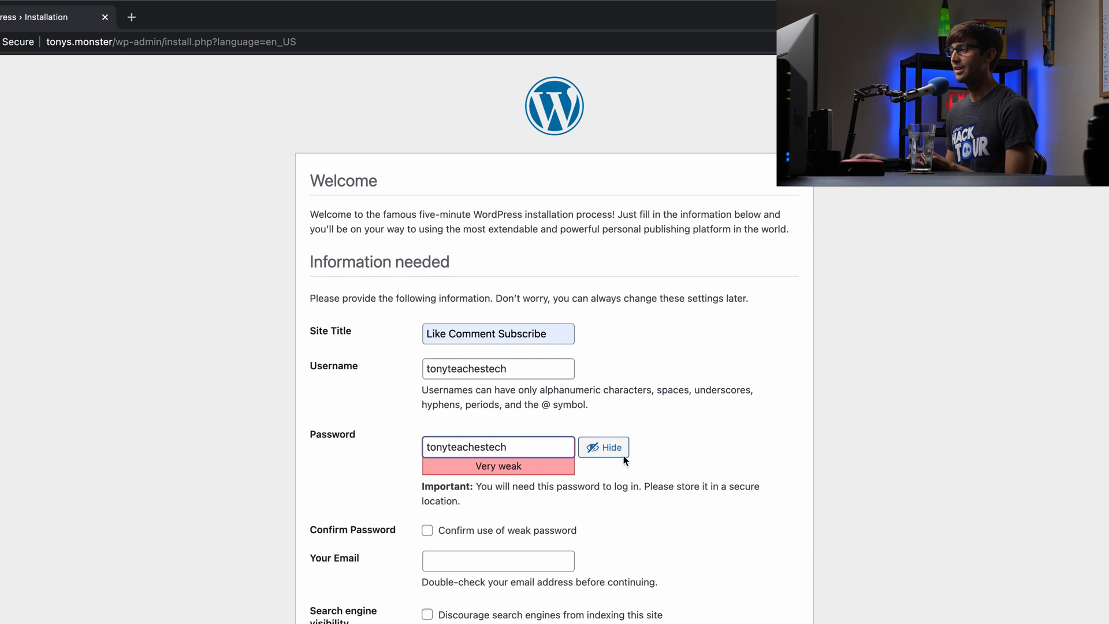
click(427, 530)
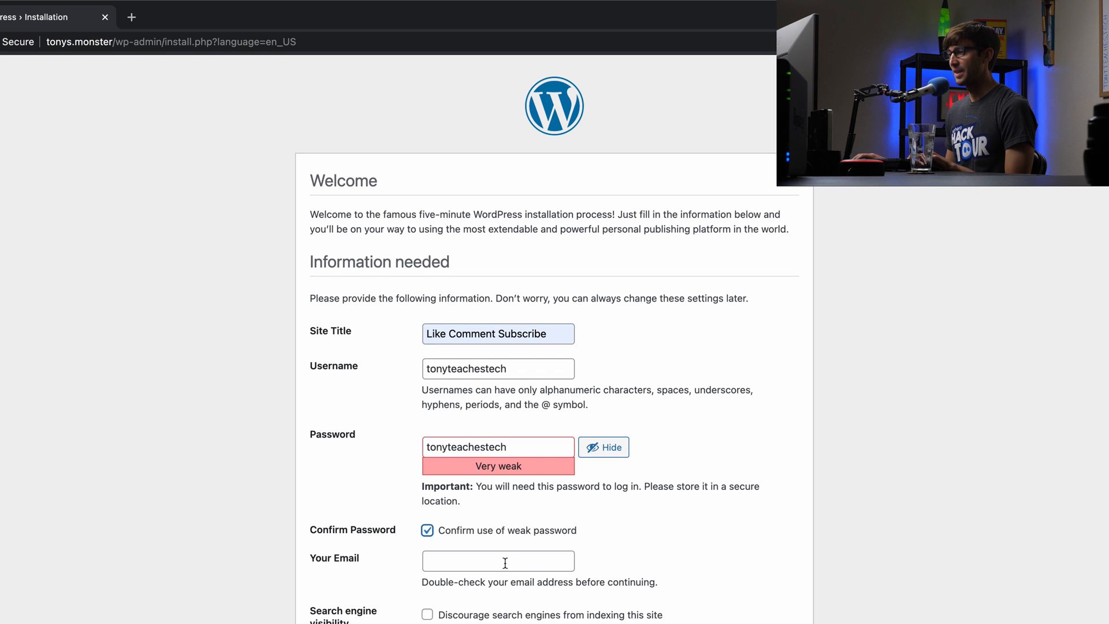
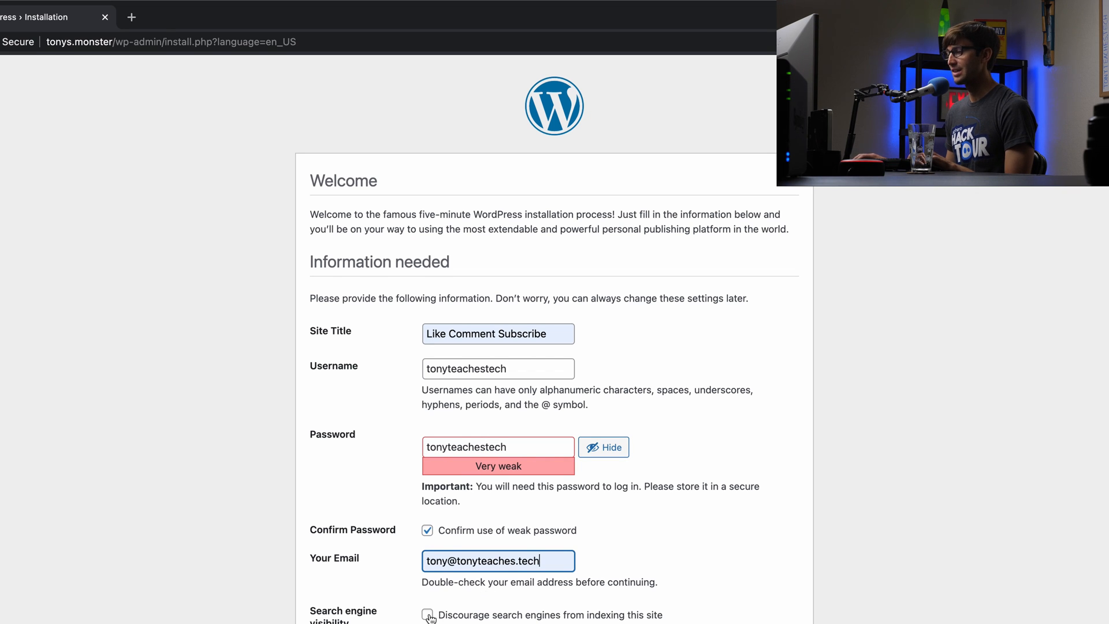
click(427, 613)
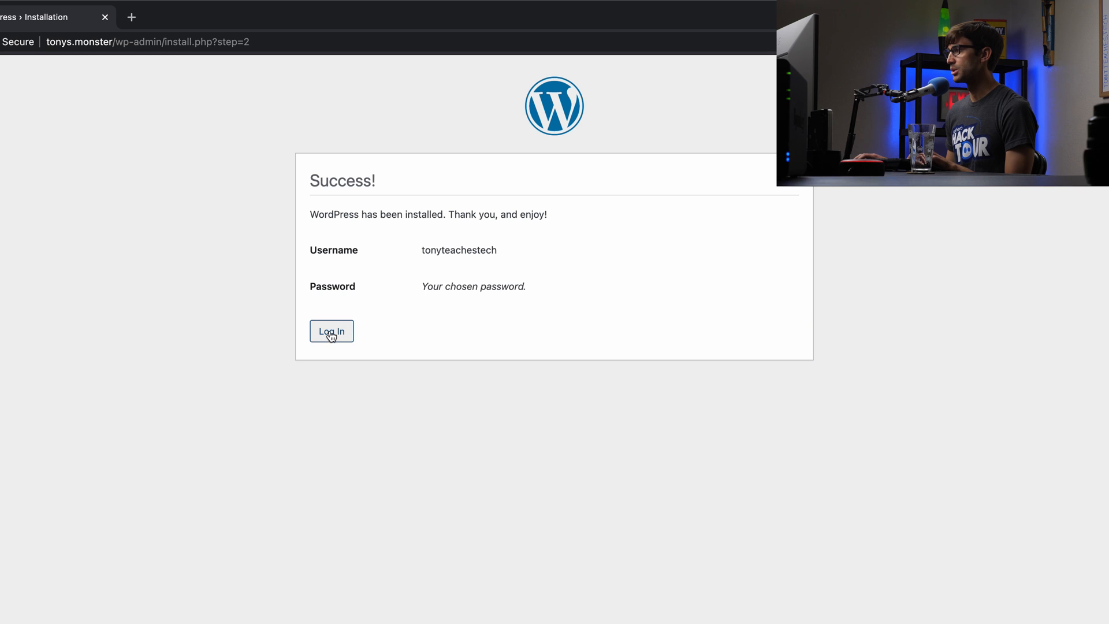
Log in as tonyteachestech to reach the Like Comment Subscribe admin dashboard.
click(331, 331)
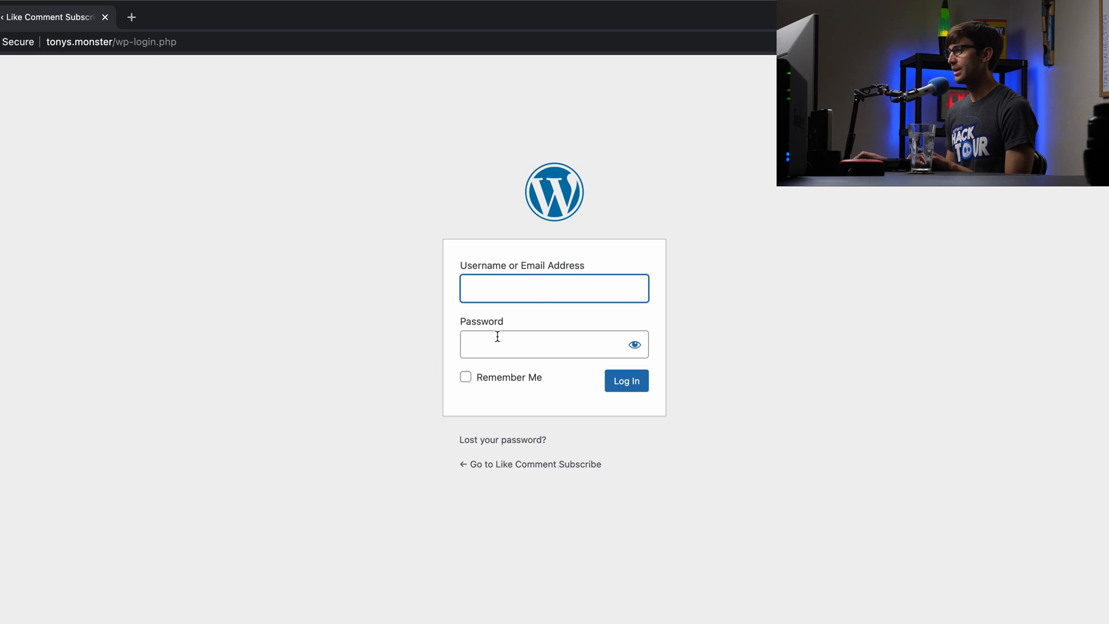
text(tonytea)
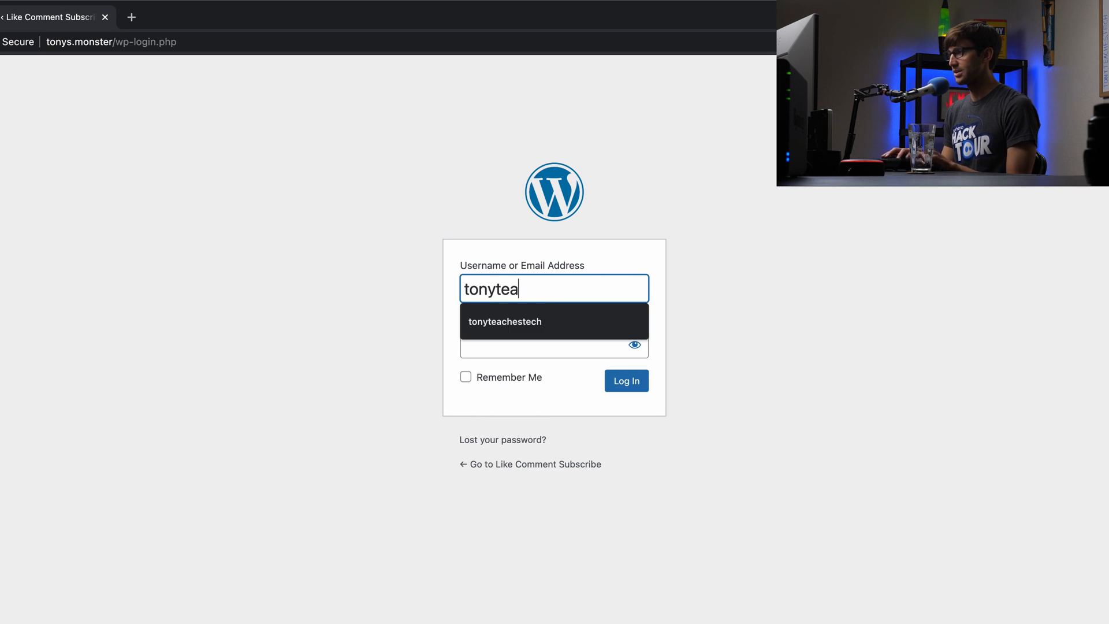
click(505, 321)
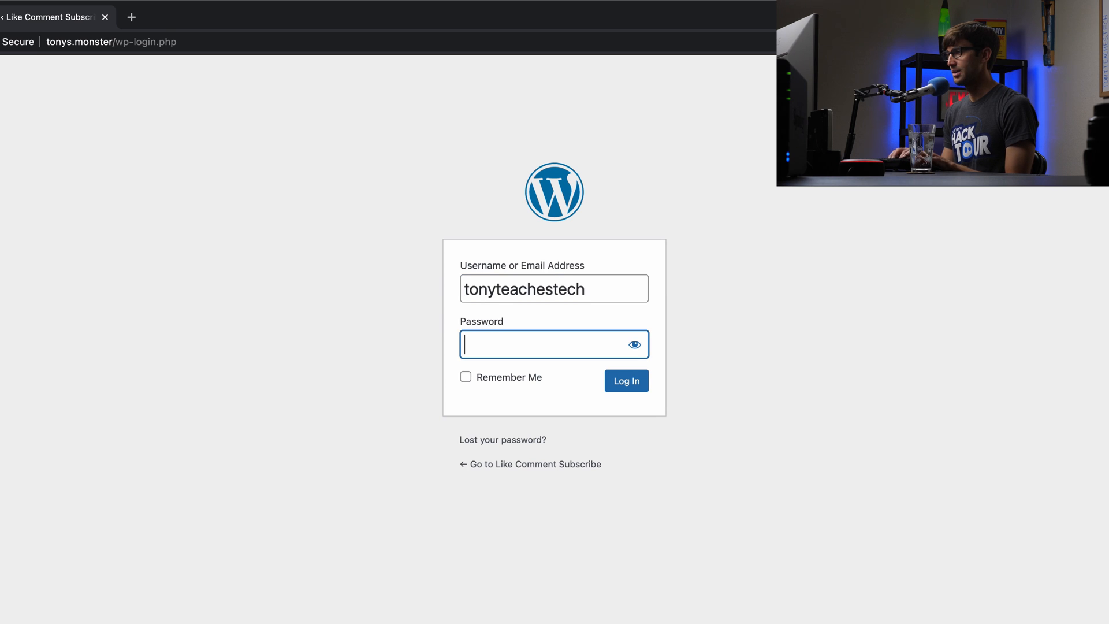
text(password)
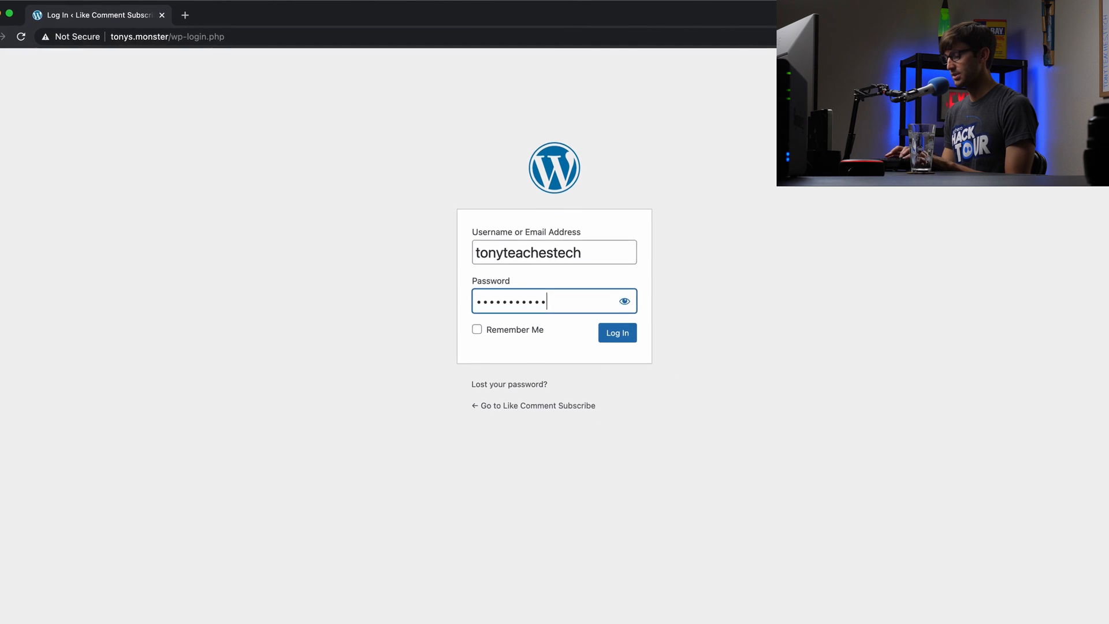
click(615, 332)
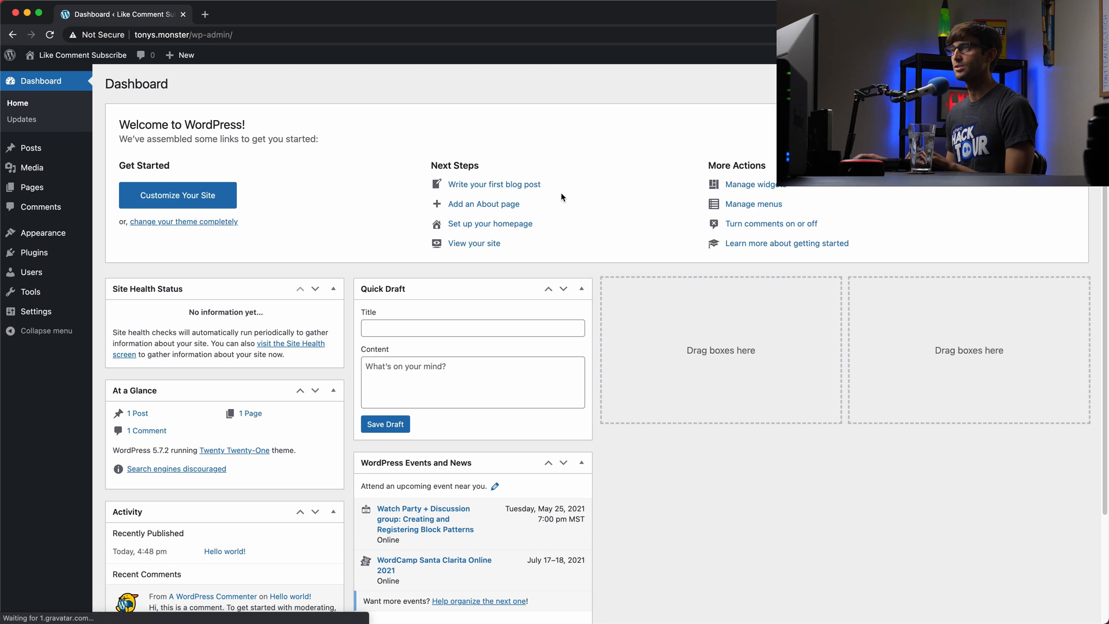
mouse_move(333, 169)
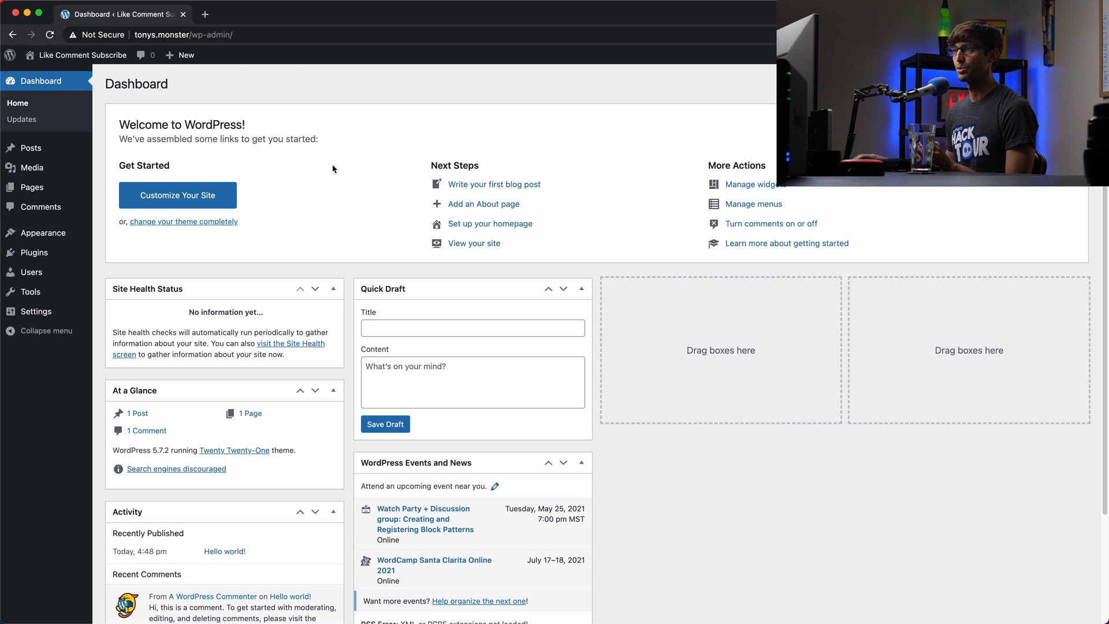
mouse_move(79, 68)
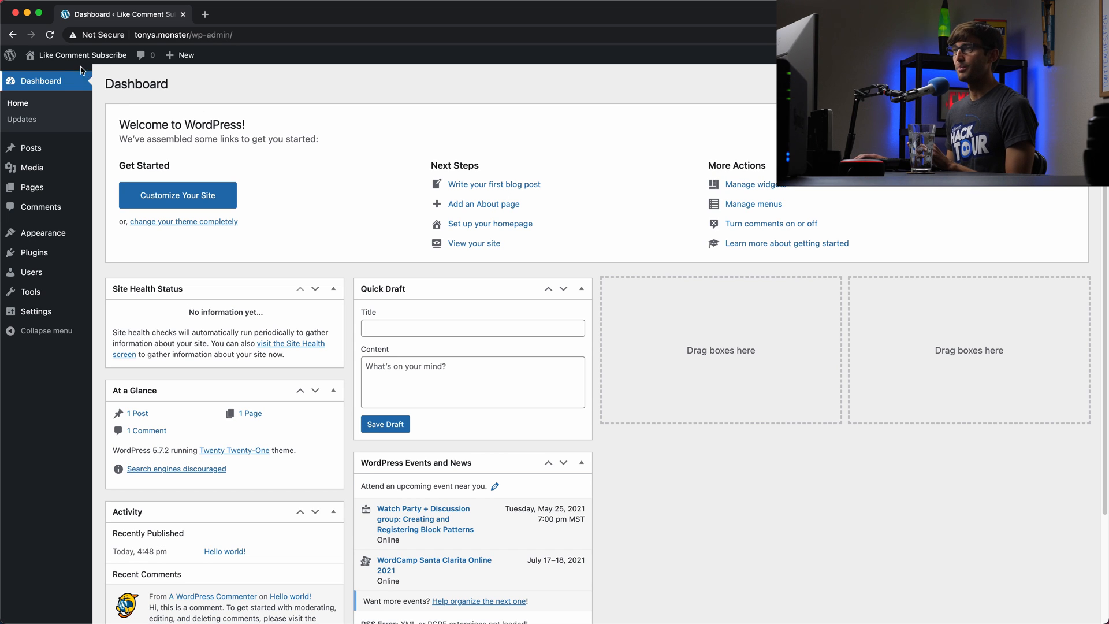
click(82, 54)
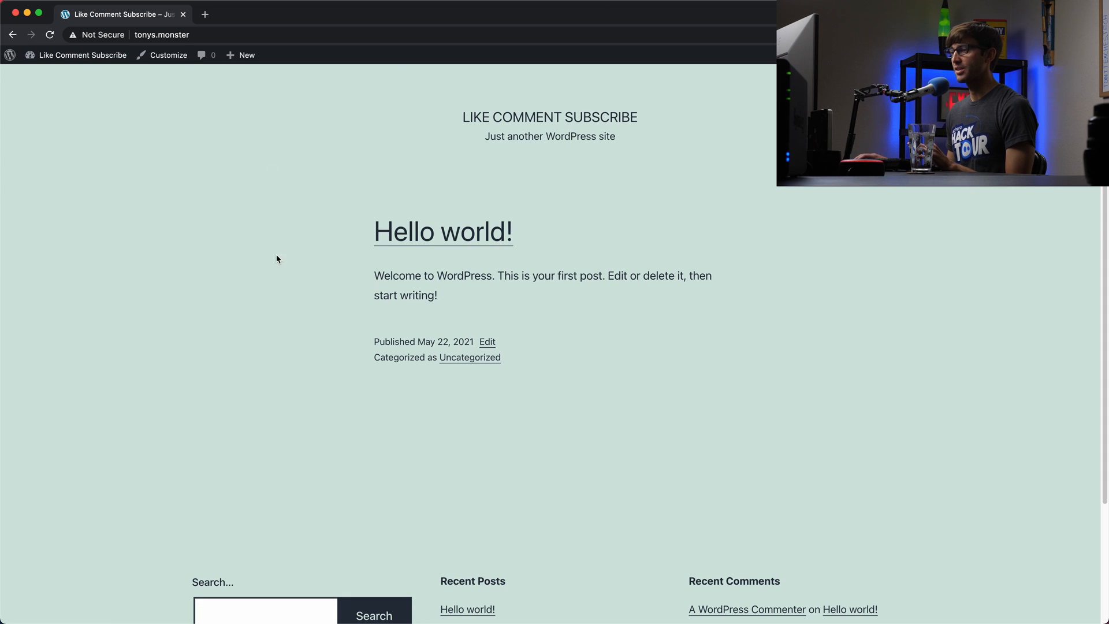
mouse_move(504, 251)
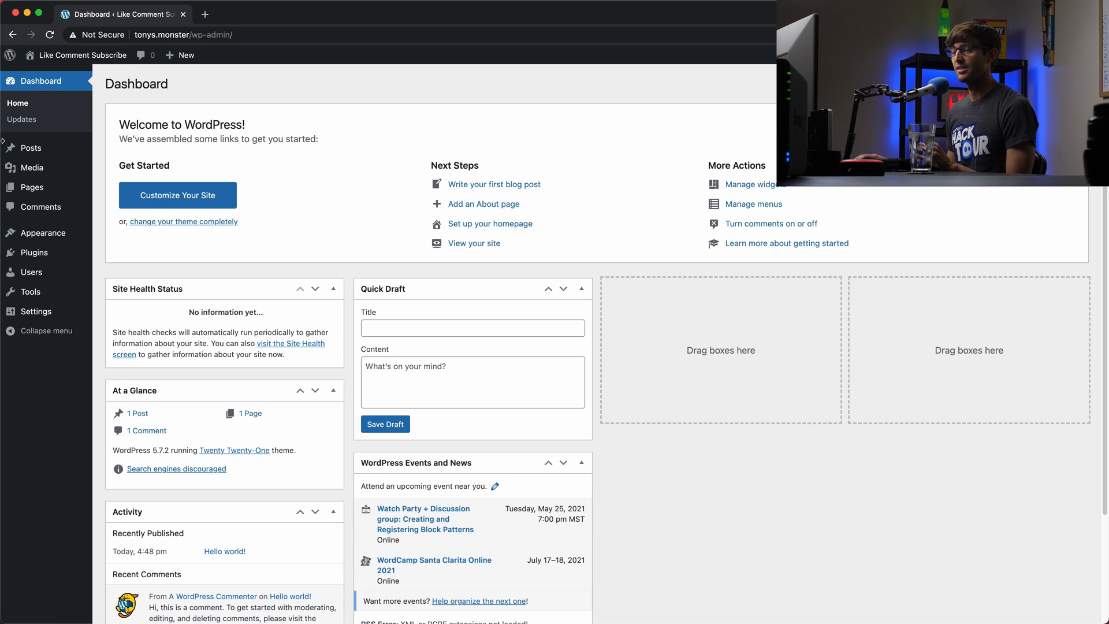
mouse_move(40, 232)
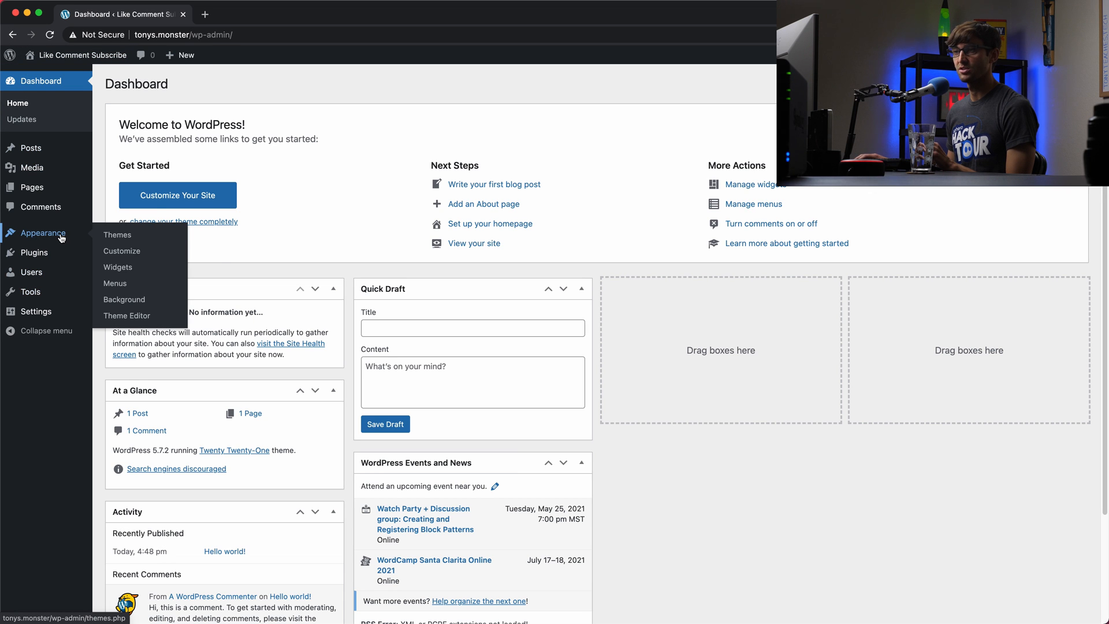
mouse_move(30, 148)
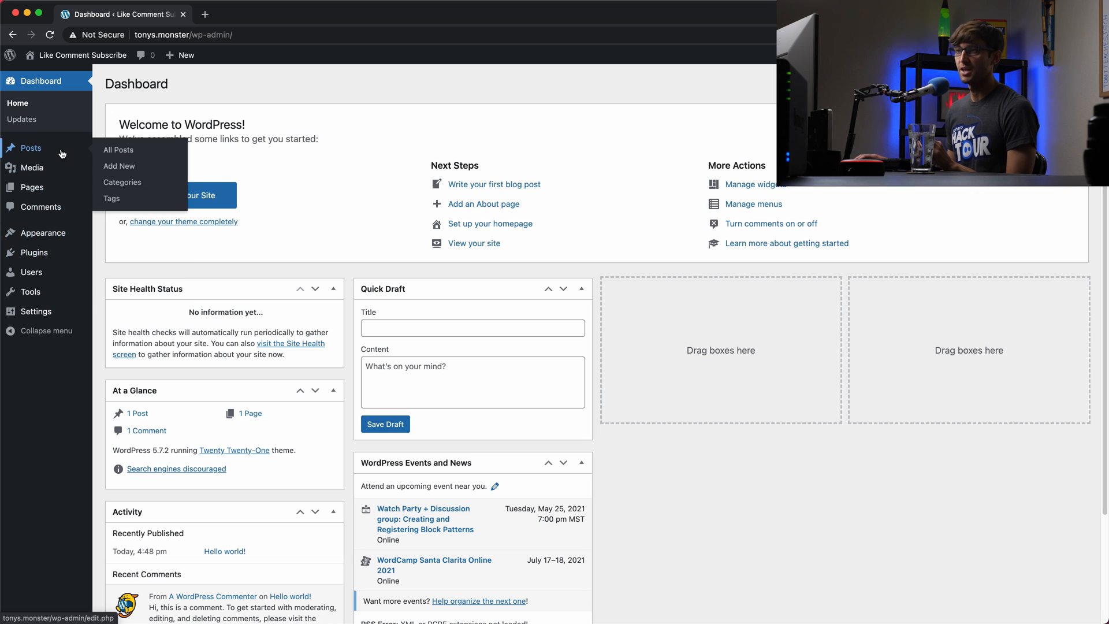
mouse_move(34, 253)
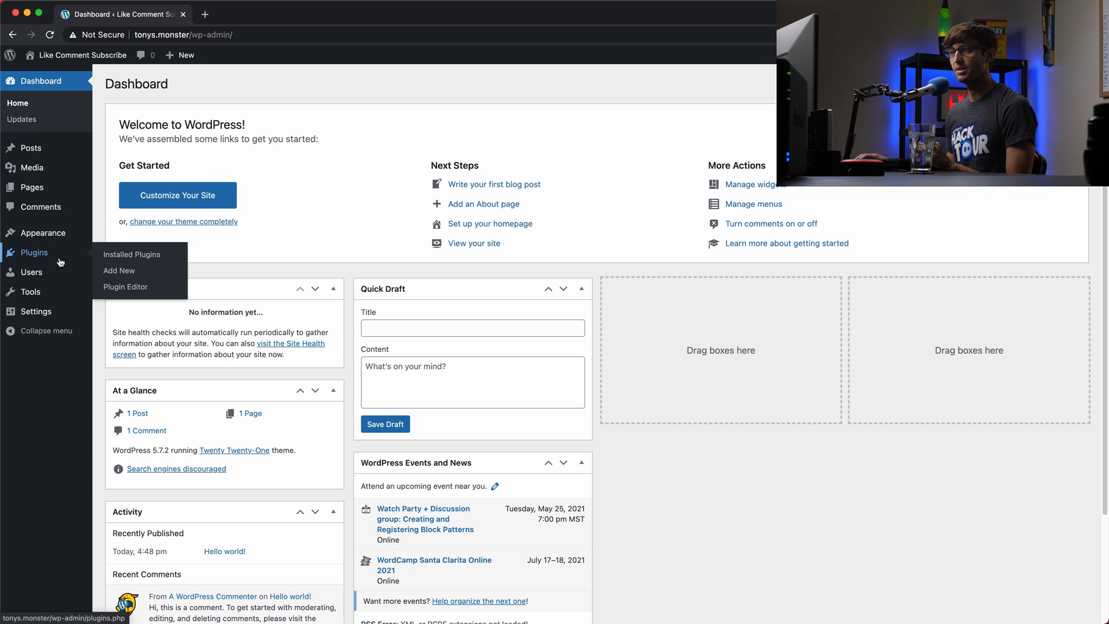